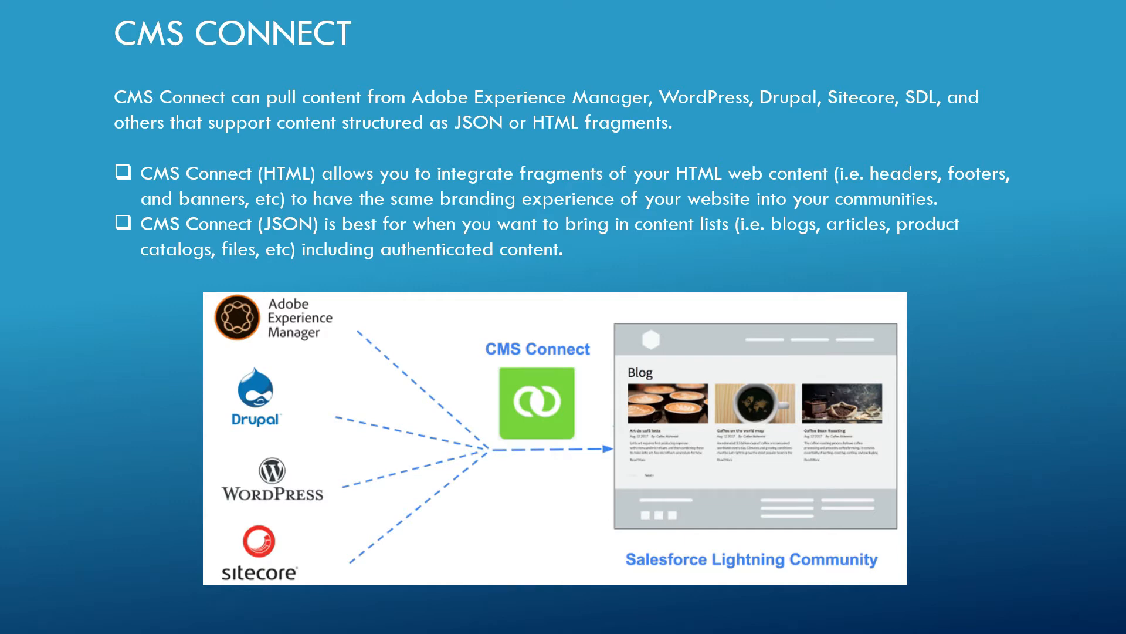
# Step: Exit the CMS Connect overview slideshow and switch to the Salesforce Setup home page
pyautogui.press('alt+tab')
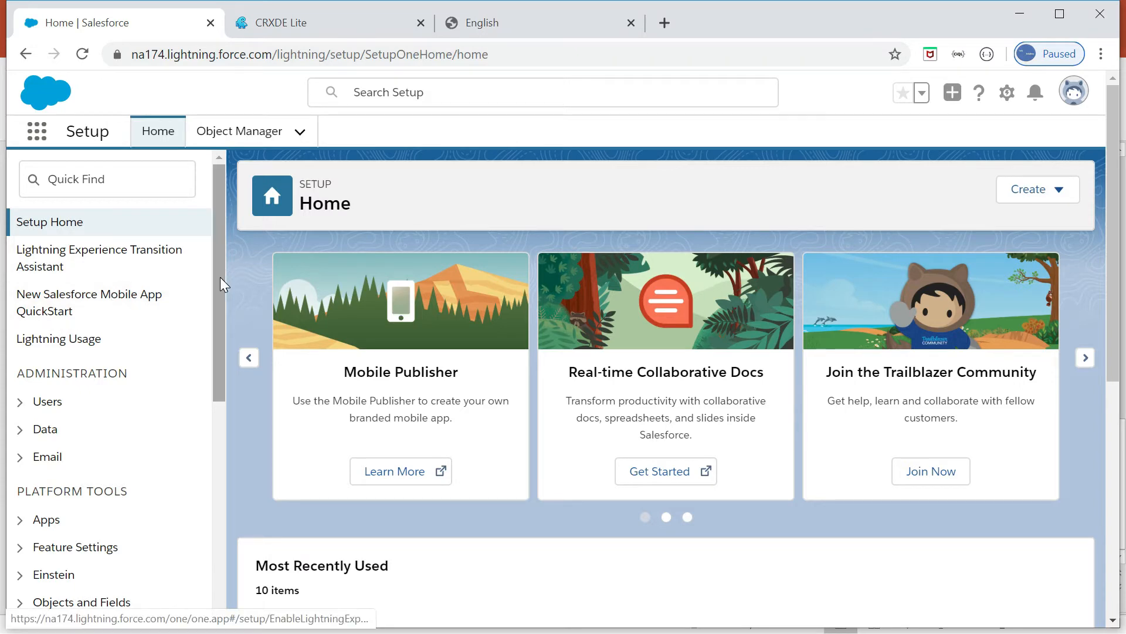
# Step: Open Communities Settings by filtering Setup Quick Find with 'comm'
pyautogui.click(106, 179)
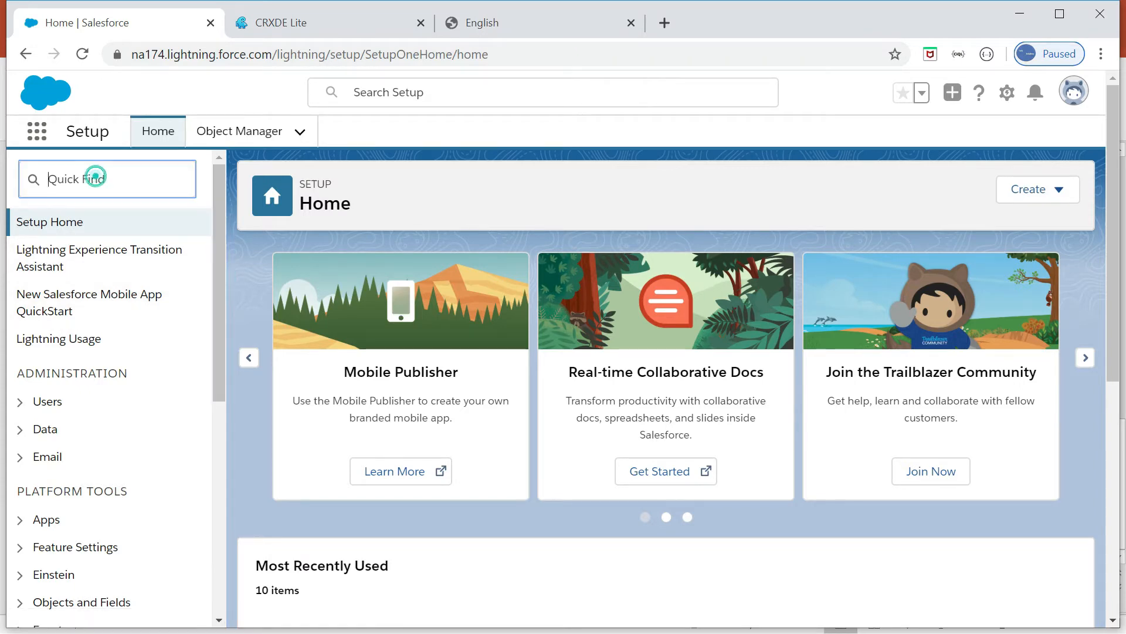
pyautogui.write('comm')
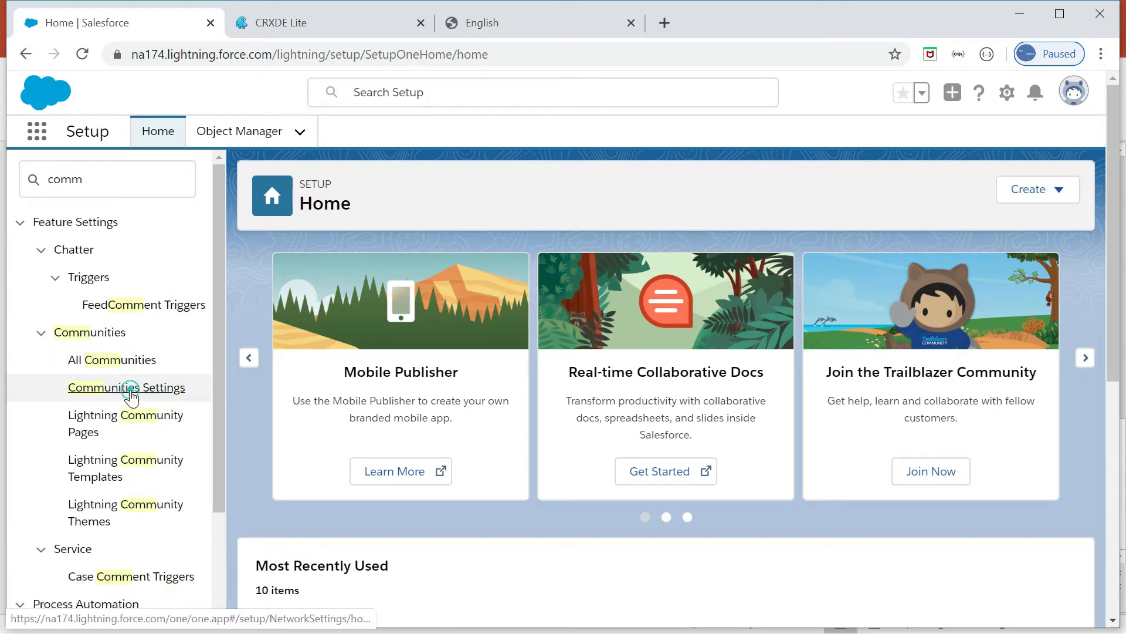
pyautogui.click(127, 388)
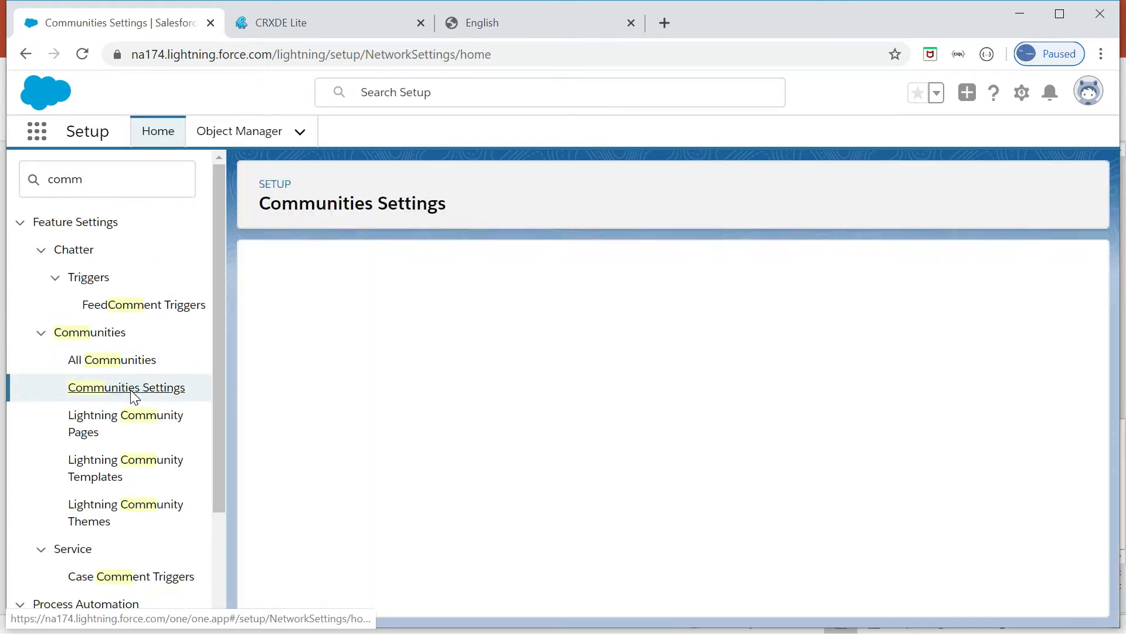
pyautogui.click(126, 388)
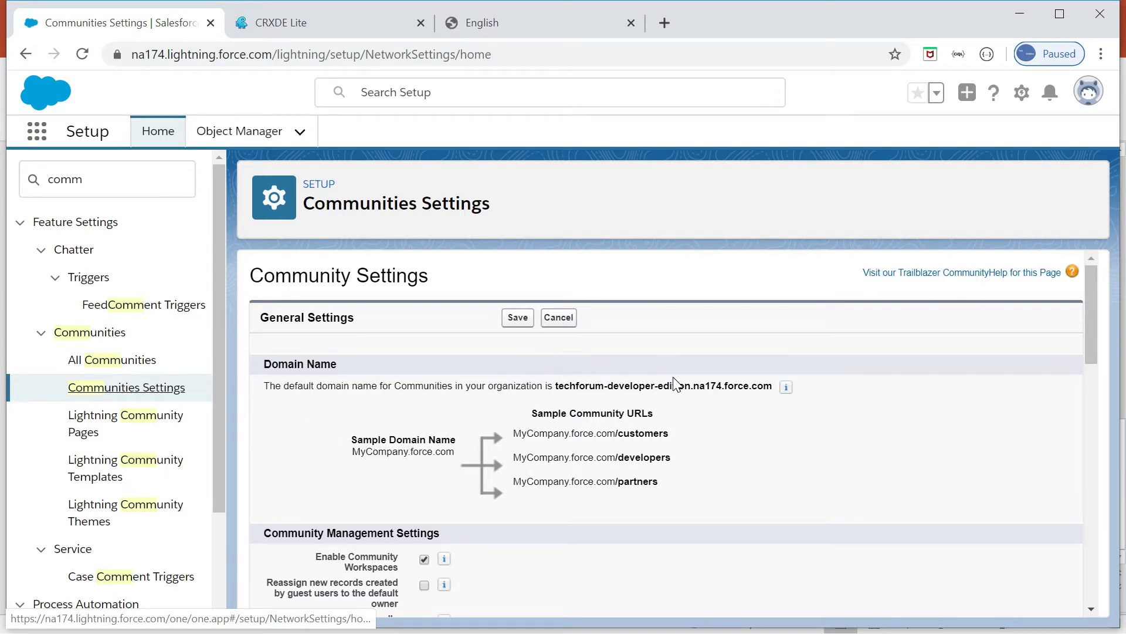
# Step: Review the default techforum community domain name and scroll through the settings
pyautogui.scroll(-3)
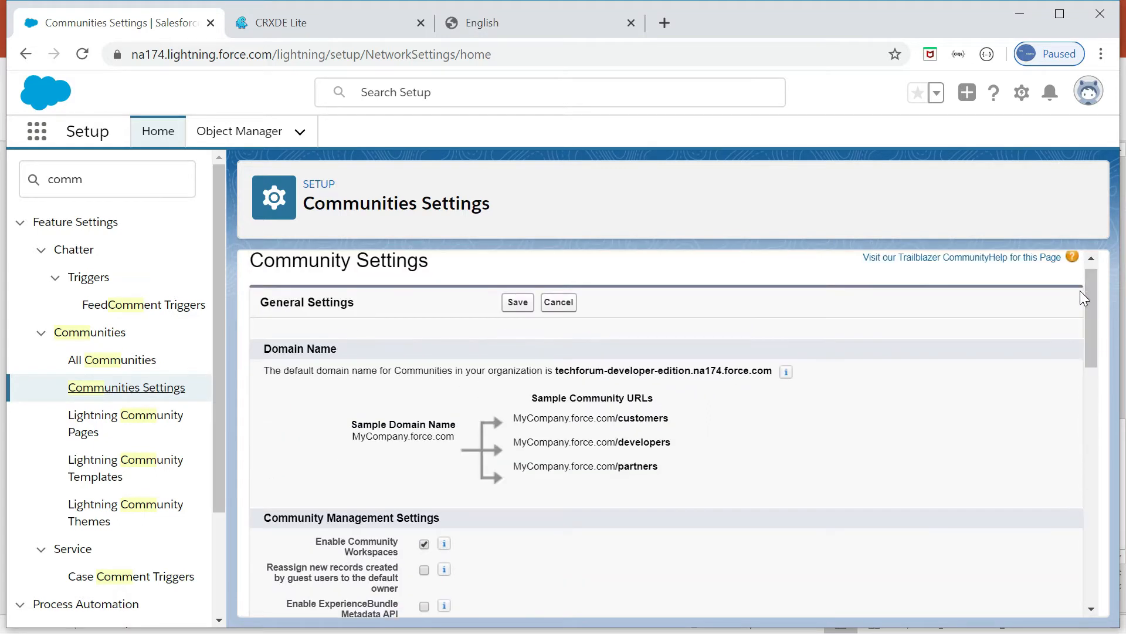
pyautogui.click(556, 373)
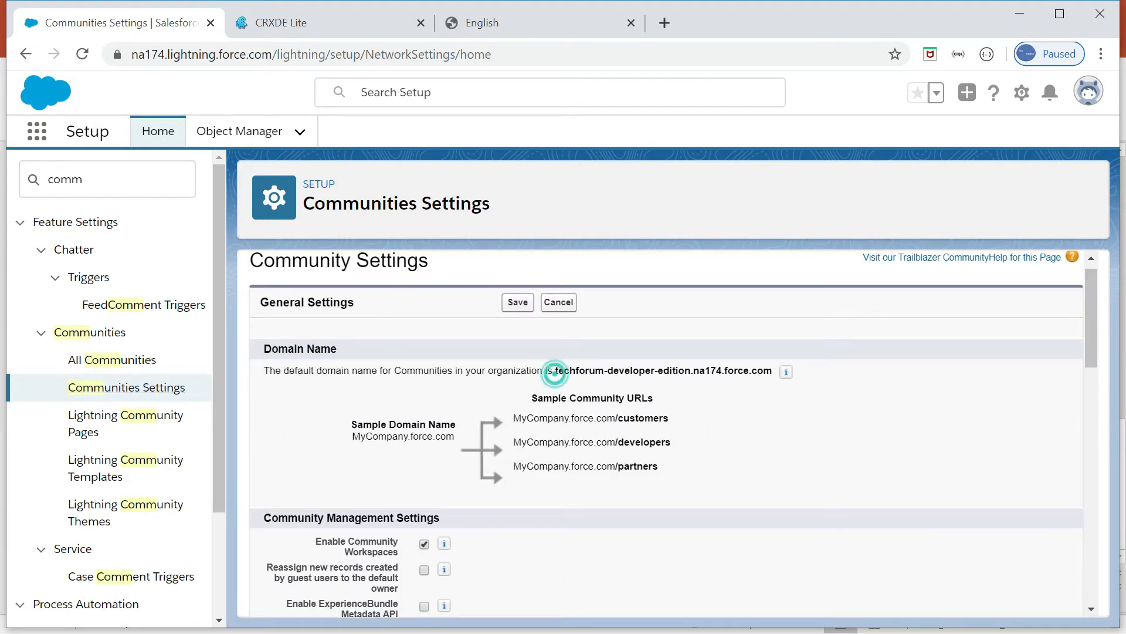
pyautogui.doubleClick(580, 371)
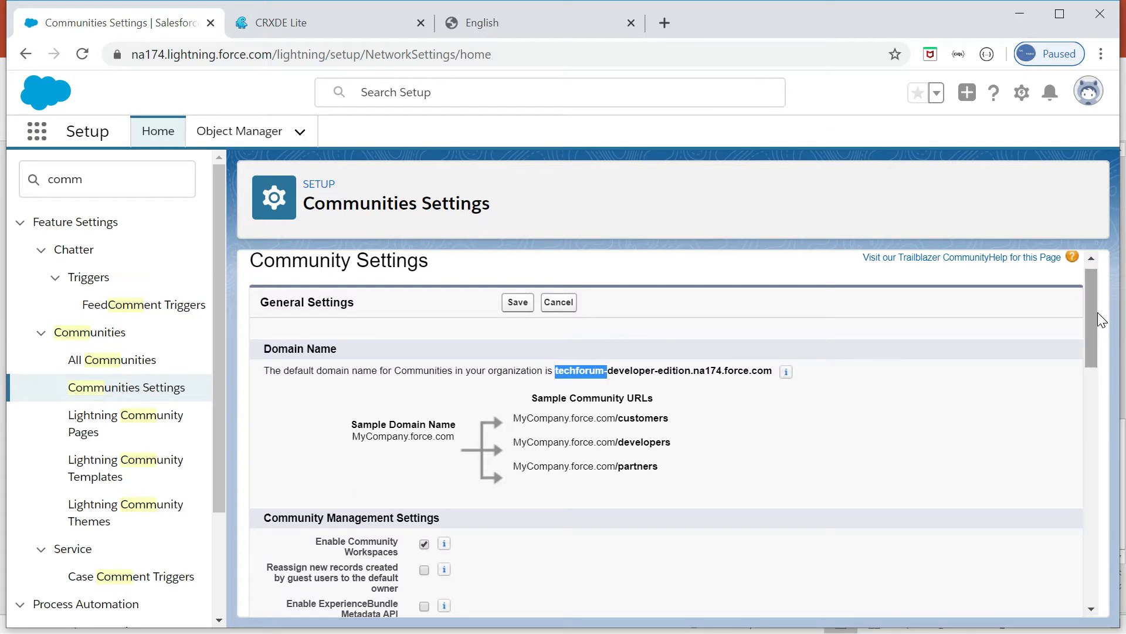
pyautogui.scroll(-3)
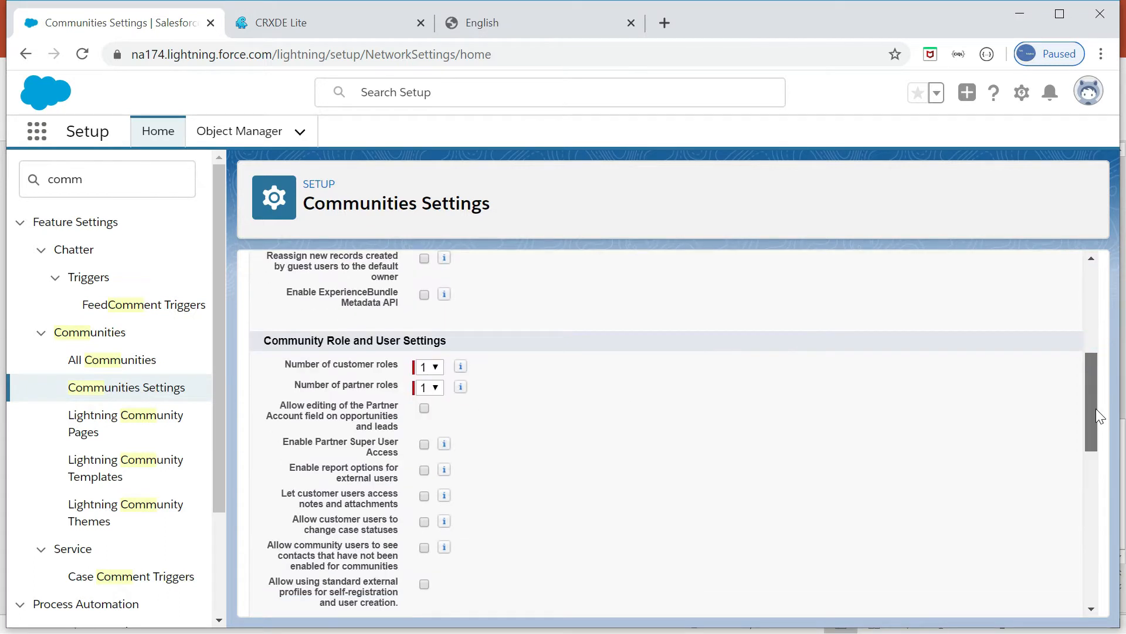
pyautogui.scroll(-3)
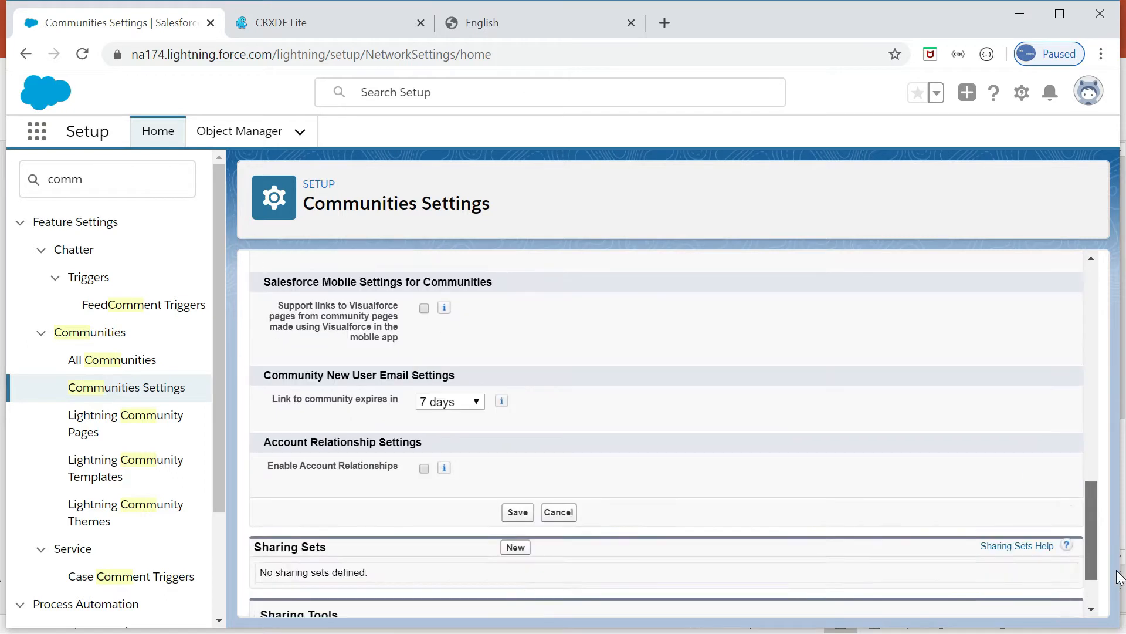
pyautogui.scroll(-3)
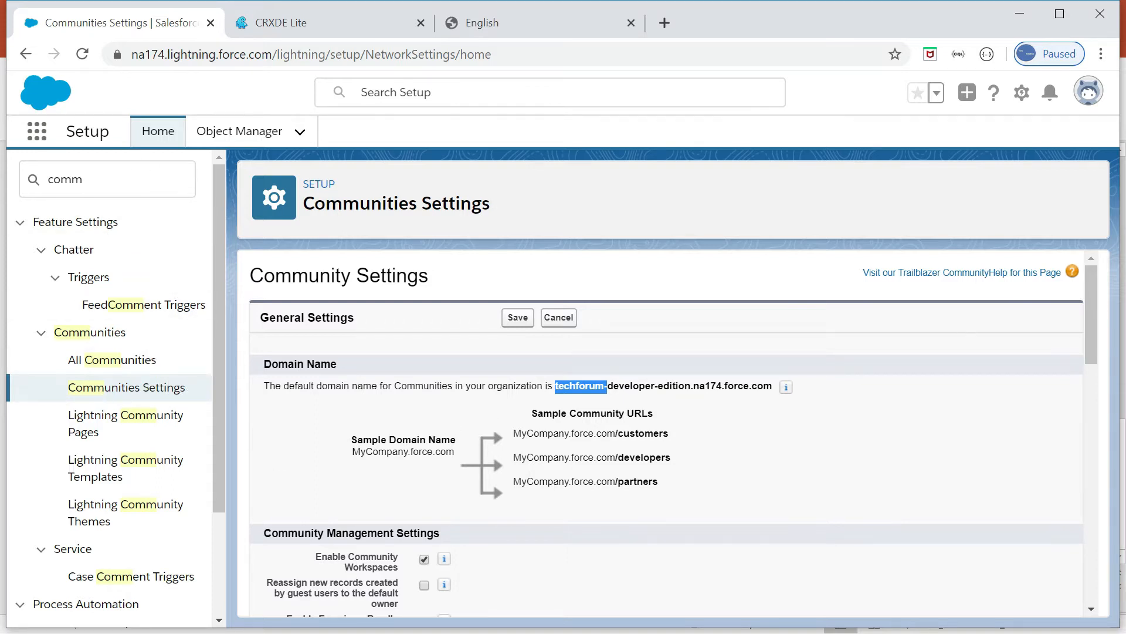
pyautogui.moveTo(144, 304)
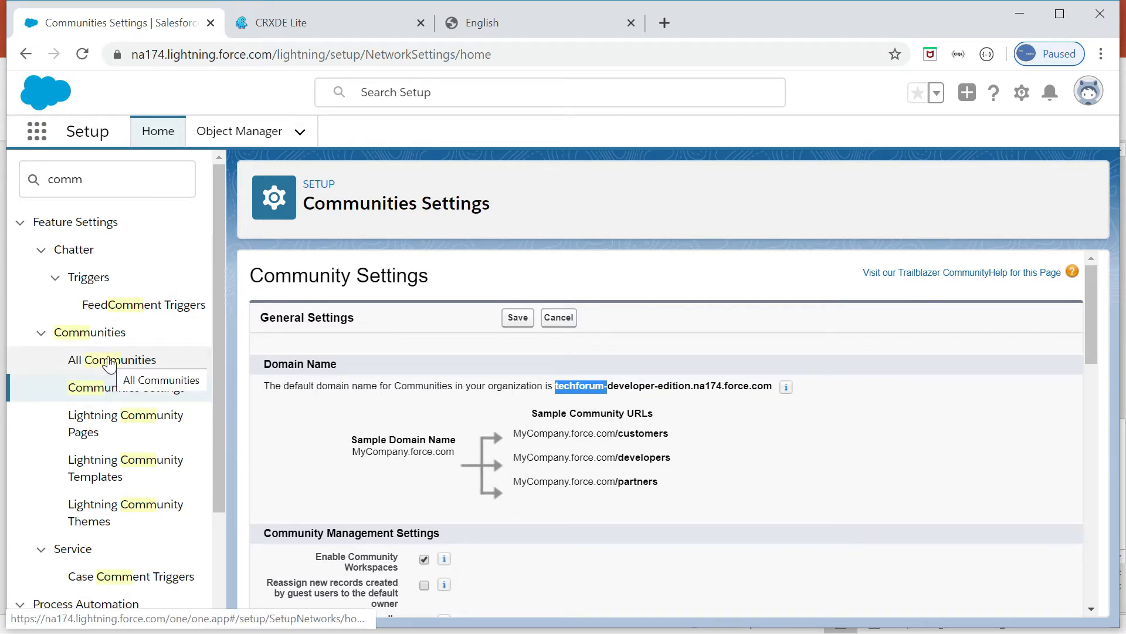
# Step: Start a New Community from All Communities and view the Customer Service template details
pyautogui.click(112, 359)
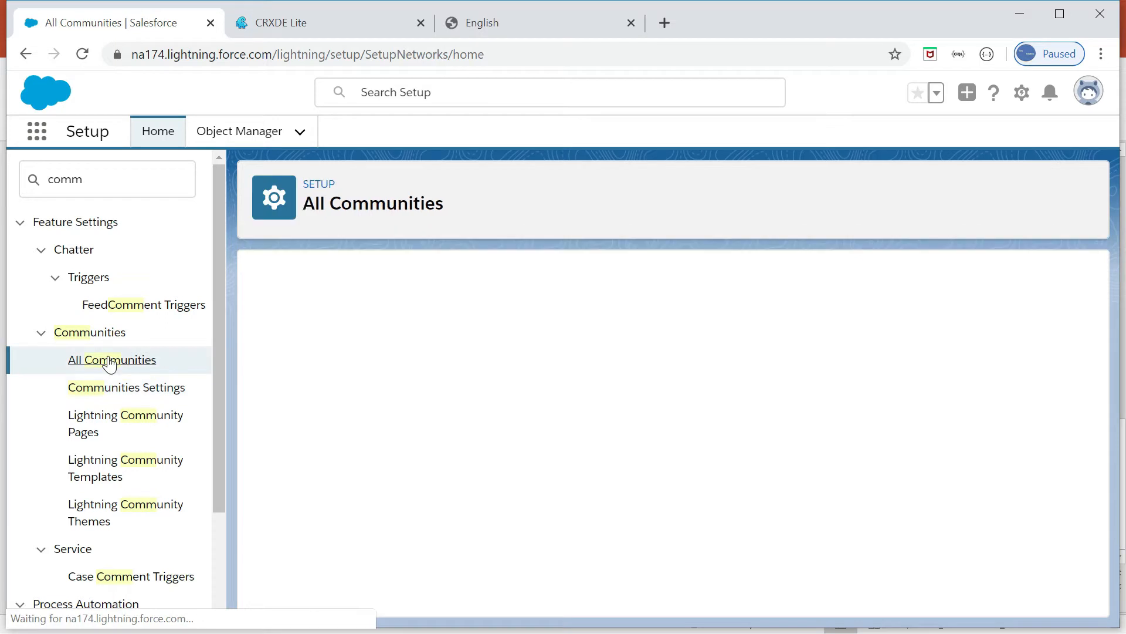
pyautogui.click(112, 359)
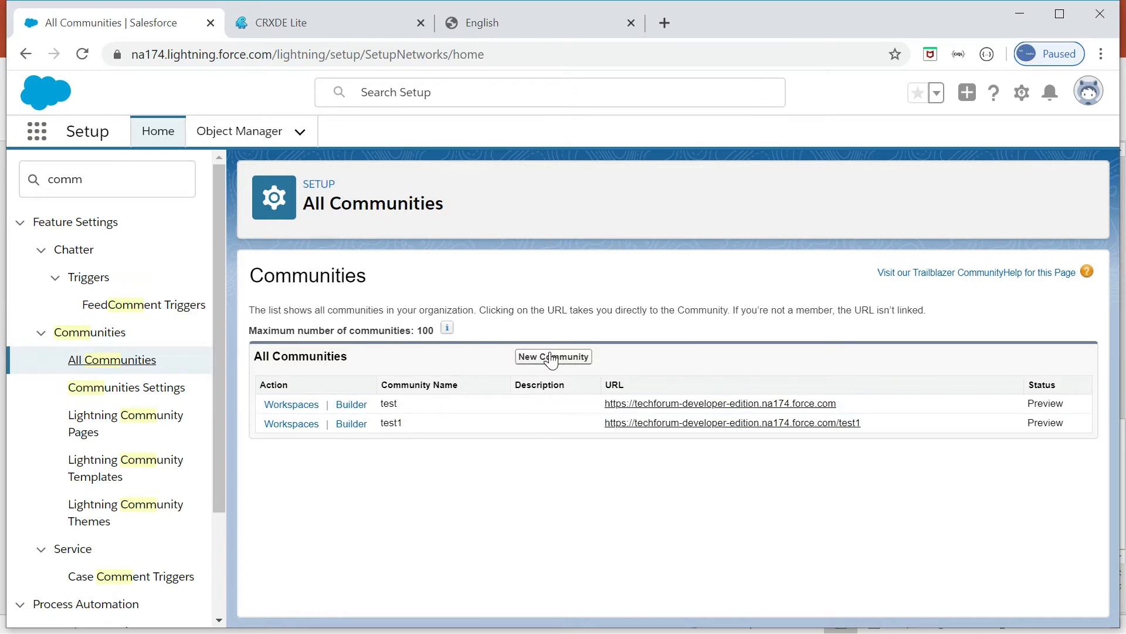
pyautogui.click(553, 356)
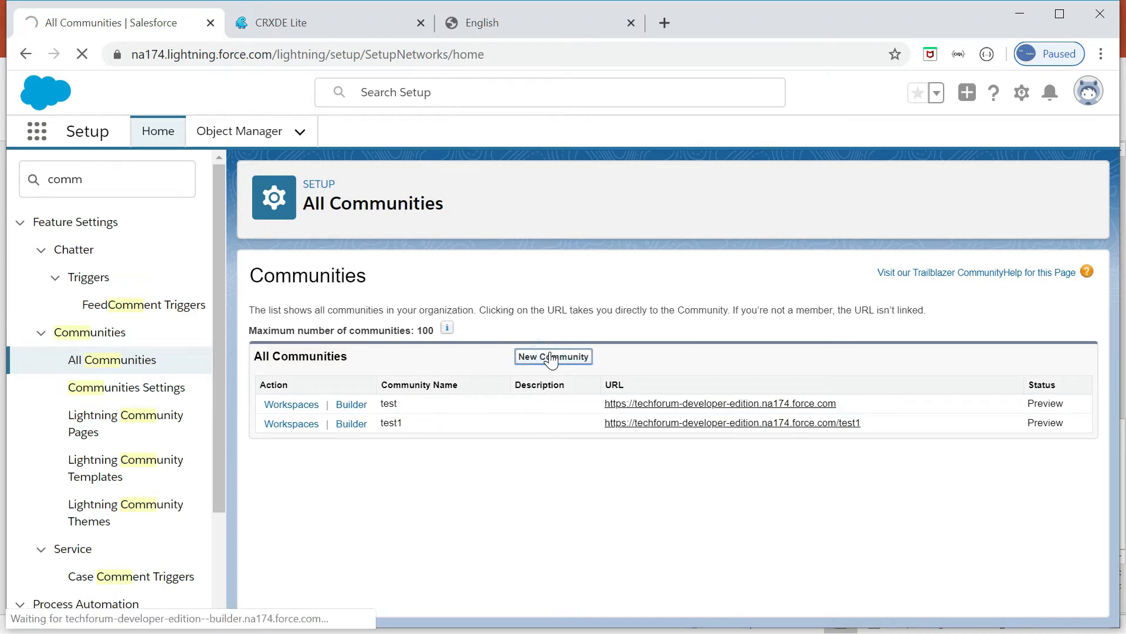
pyautogui.click(553, 356)
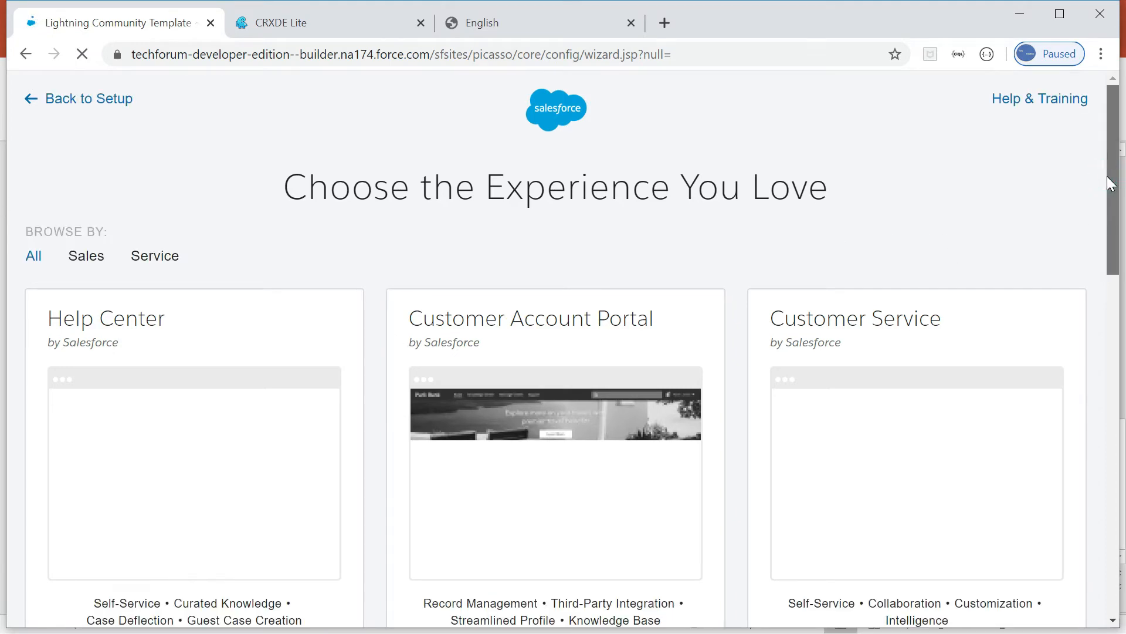
pyautogui.scroll(-3)
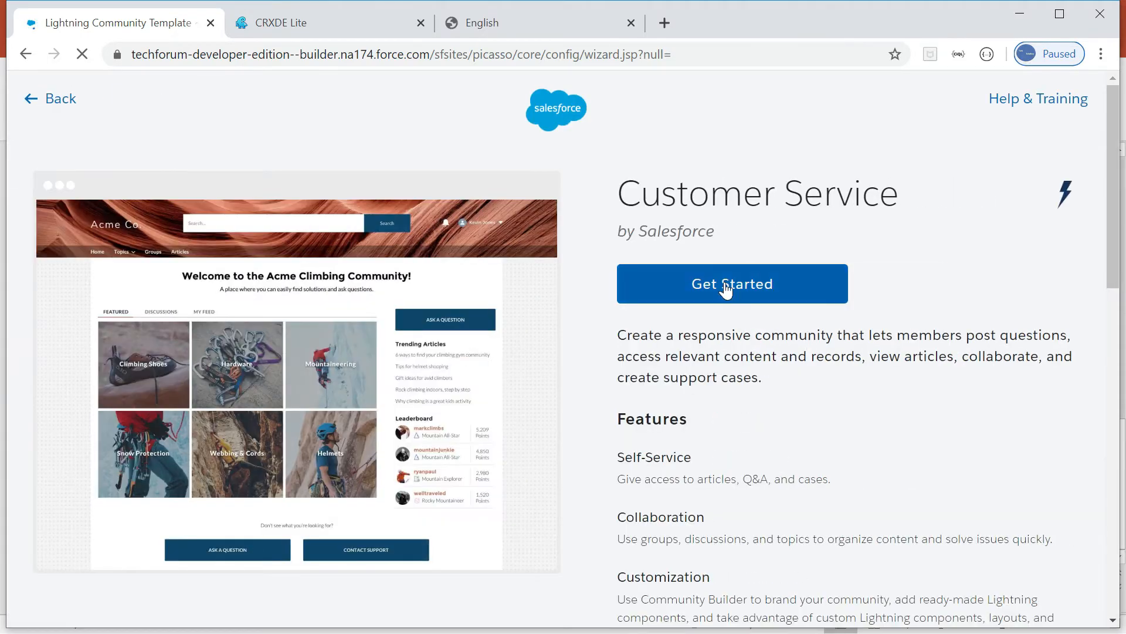
# Step: Create a Customer Service community with name 'demo' and URL suffix 'demo'
pyautogui.click(730, 283)
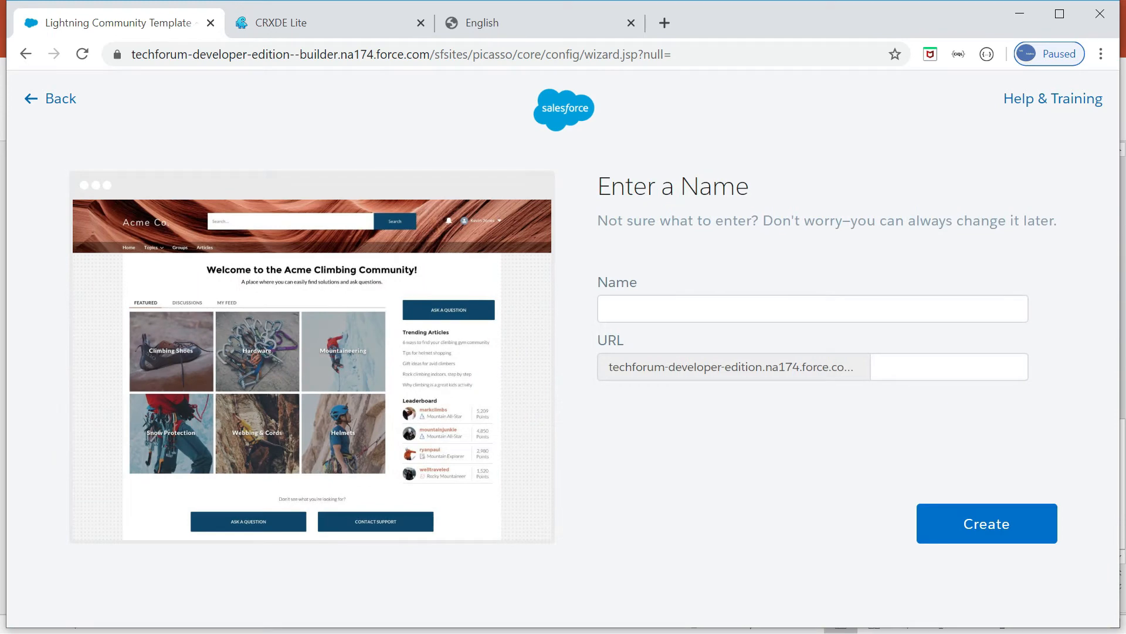
pyautogui.write('se')
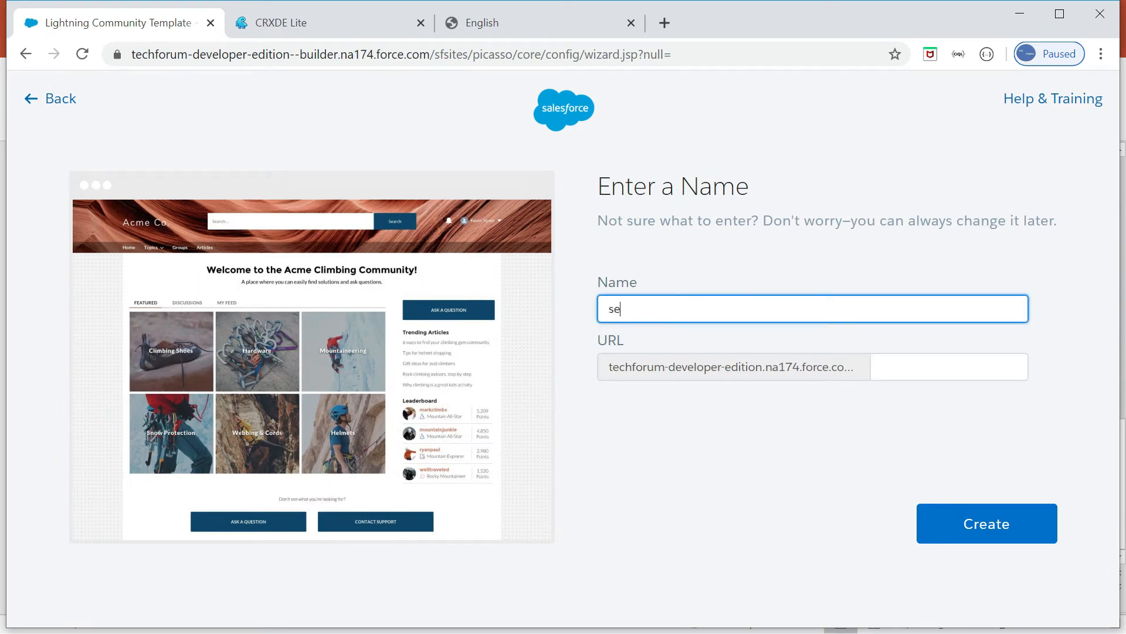
pyautogui.write('demo')
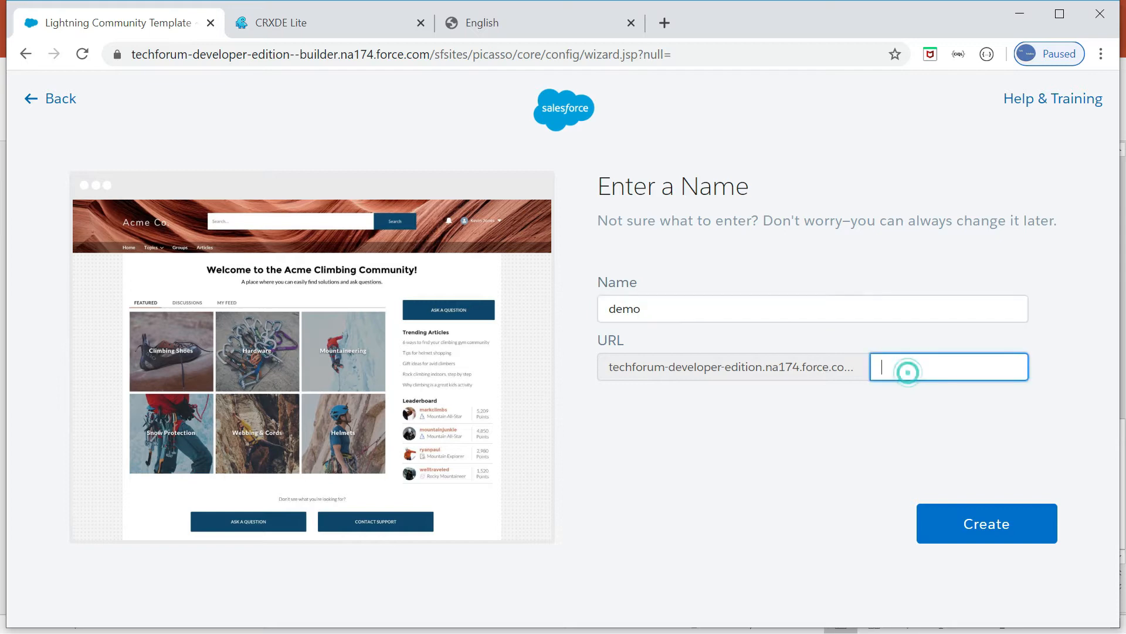
pyautogui.write('demo')
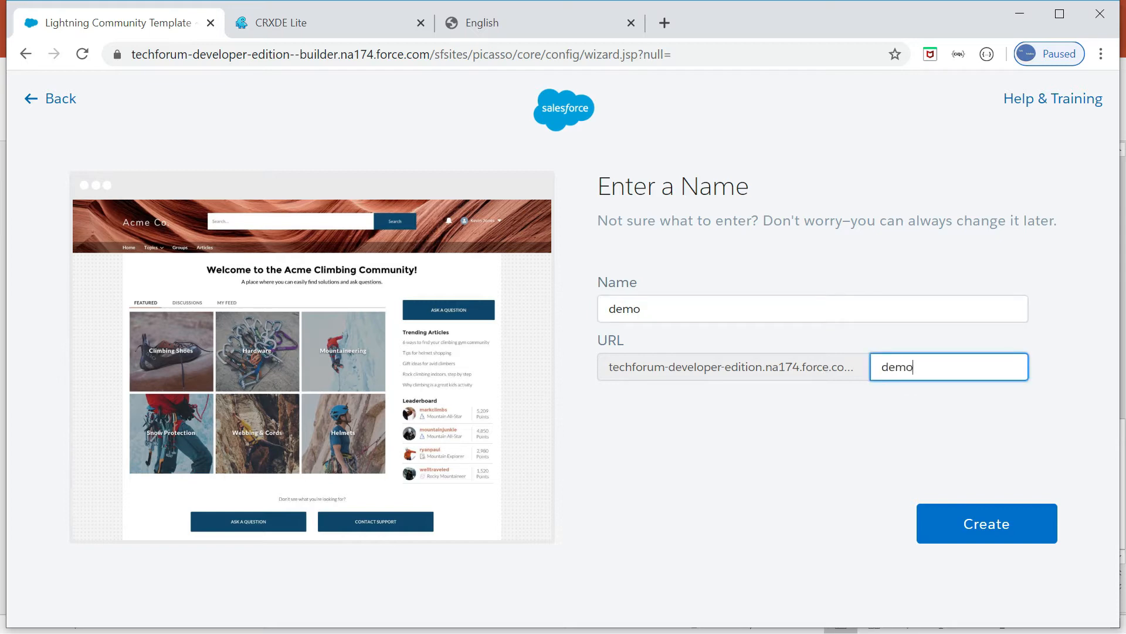
pyautogui.click(986, 522)
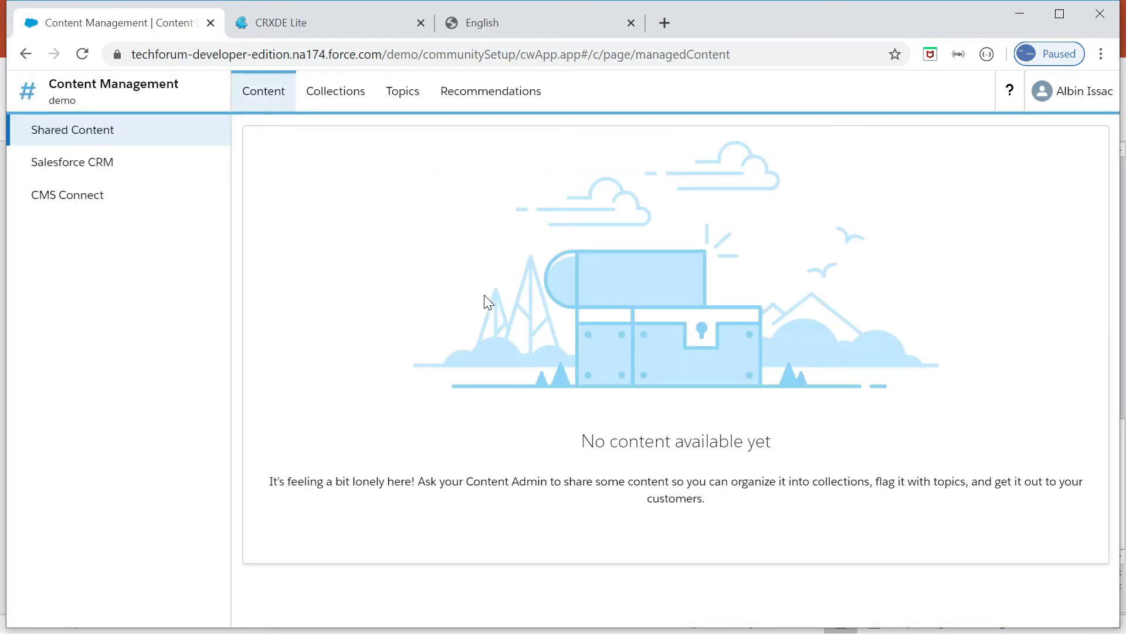
# Step: Add a new CMS connection named aem-content with AEM as the CMS source
pyautogui.click(71, 194)
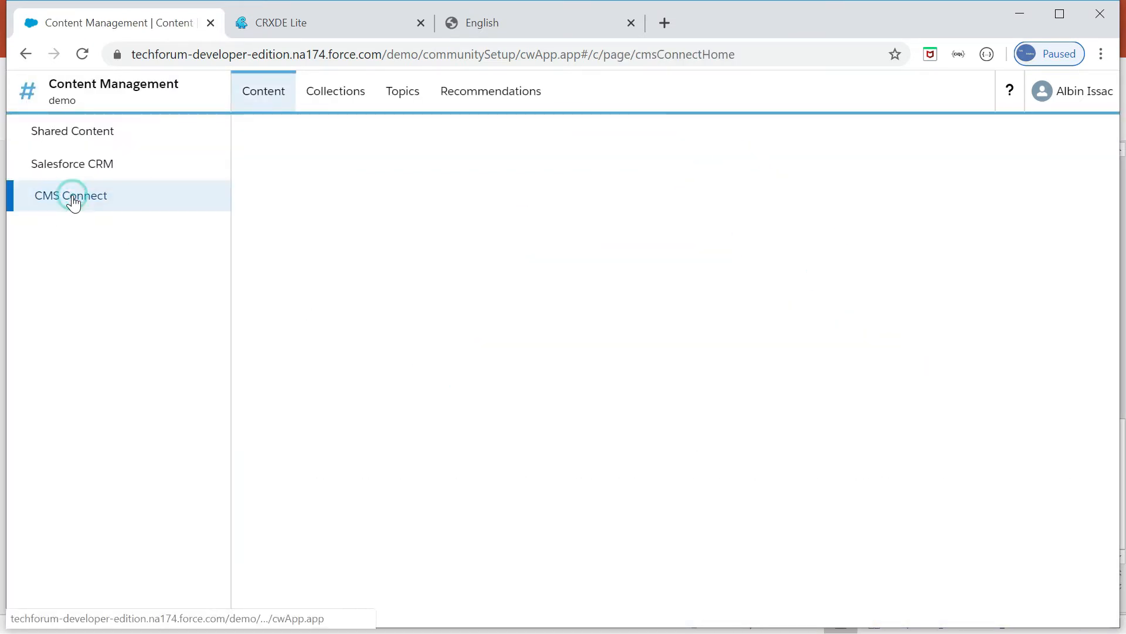
pyautogui.click(70, 195)
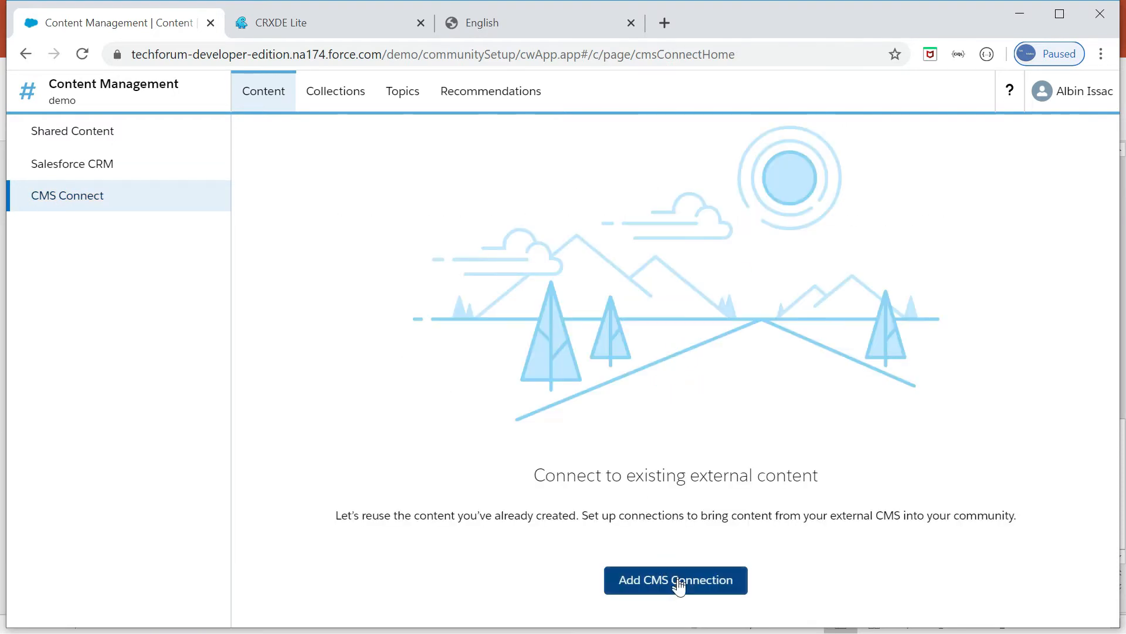
pyautogui.click(674, 580)
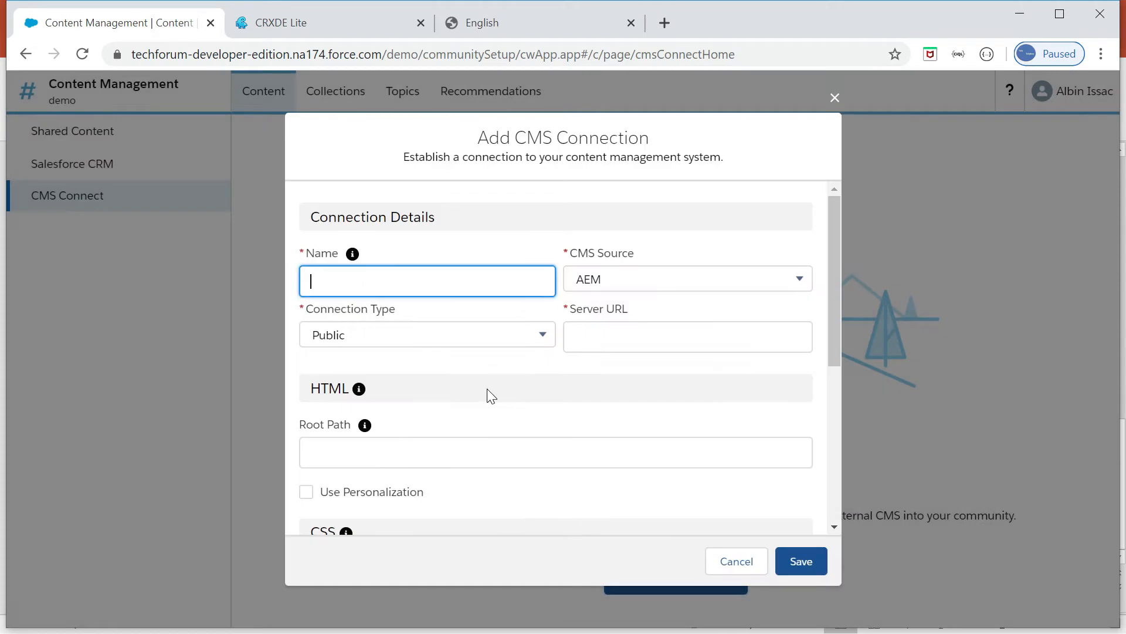
pyautogui.write('aem-content')
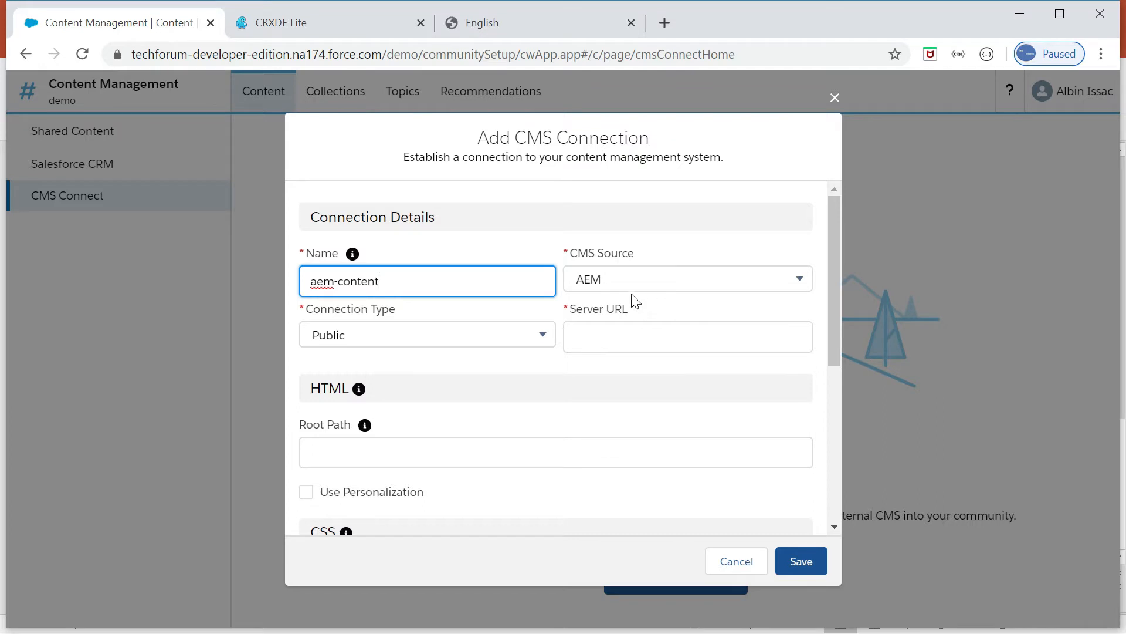
pyautogui.click(686, 279)
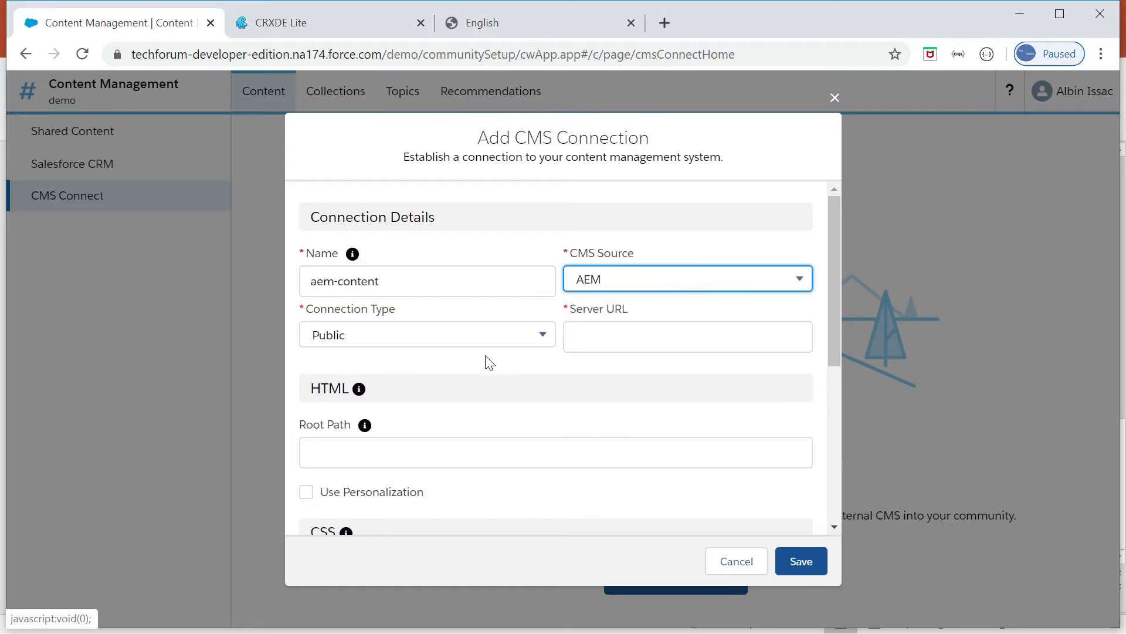
# Step: Set the connection type to Authenticated to reveal the Named Credential field
pyautogui.click(426, 333)
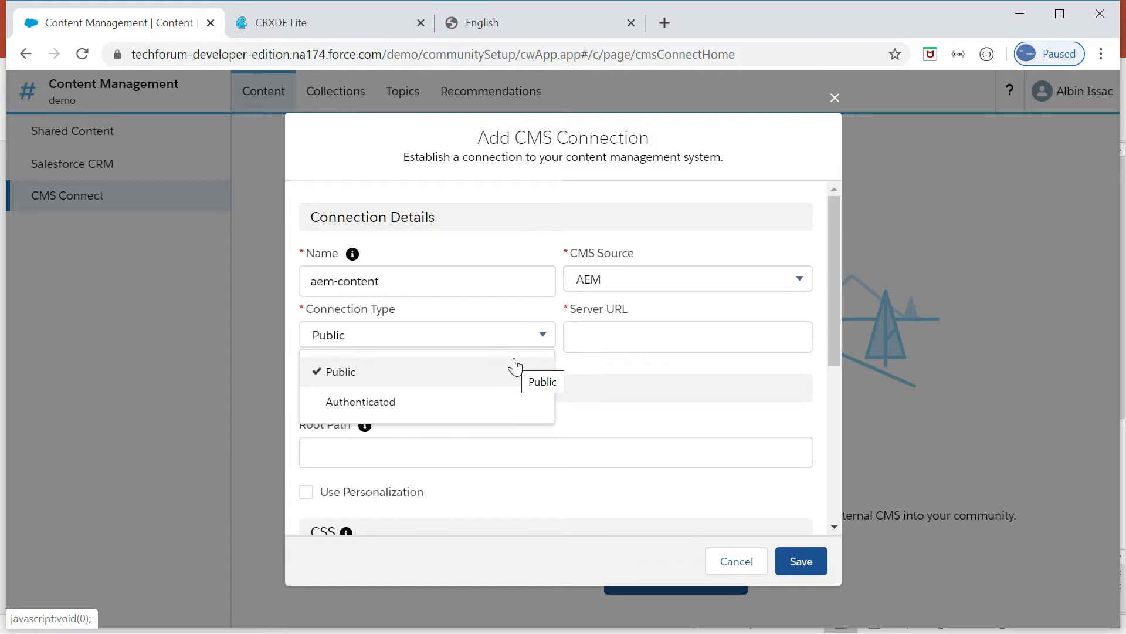
pyautogui.click(341, 371)
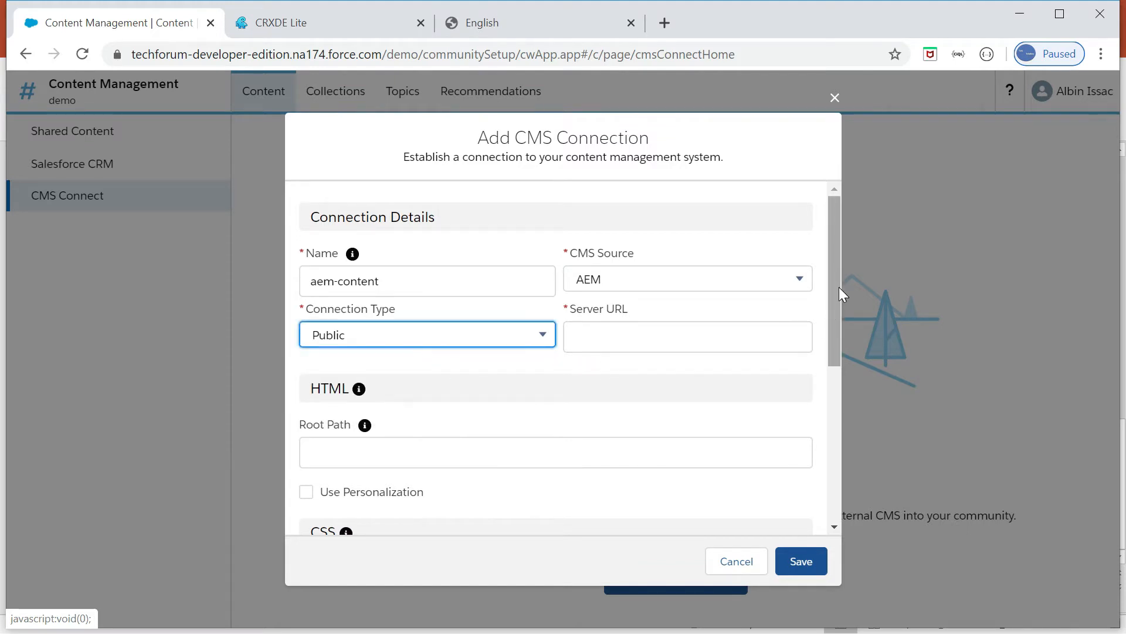
pyautogui.scroll(-3)
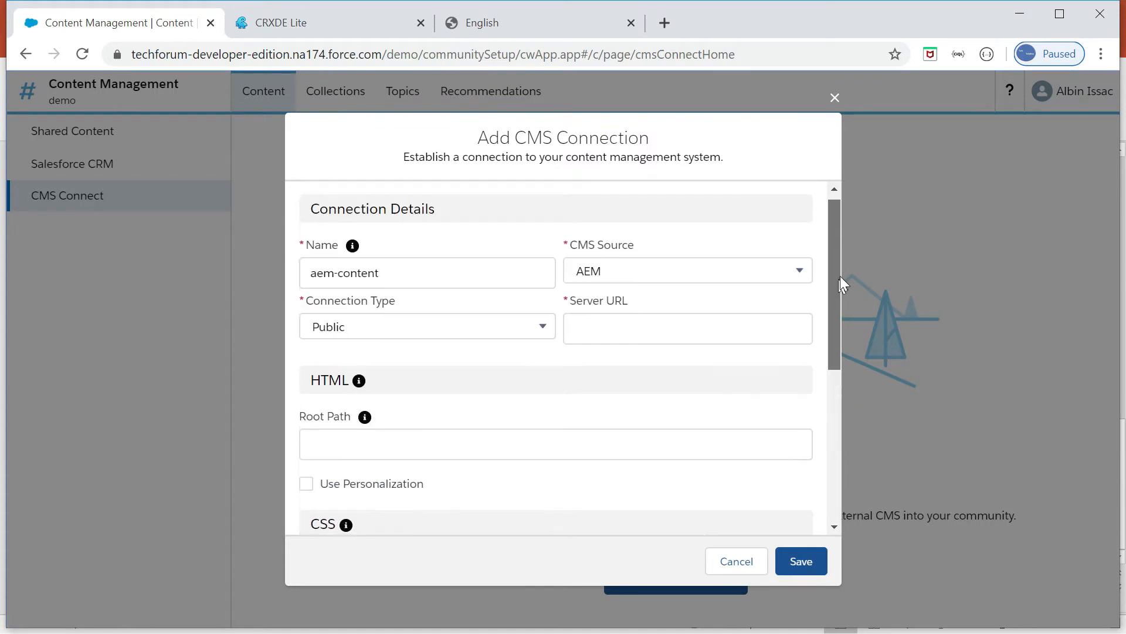
pyautogui.click(426, 326)
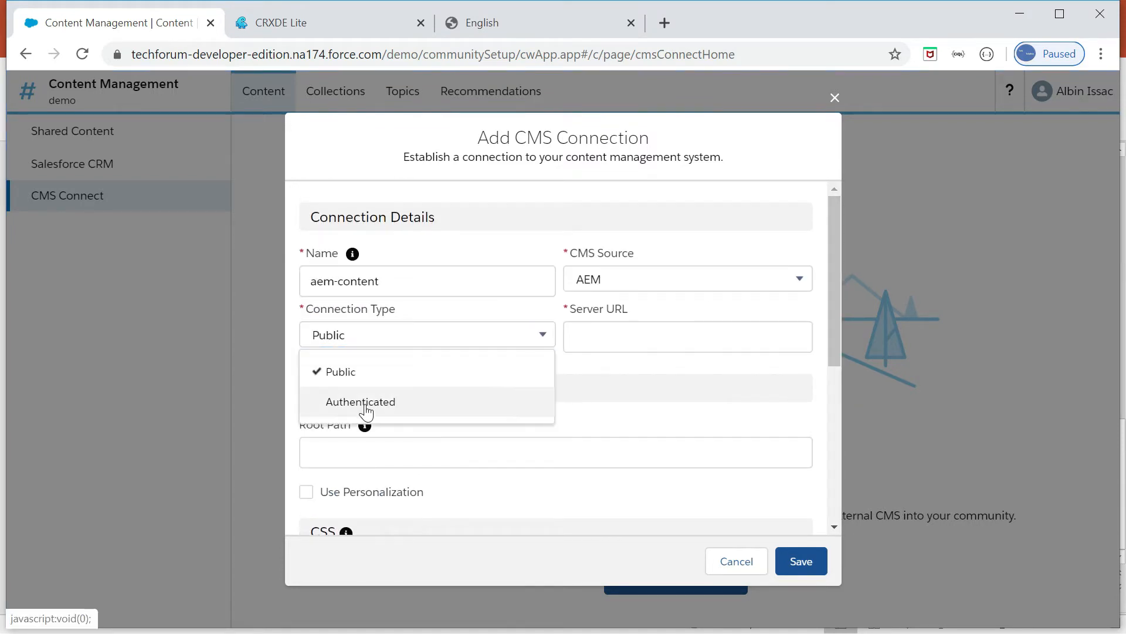
pyautogui.click(361, 402)
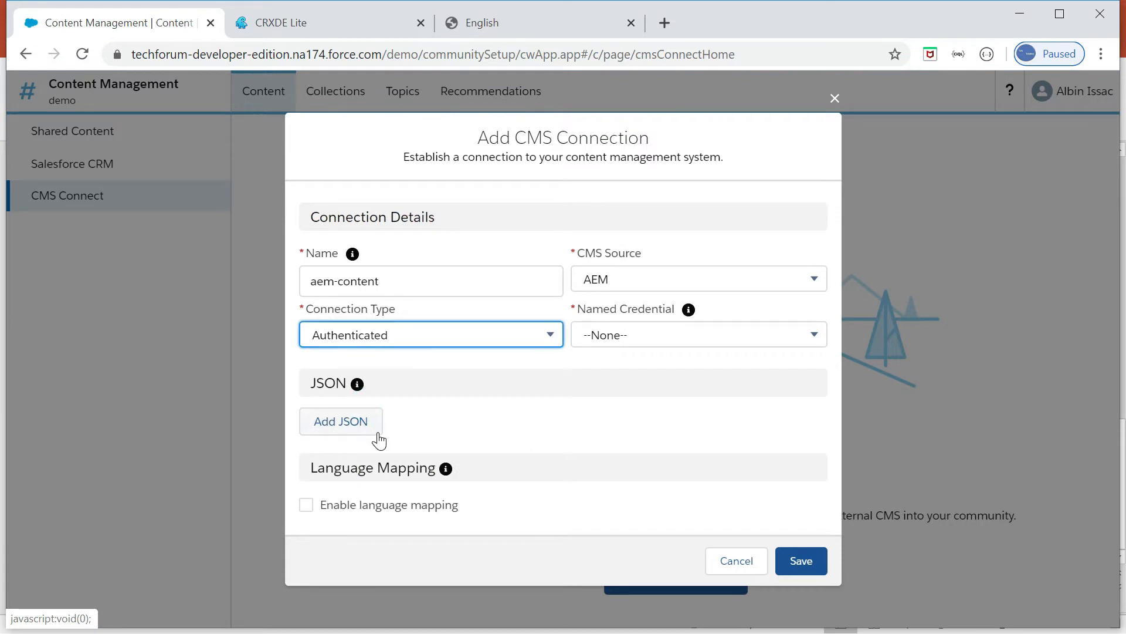
# Step: Review the available named credentials, then set the connection type back to Public
pyautogui.click(697, 334)
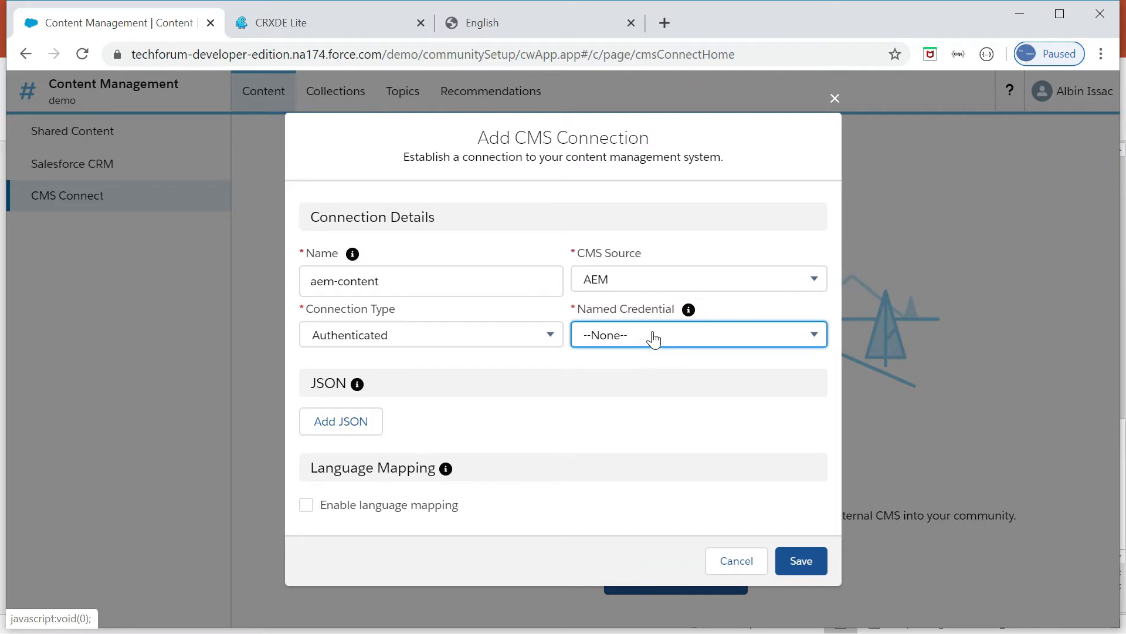
pyautogui.click(431, 335)
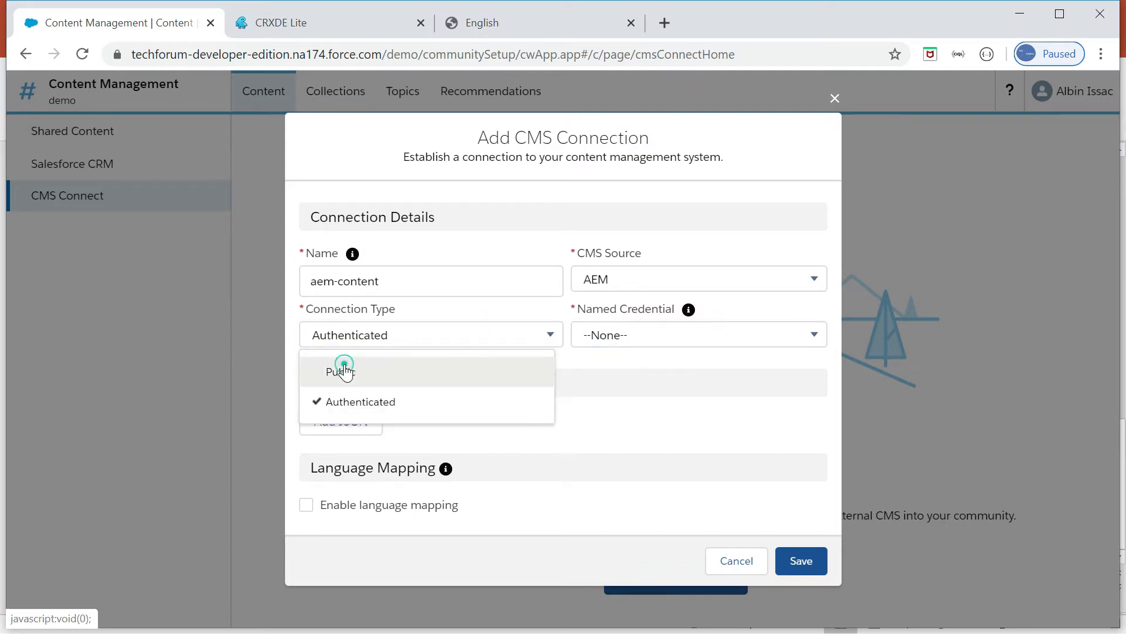
pyautogui.click(342, 370)
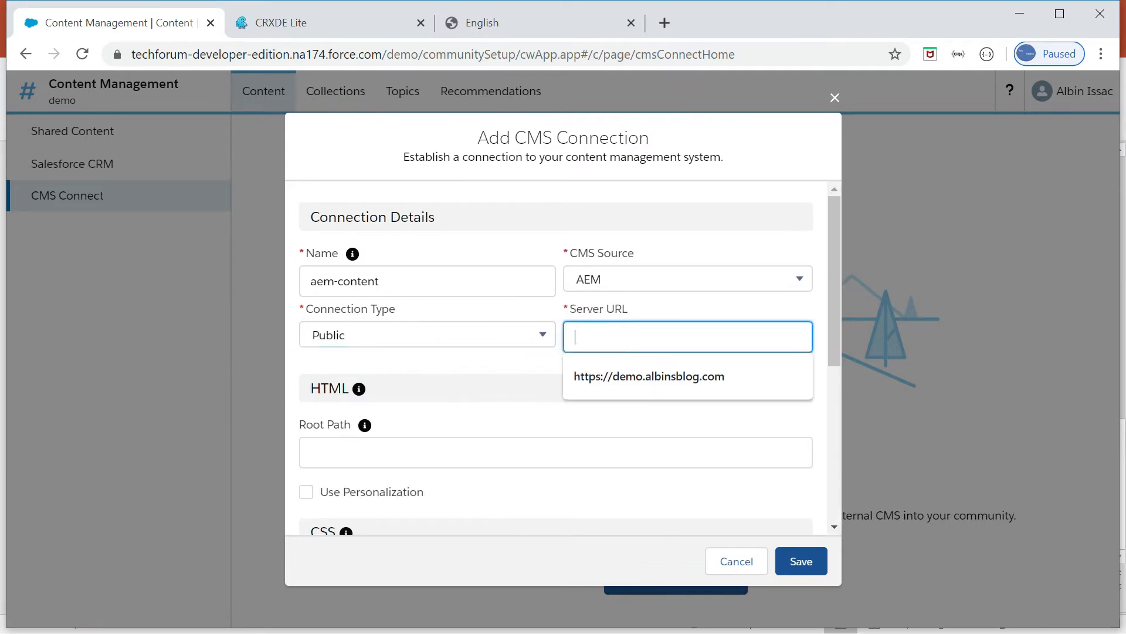
pyautogui.click(649, 375)
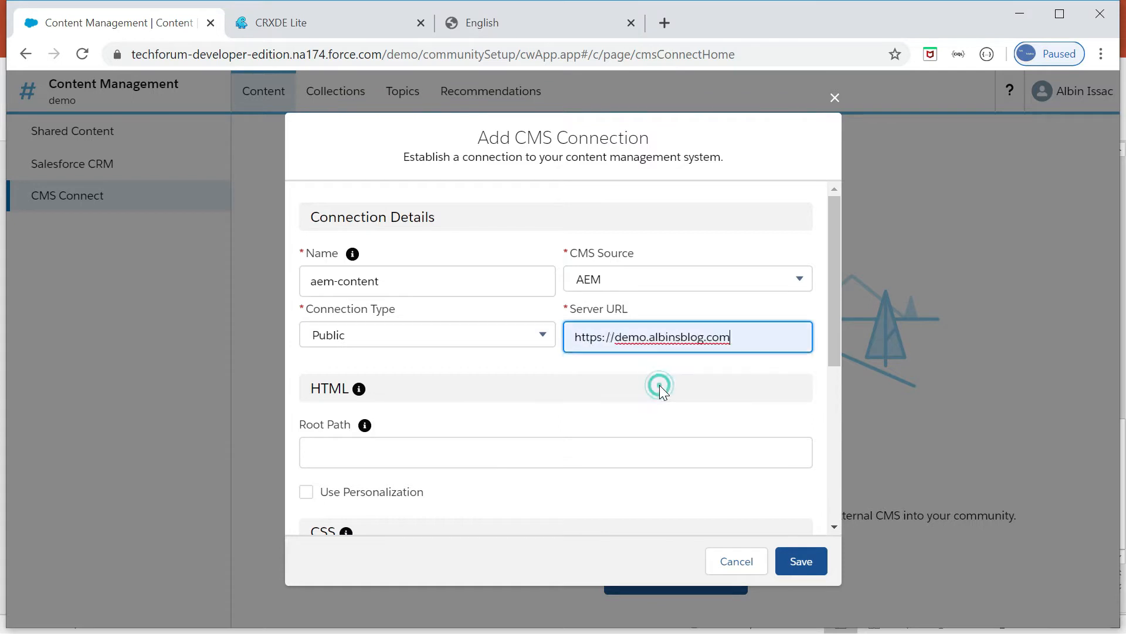
pyautogui.click(658, 384)
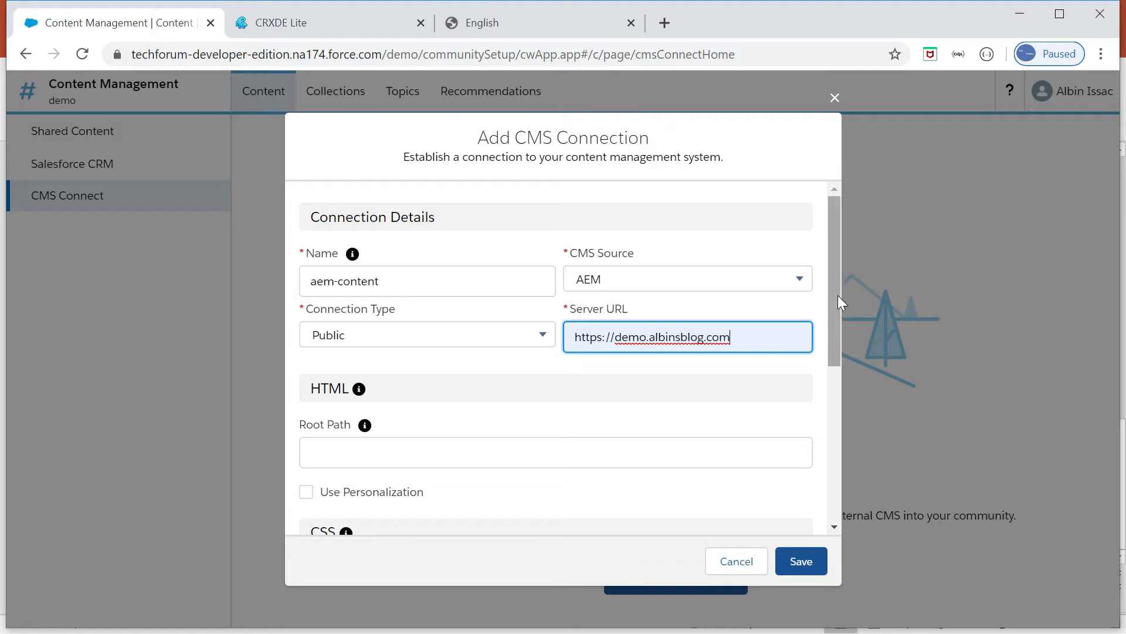
pyautogui.scroll(-3)
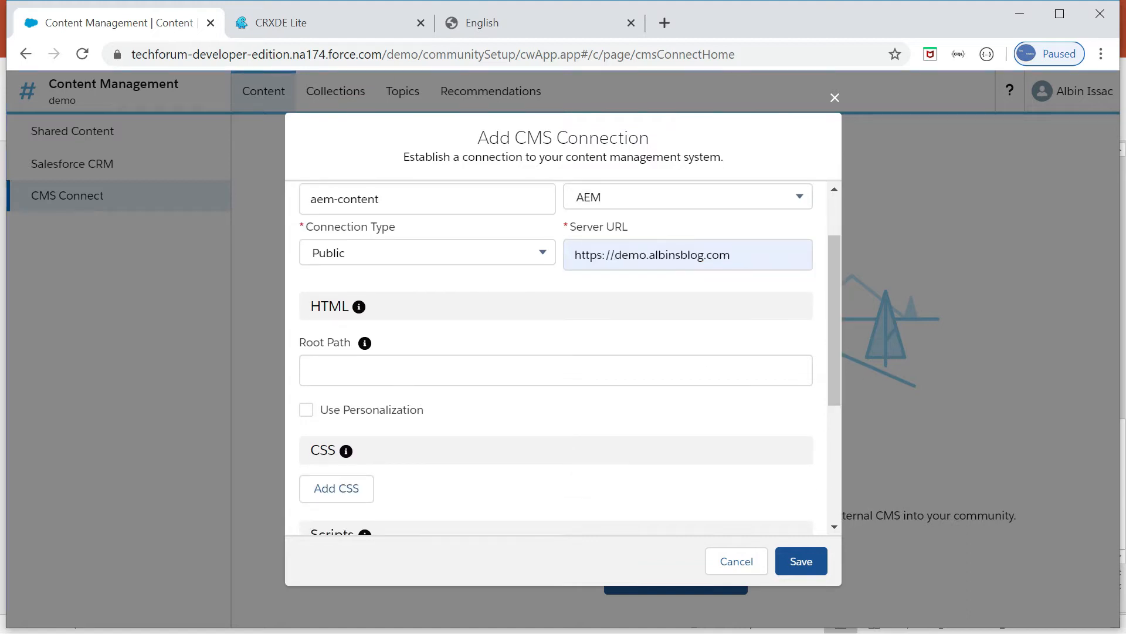
pyautogui.click(556, 370)
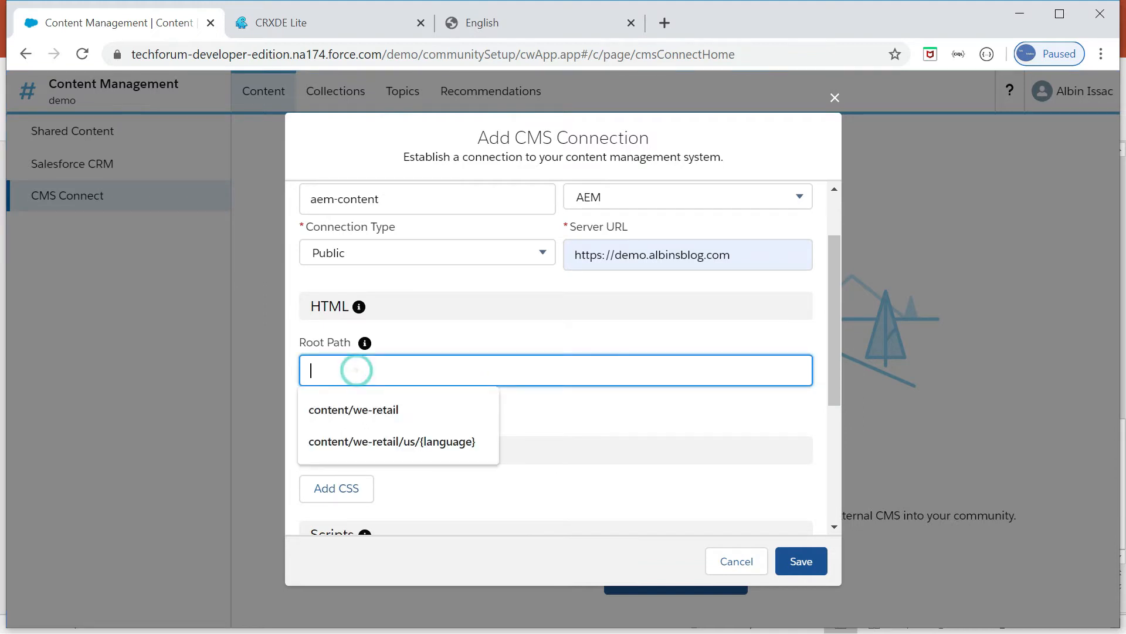
pyautogui.click(391, 441)
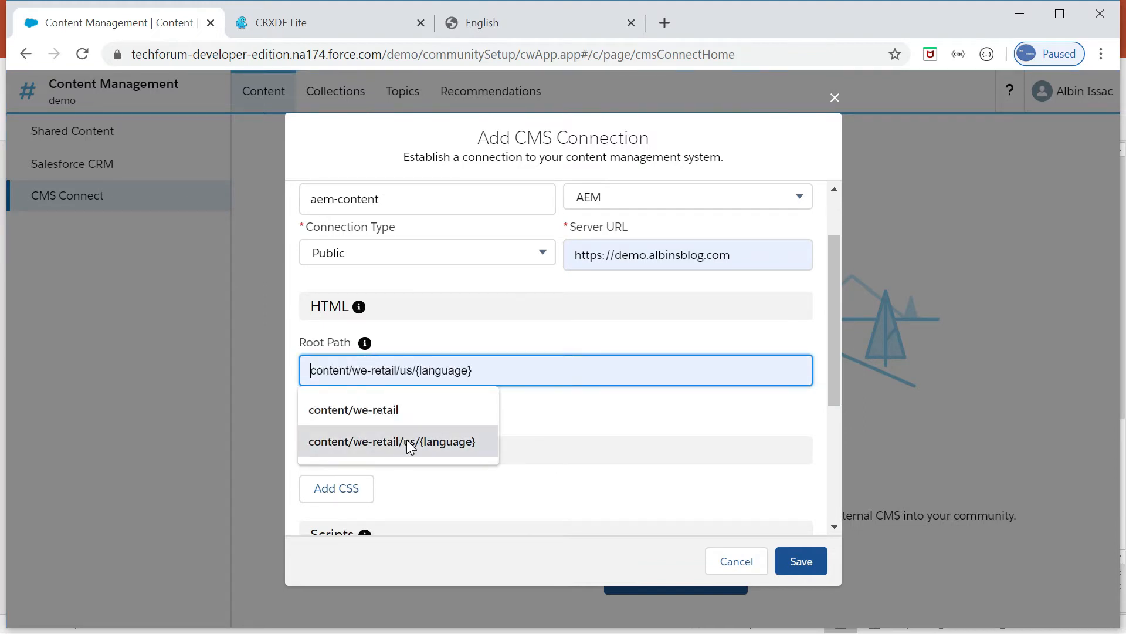
pyautogui.click(392, 441)
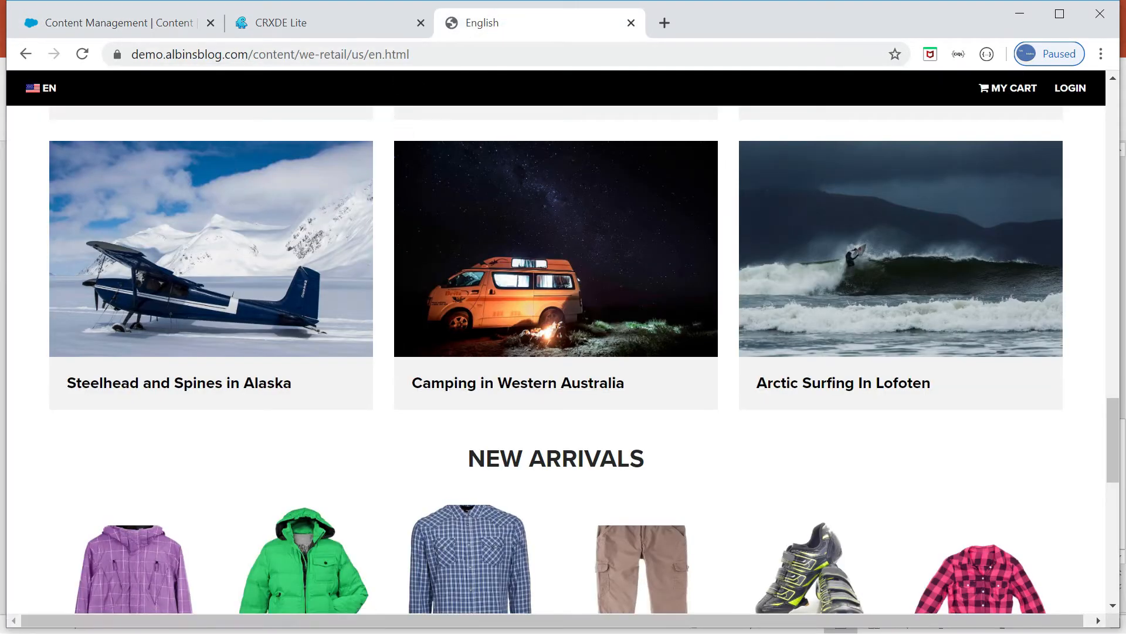
# Step: Add a CSS entry to the connection with scope 'aem'
pyautogui.click(301, 23)
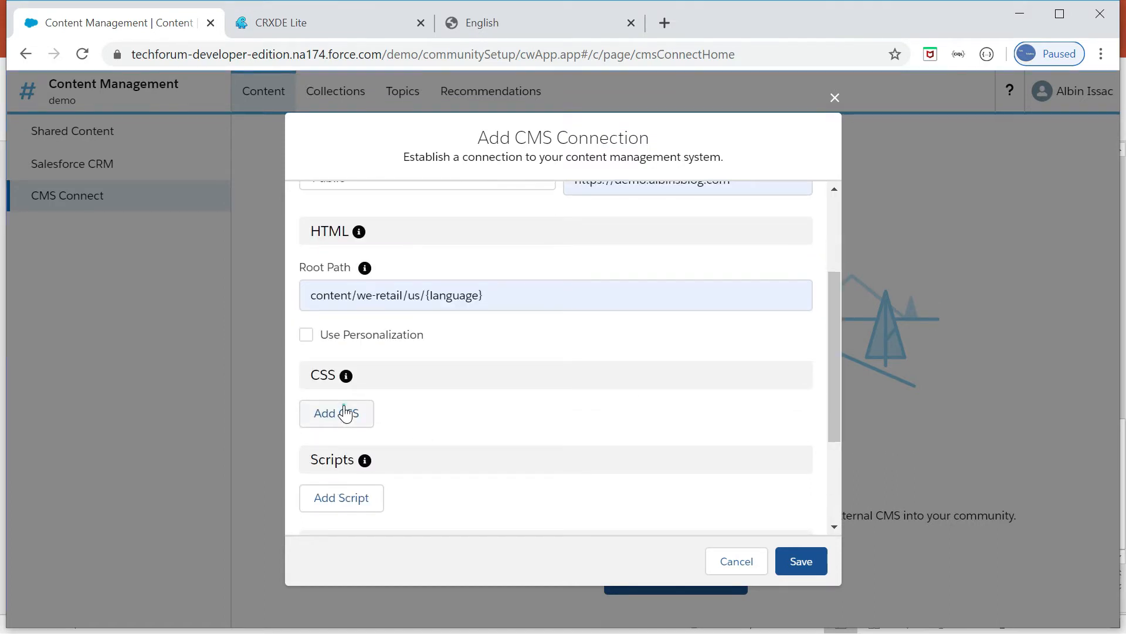
pyautogui.click(336, 413)
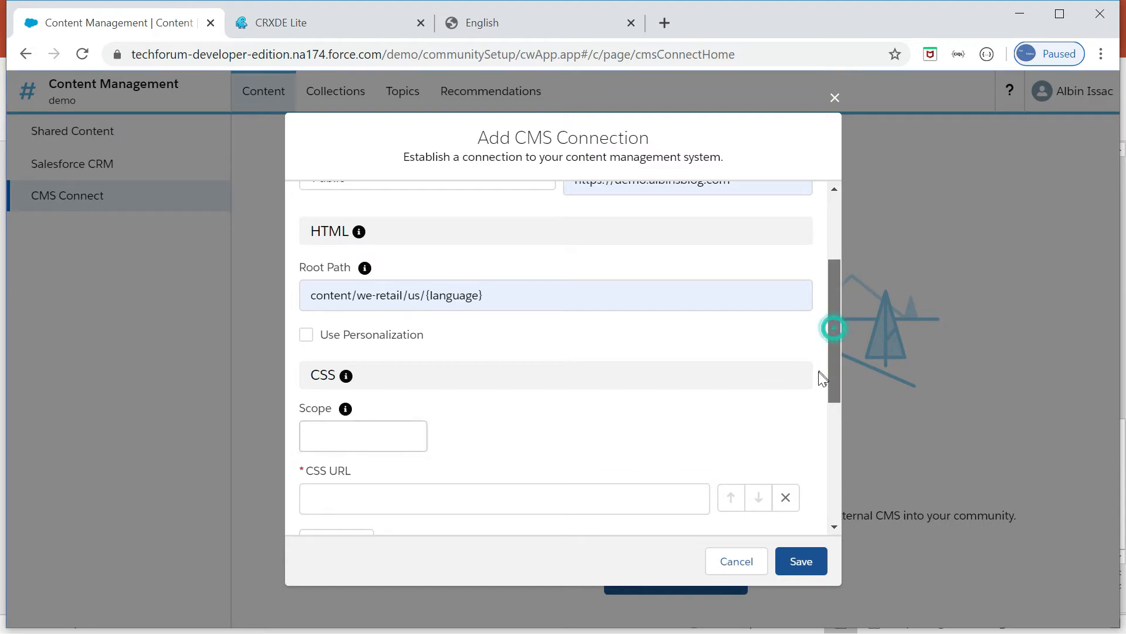
pyautogui.write('a')
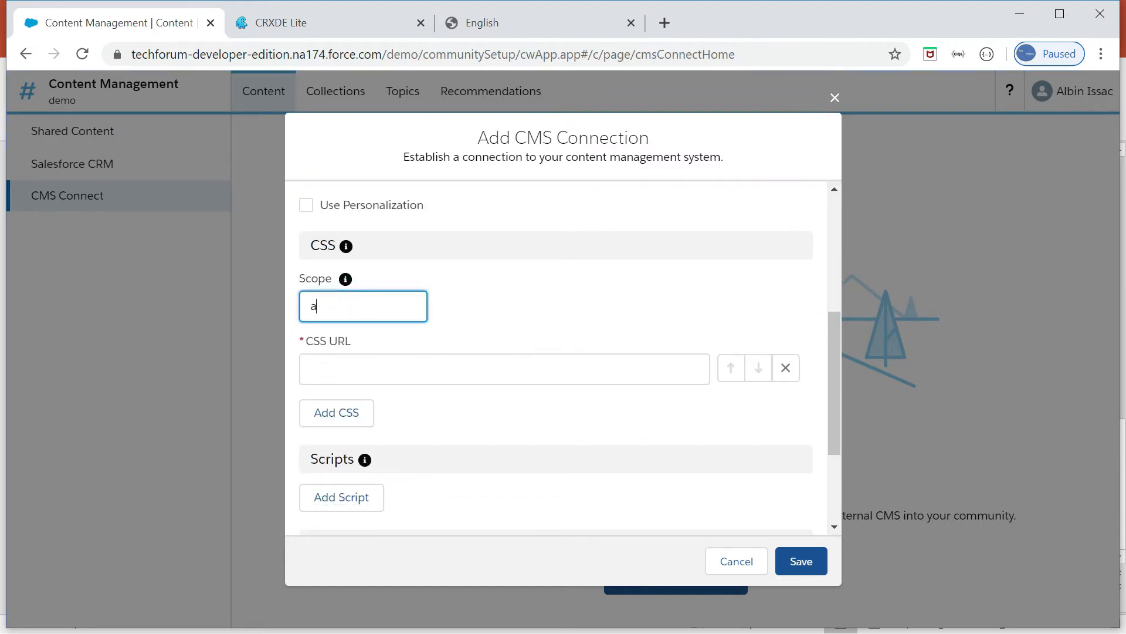
pyautogui.write('em')
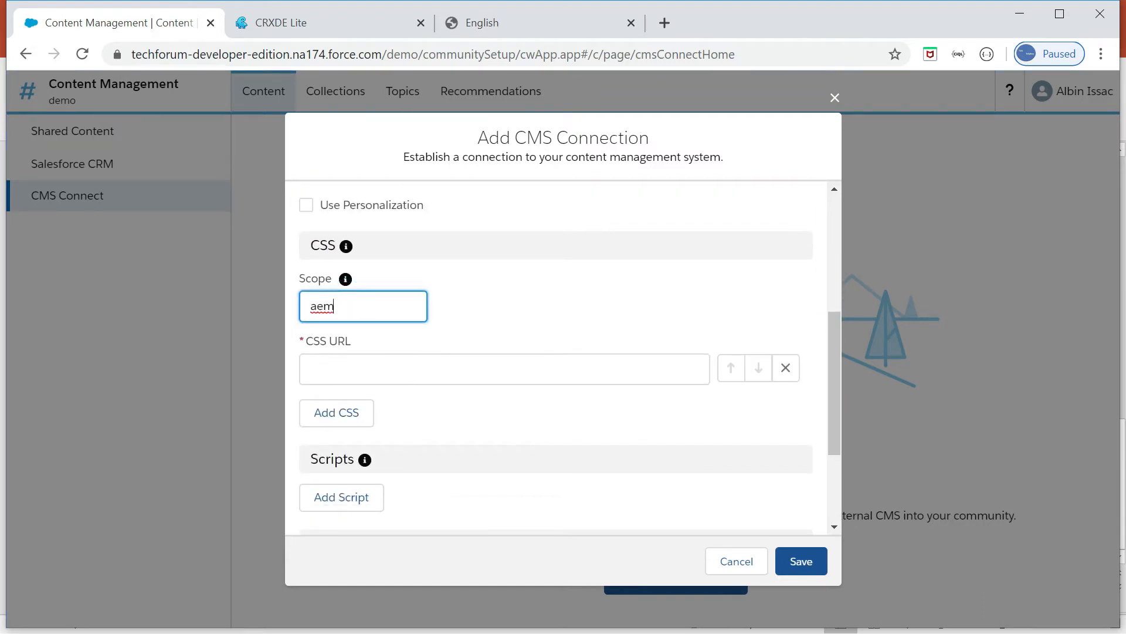
# Step: Copy the clientlib-base.css stylesheet path from the We.Retail page in DevTools
pyautogui.click(503, 369)
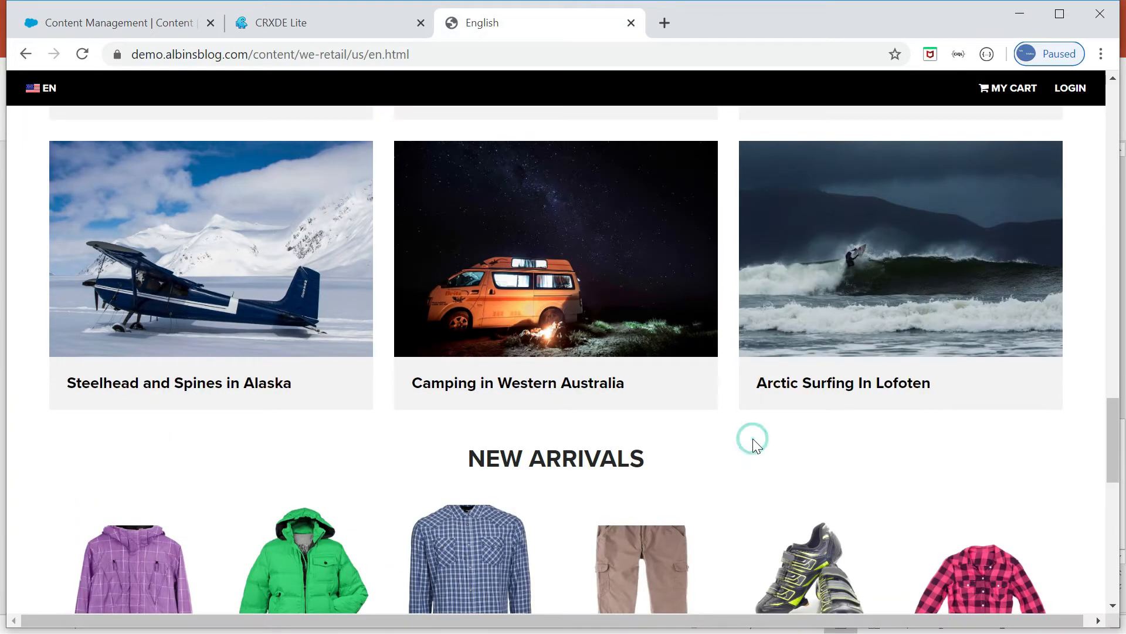
pyautogui.press('F12')
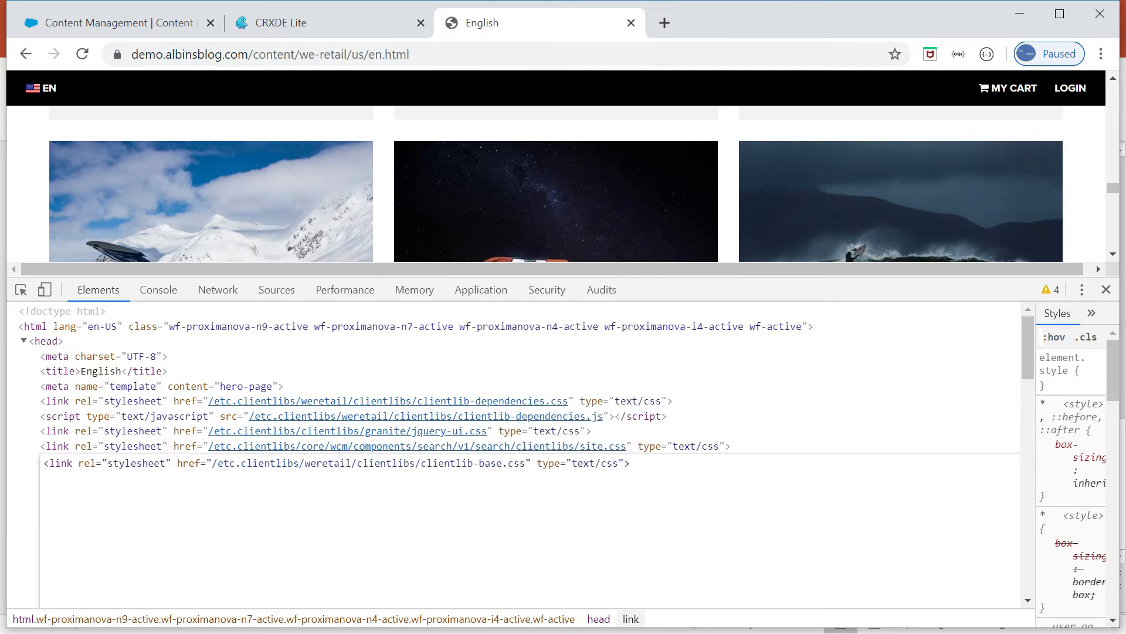
pyautogui.doubleClick(370, 463)
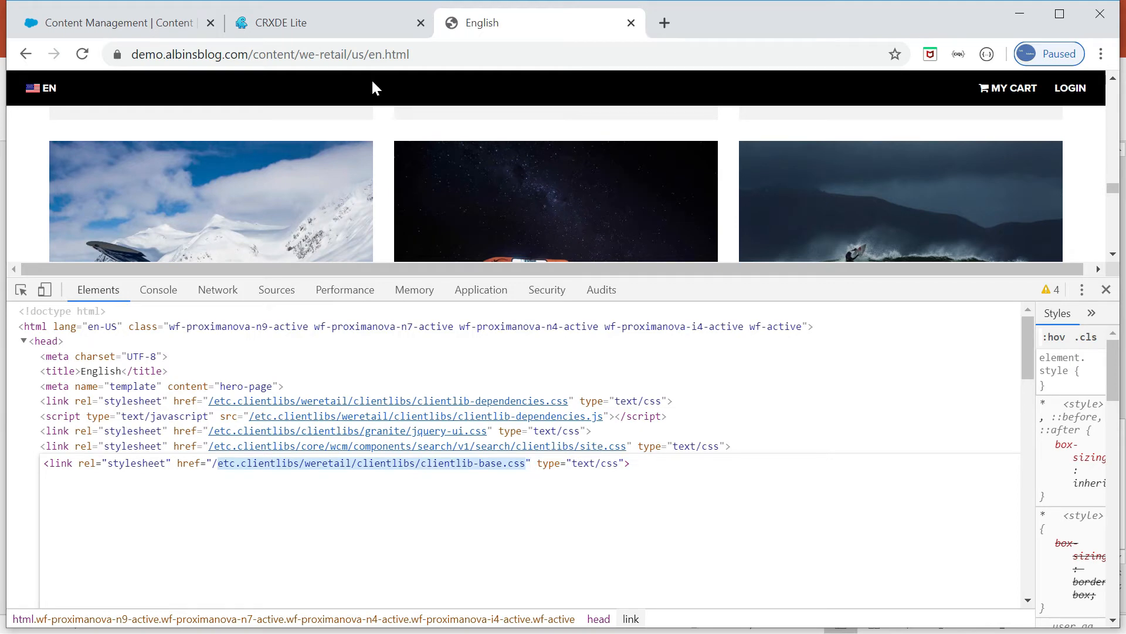
pyautogui.click(108, 23)
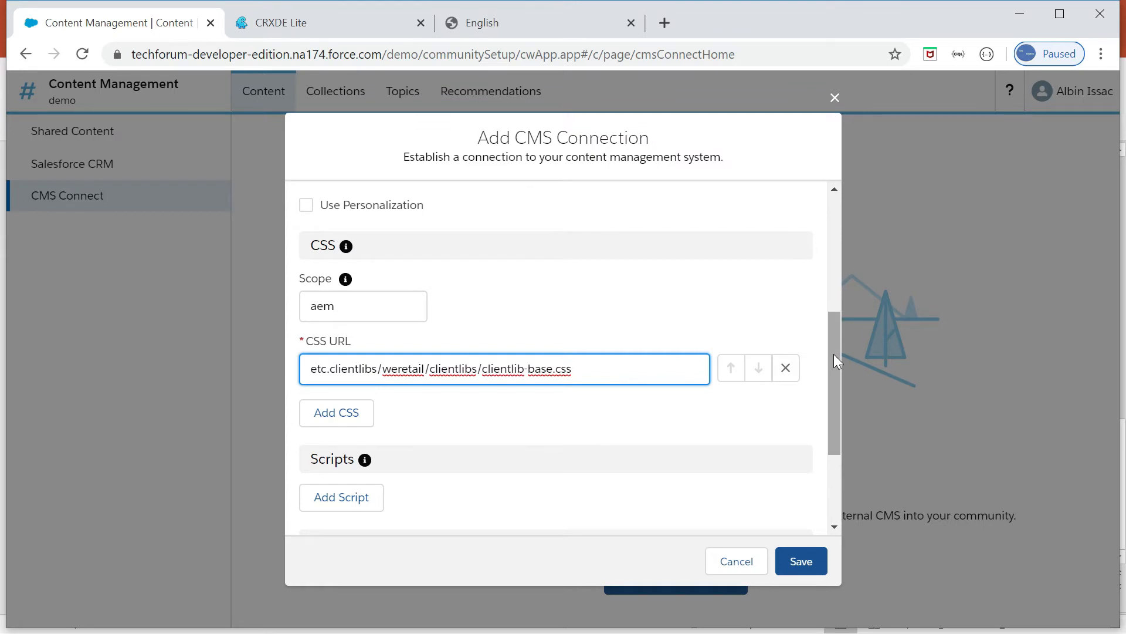
# Step: Fill in root path and CSS URL, and map Salesforce English to CMS language en
pyautogui.scroll(-3)
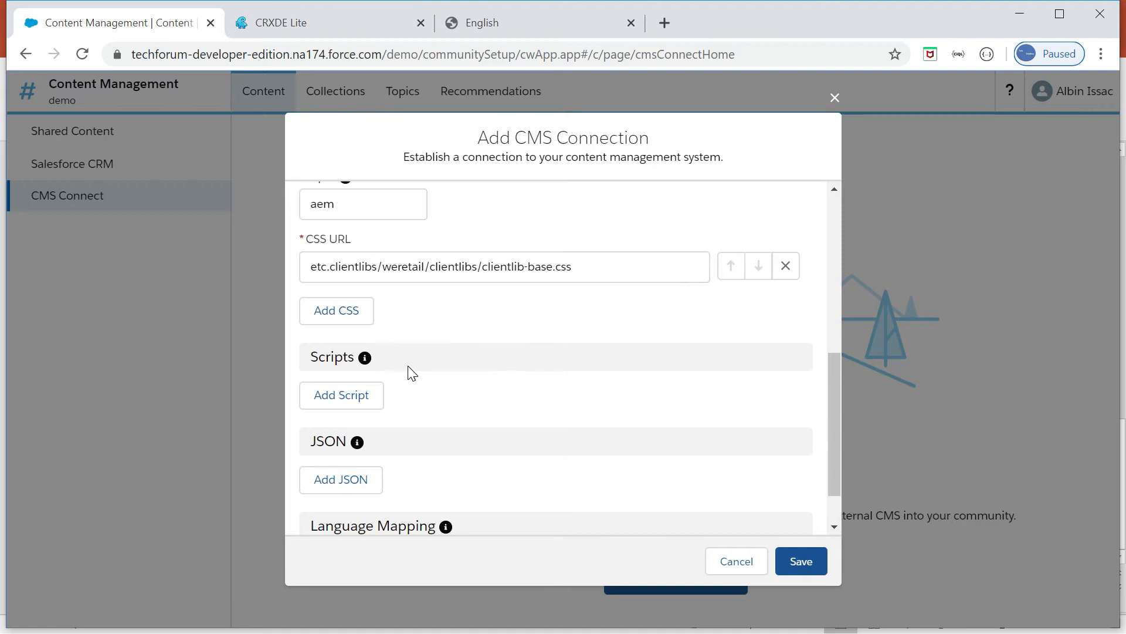
pyautogui.moveTo(650, 474)
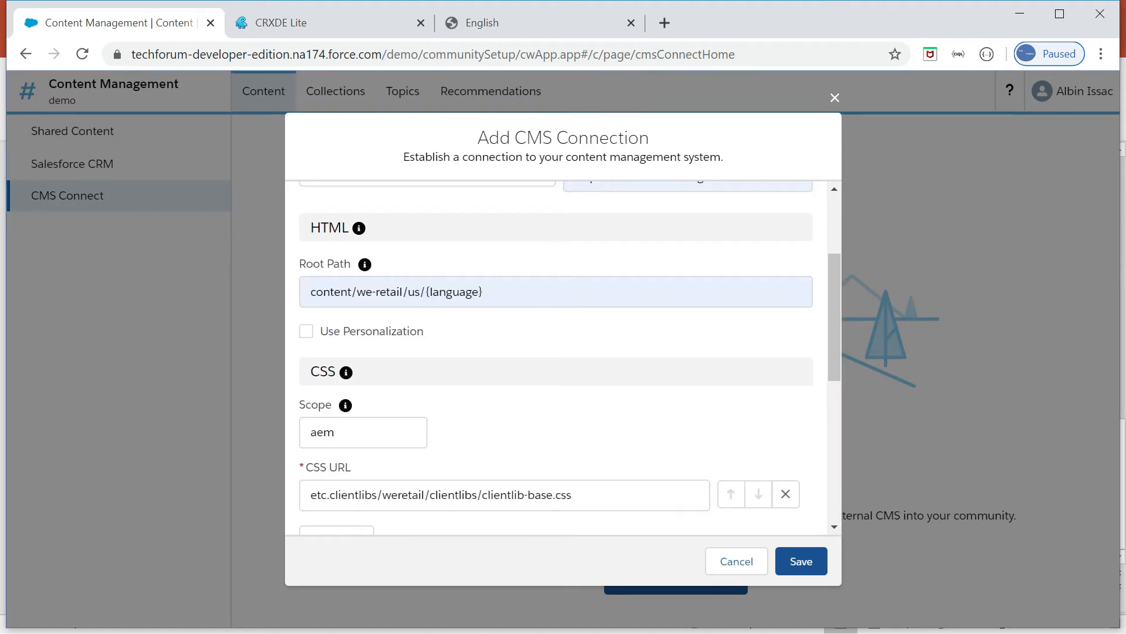
pyautogui.scroll(-3)
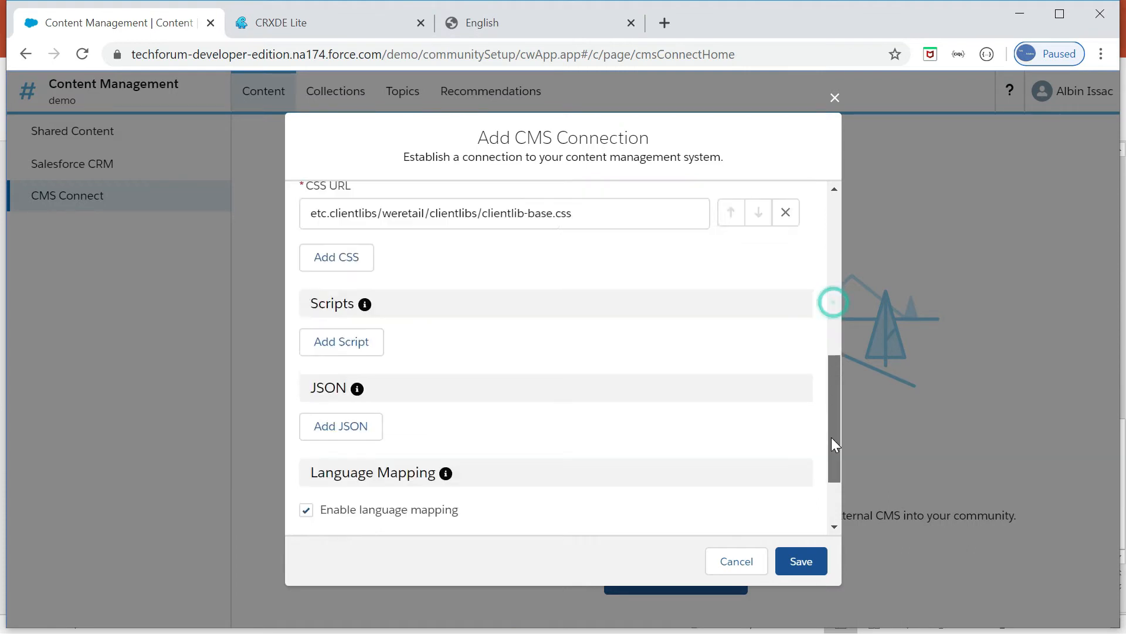
pyautogui.scroll(-3)
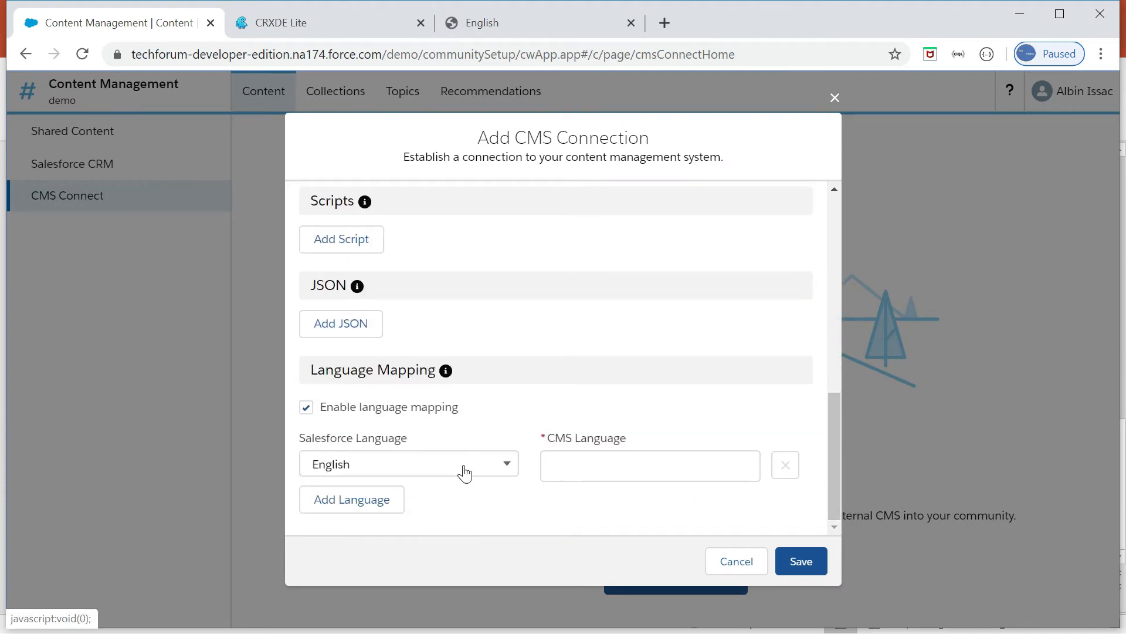
pyautogui.click(408, 463)
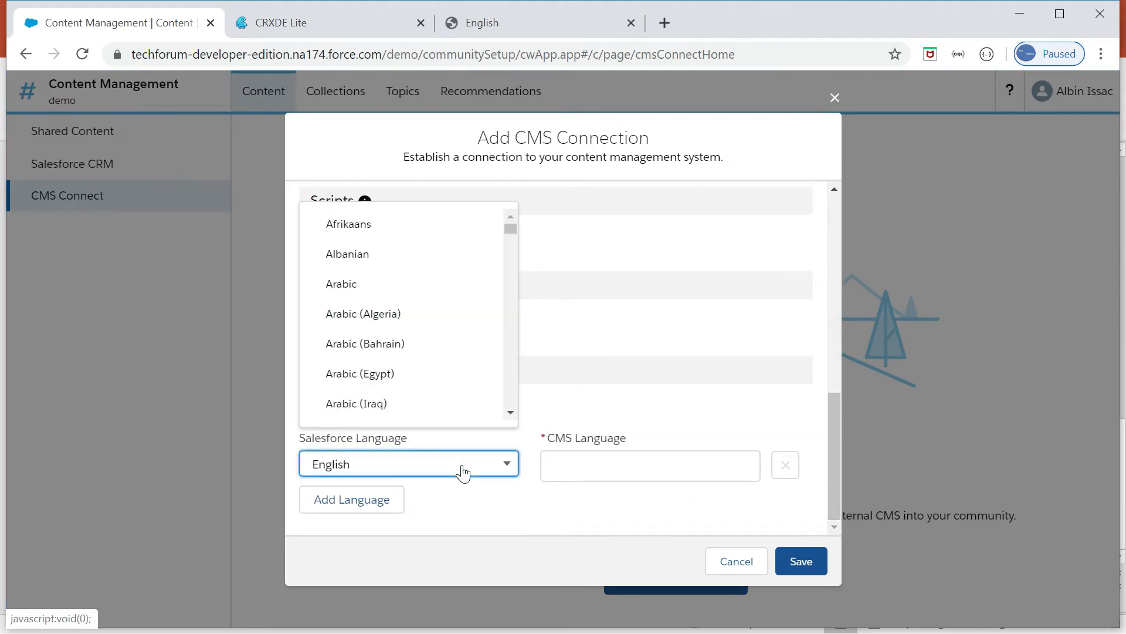
pyautogui.write('e')
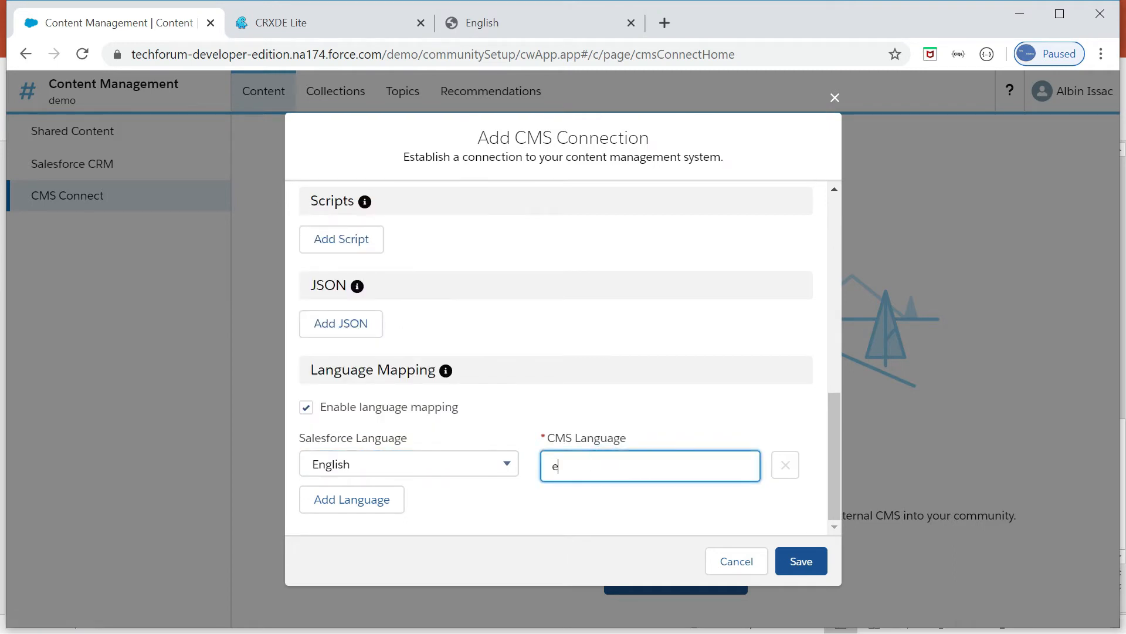
pyautogui.write('n')
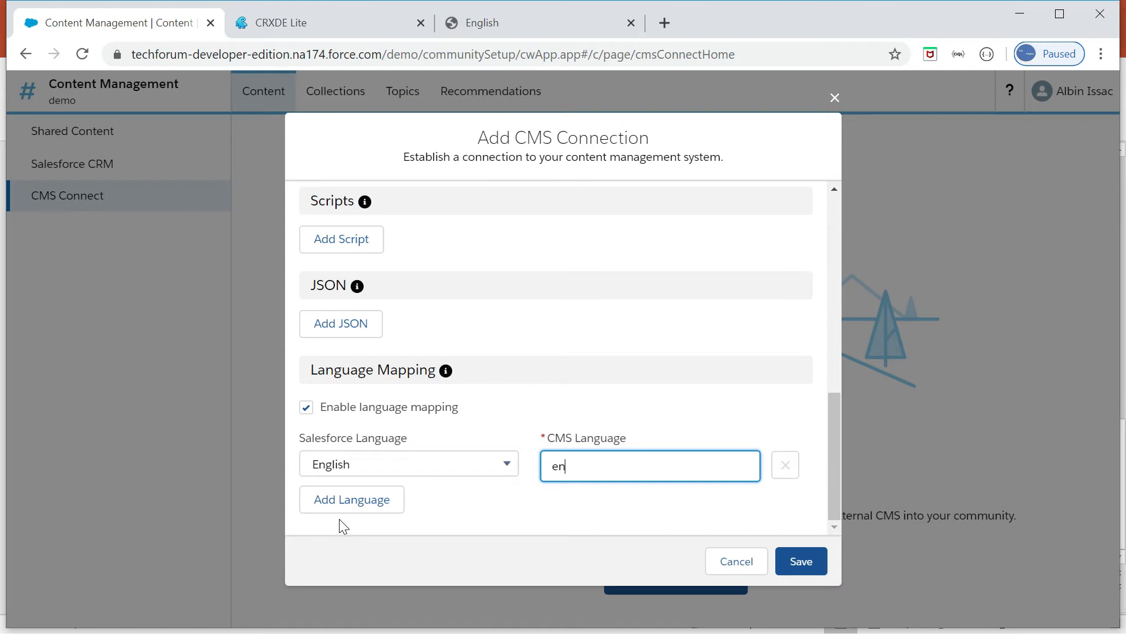
pyautogui.scroll(-3)
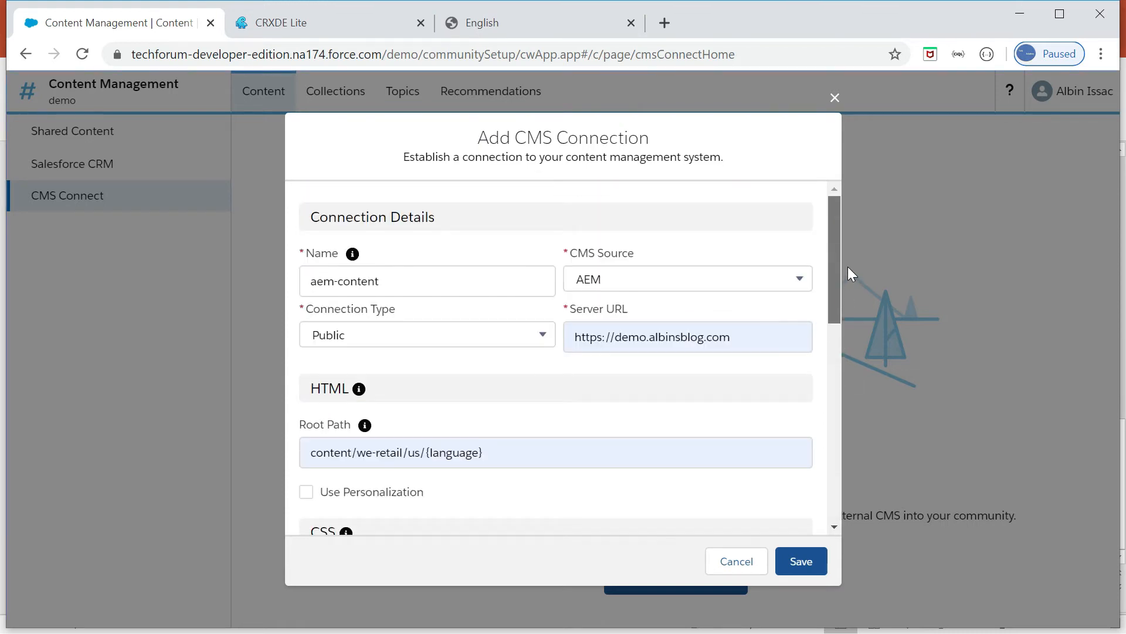
pyautogui.scroll(-3)
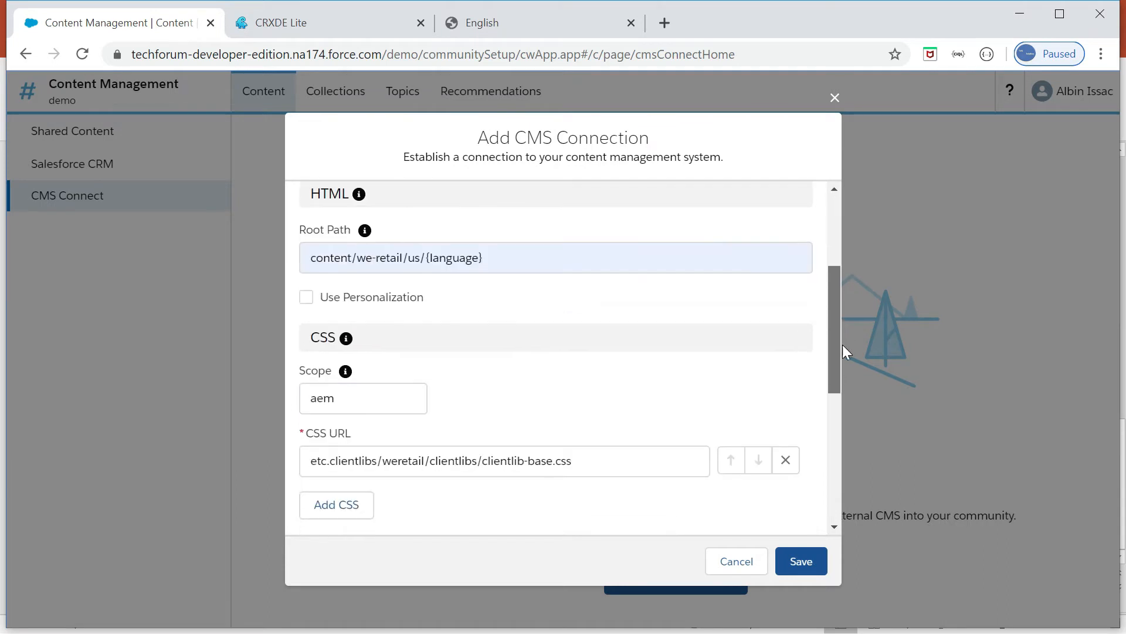
pyautogui.scroll(-3)
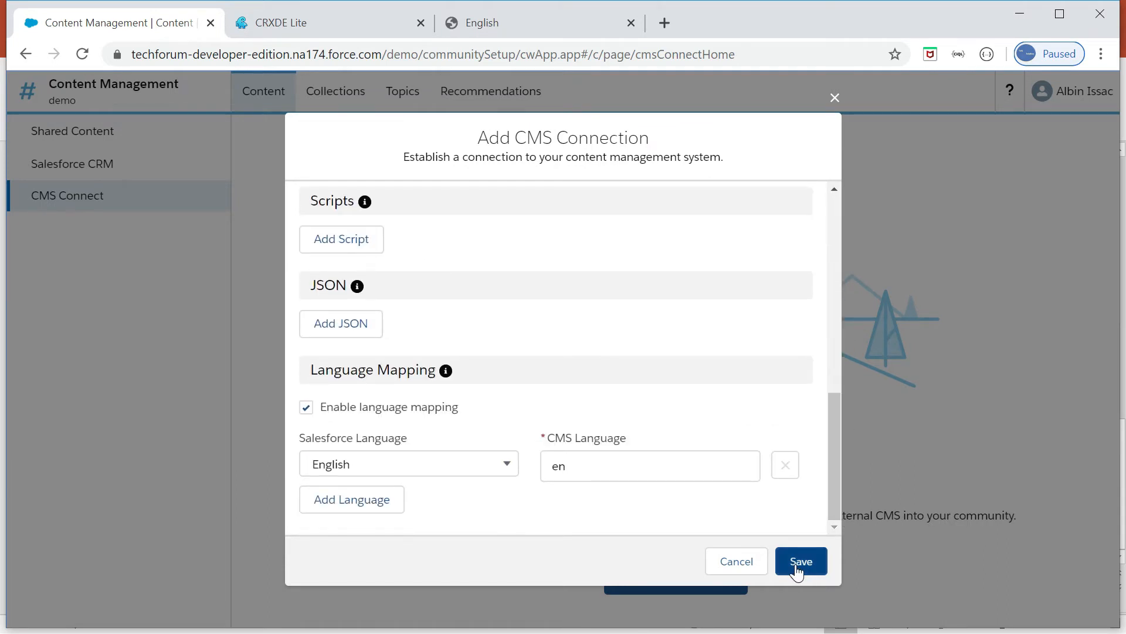
# Step: Save the aem-content connection, dismiss the CSP settings notice, and confirm it in the list
pyautogui.click(801, 560)
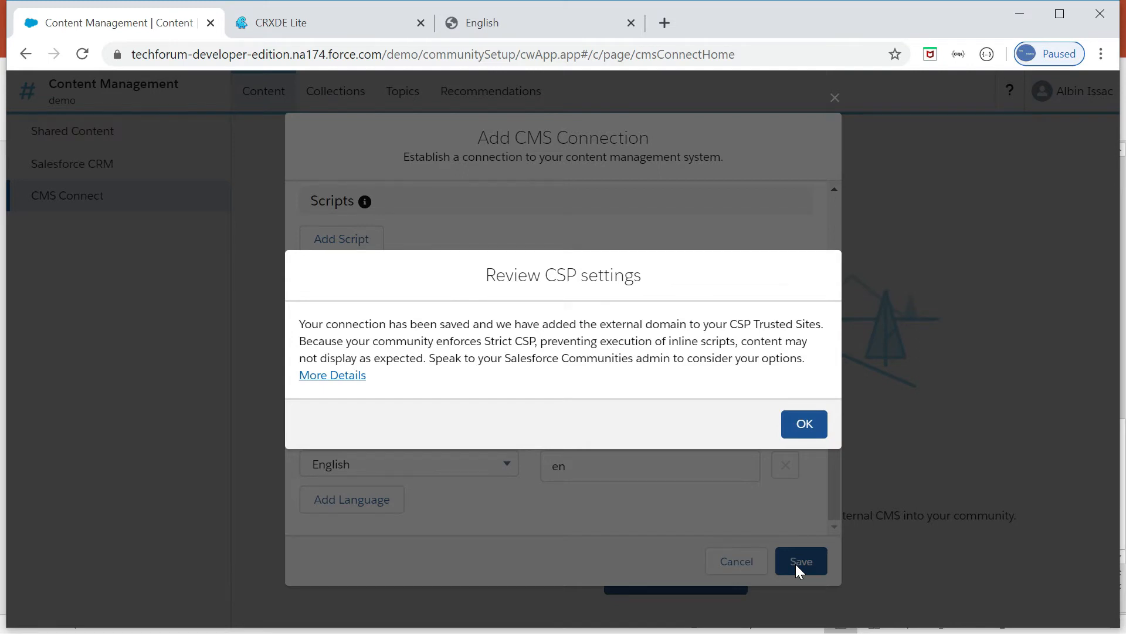
pyautogui.click(804, 423)
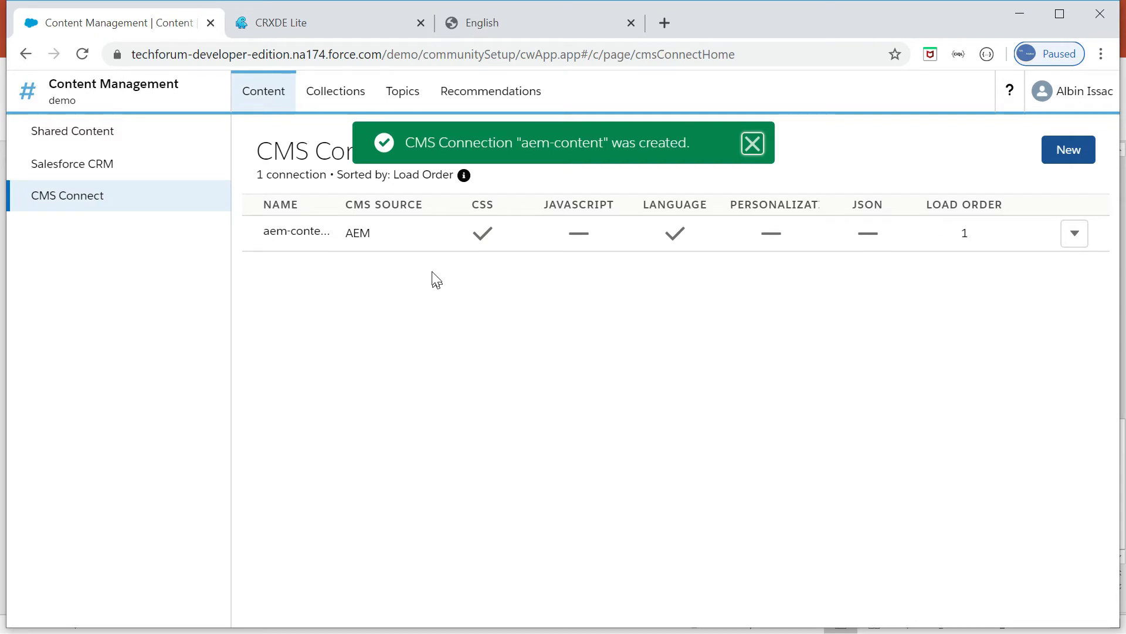
pyautogui.moveTo(295, 22)
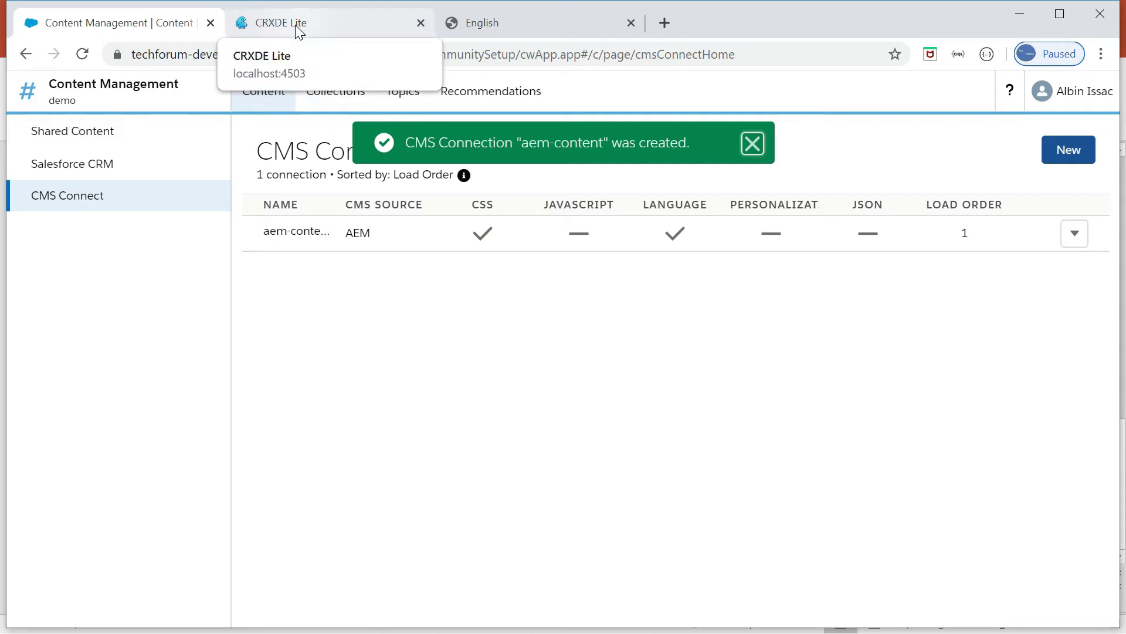
pyautogui.click(753, 142)
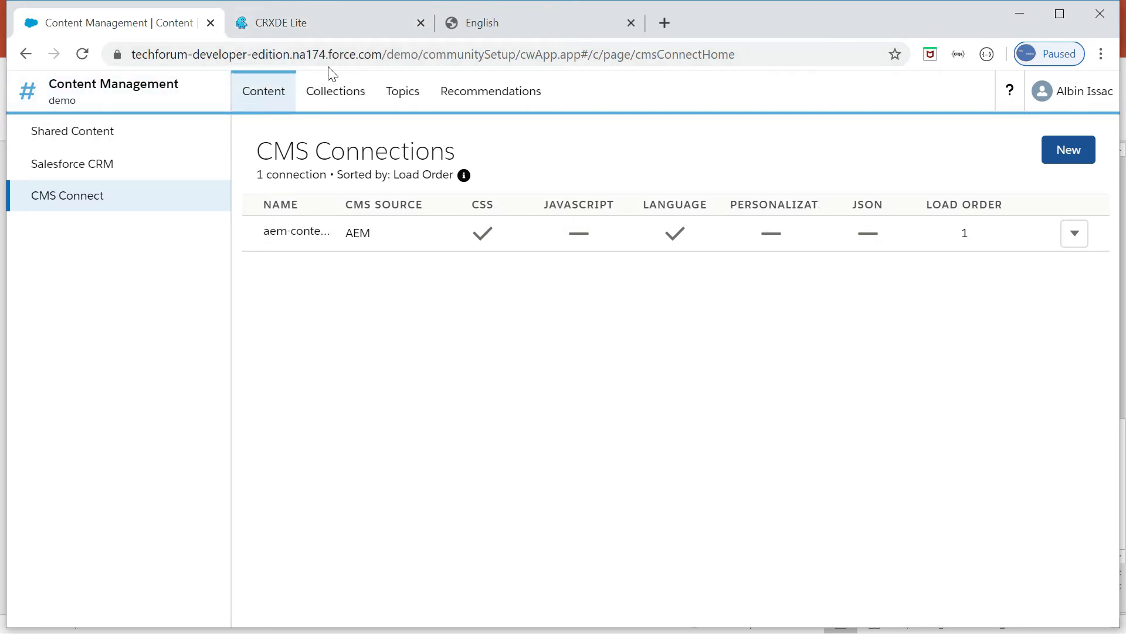
pyautogui.moveTo(479, 75)
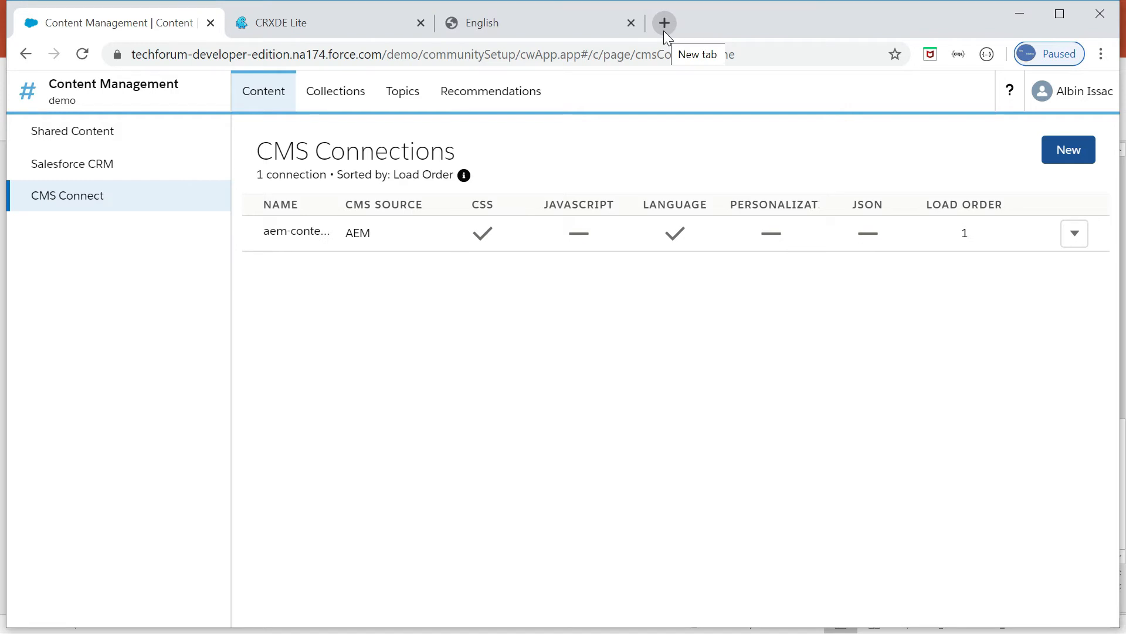
# Step: Add both techforum community domains as allowed origins in AEM's Granite CORS policy
pyautogui.click(331, 22)
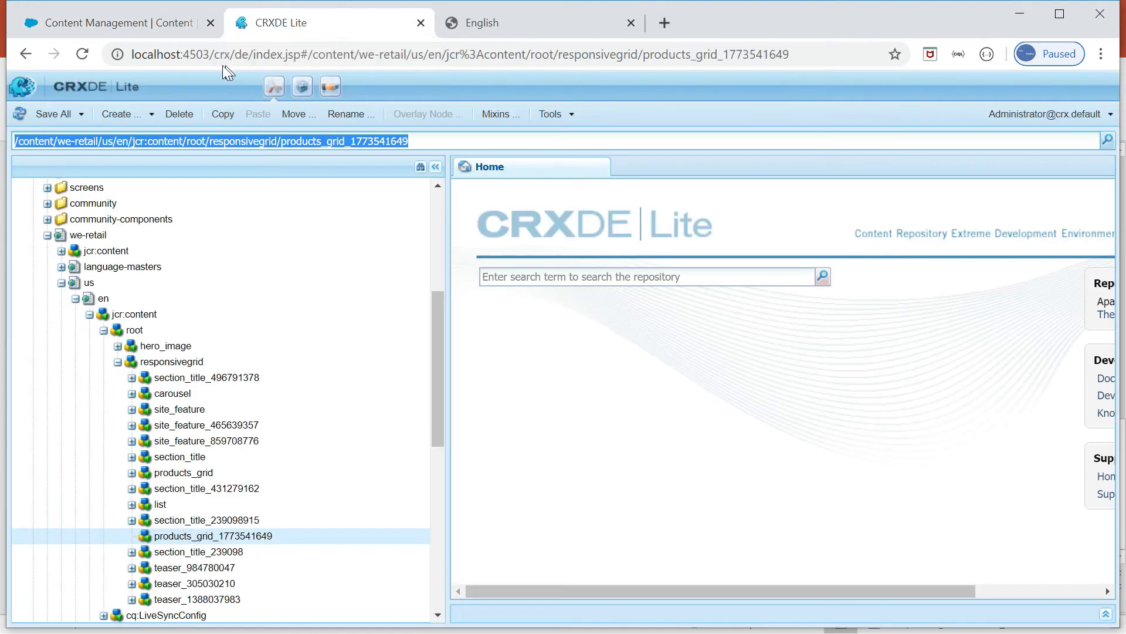
pyautogui.click(459, 54)
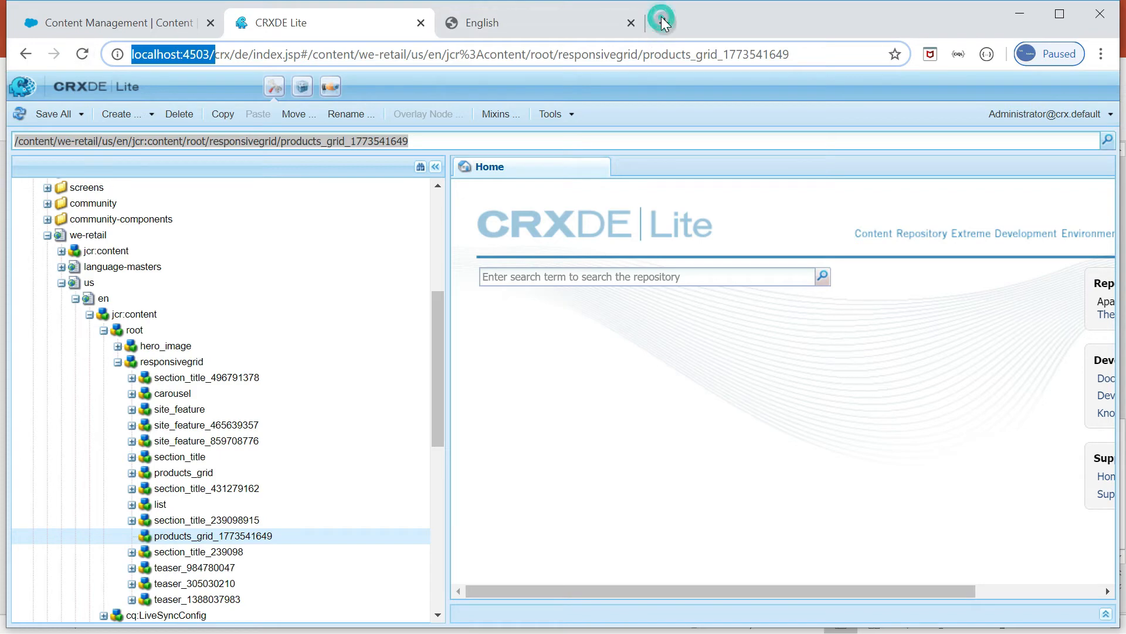
pyautogui.click(660, 23)
pyautogui.write('localhost:4503/system/console/configMgr')
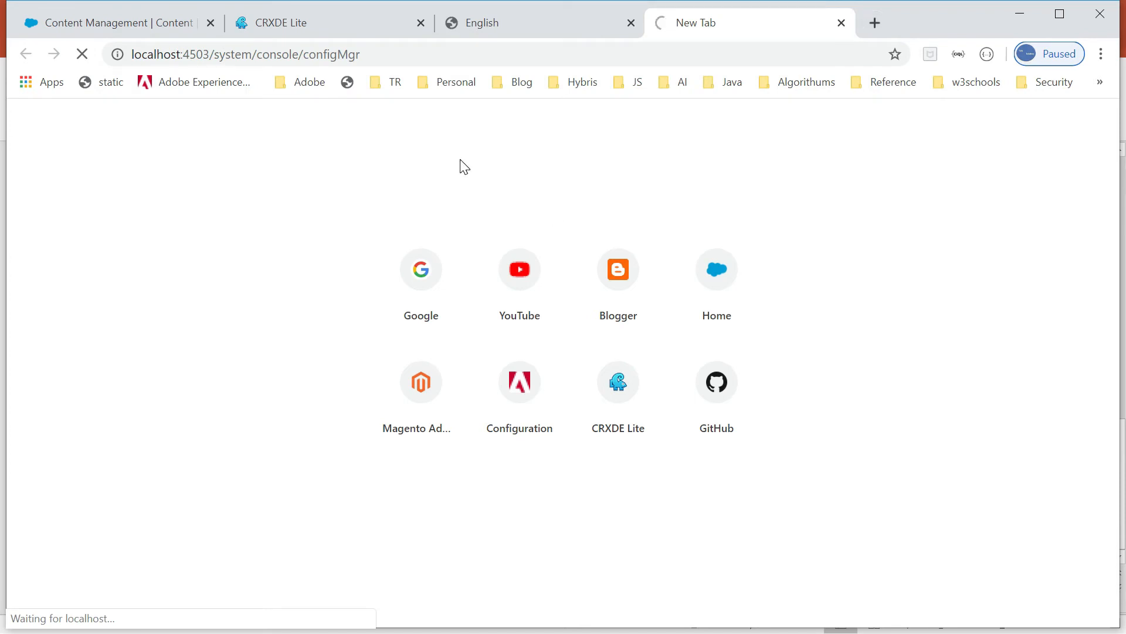
pyautogui.moveTo(413, 185)
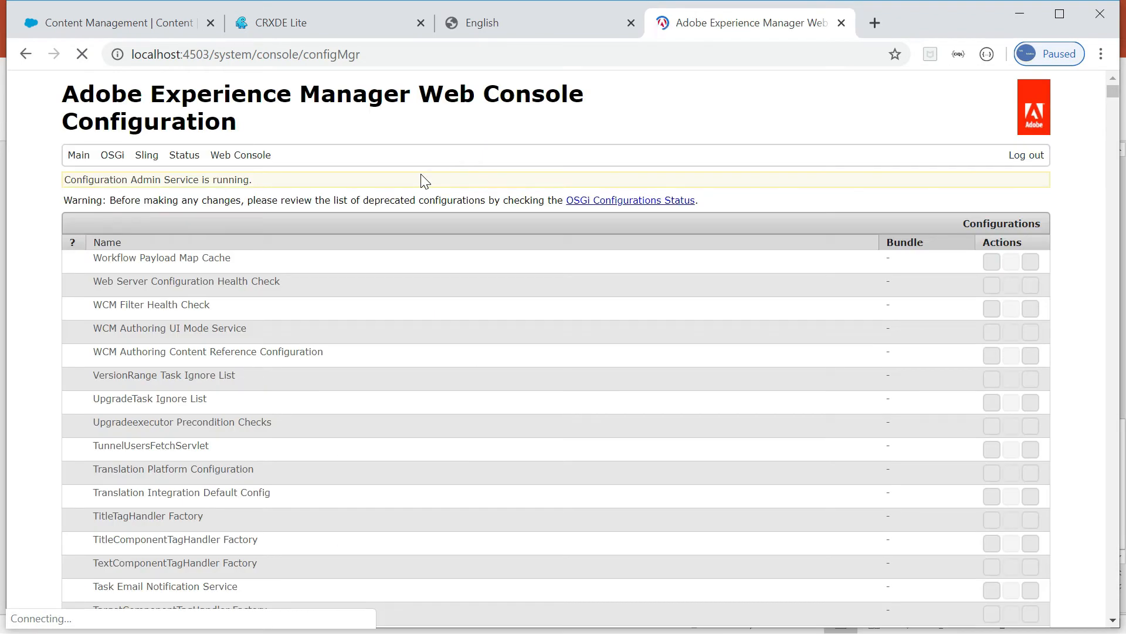
pyautogui.write('cors')
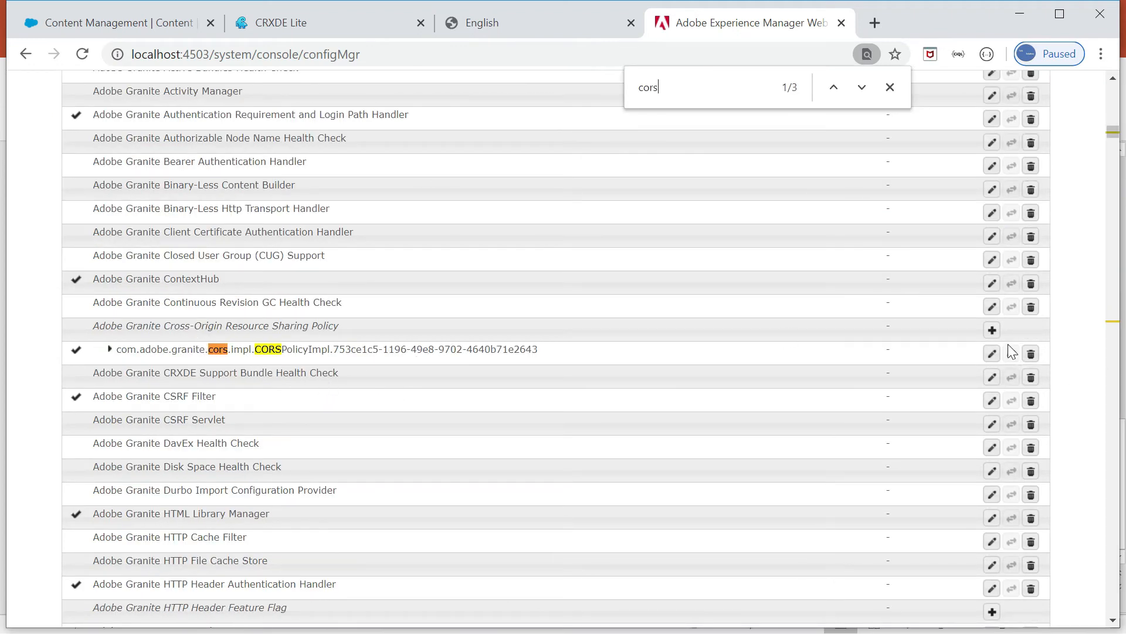
pyautogui.moveTo(398, 353)
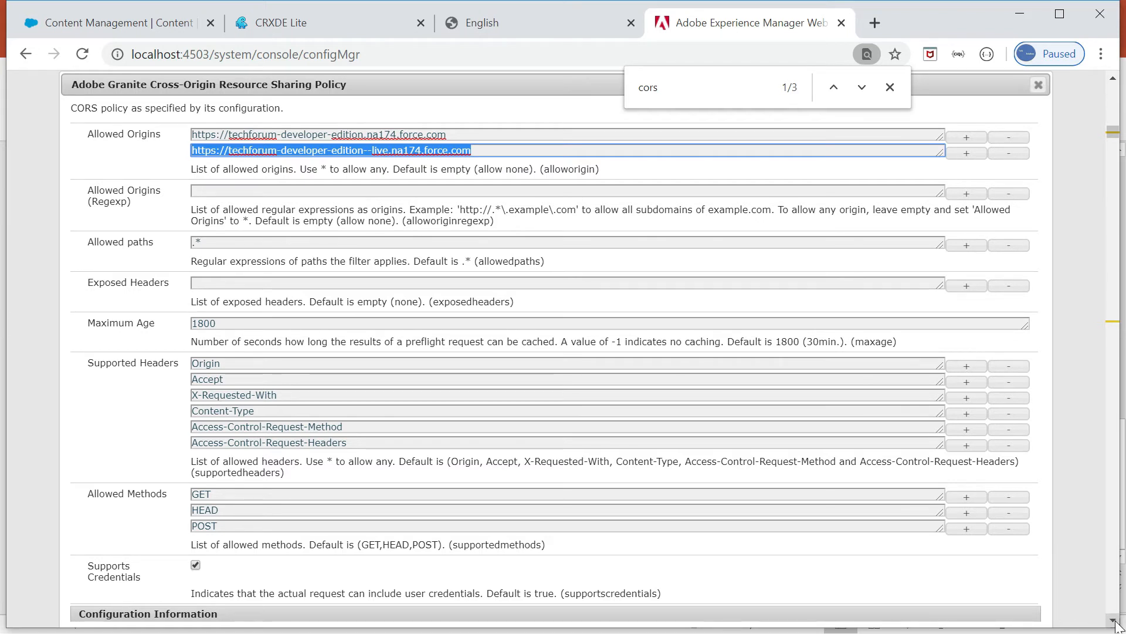
pyautogui.scroll(-3)
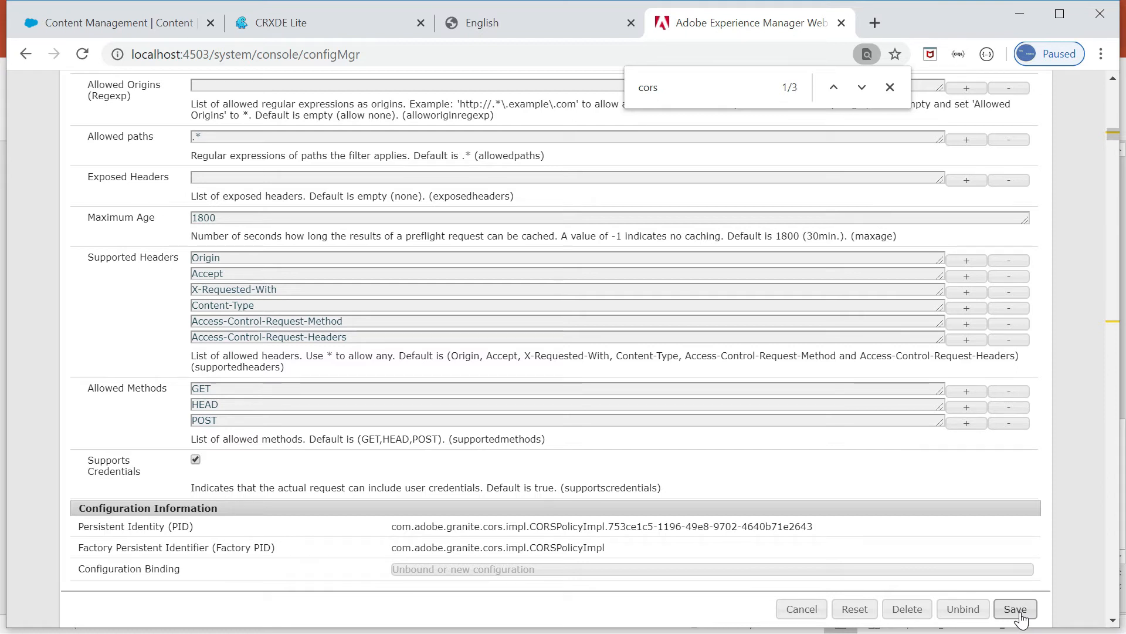
# Step: Open the demo community's Home page in Builder from the Content Management workspace menu
pyautogui.click(108, 22)
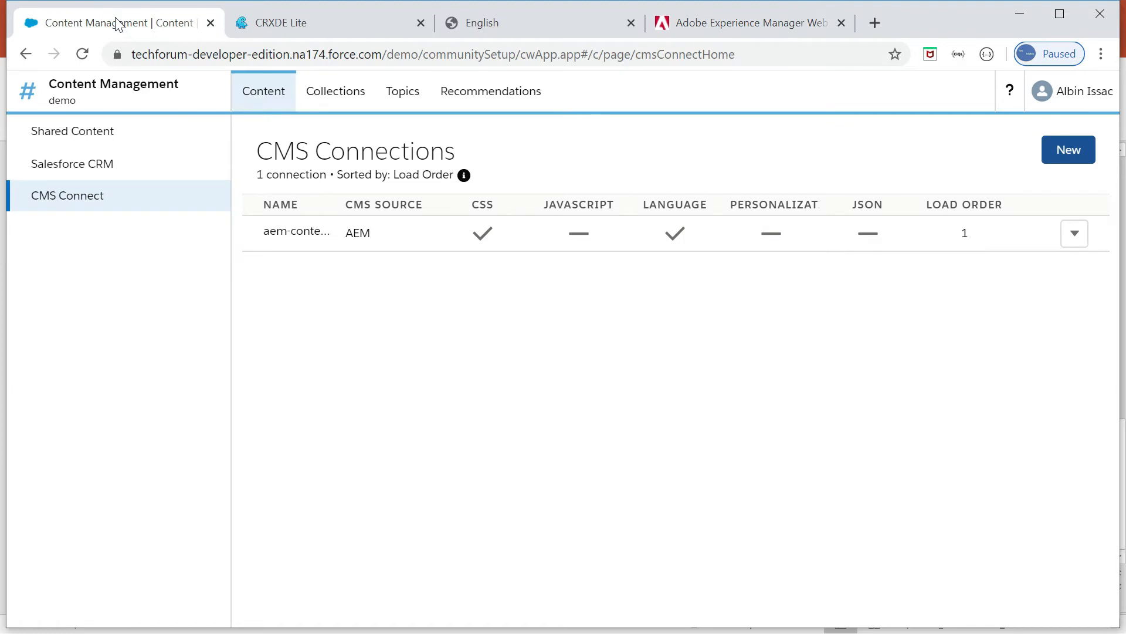
pyautogui.moveTo(263, 91)
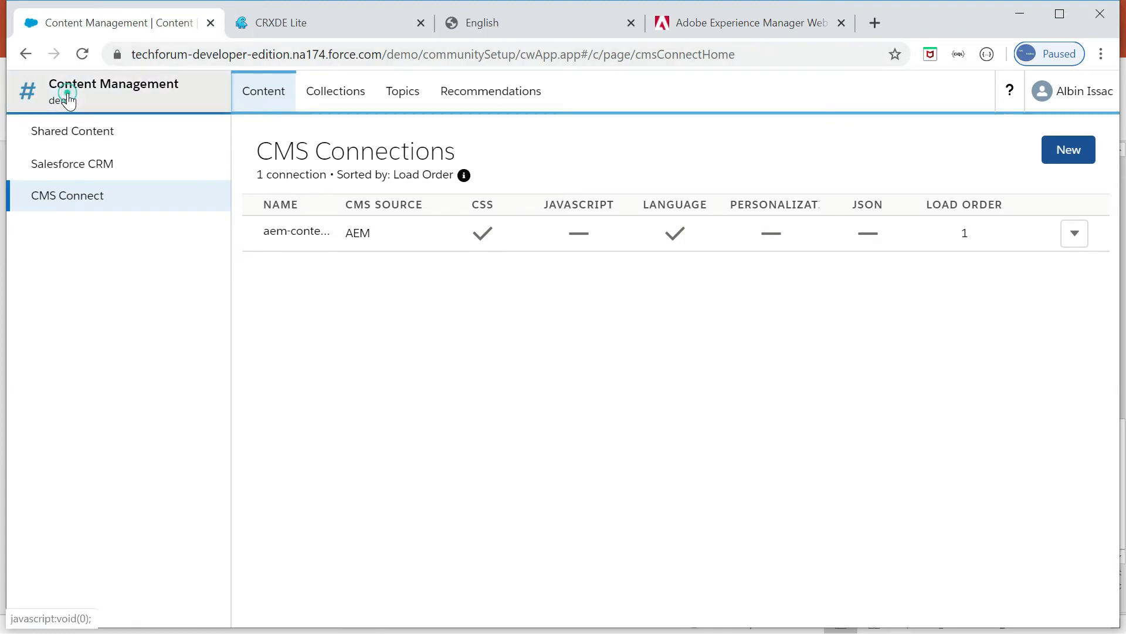
pyautogui.click(66, 92)
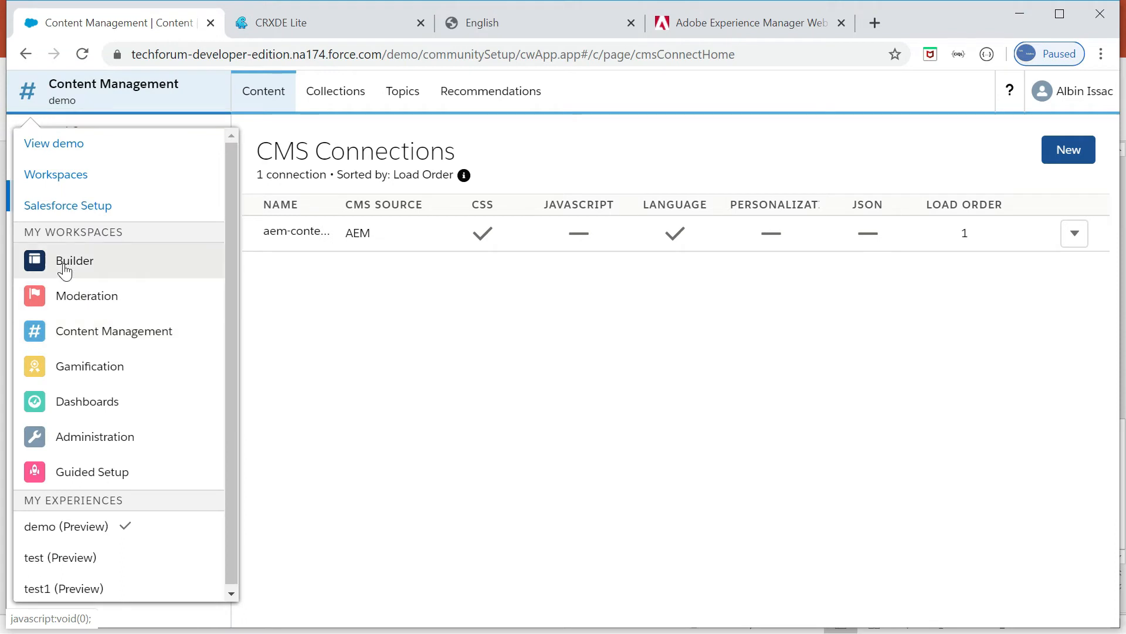
pyautogui.click(74, 260)
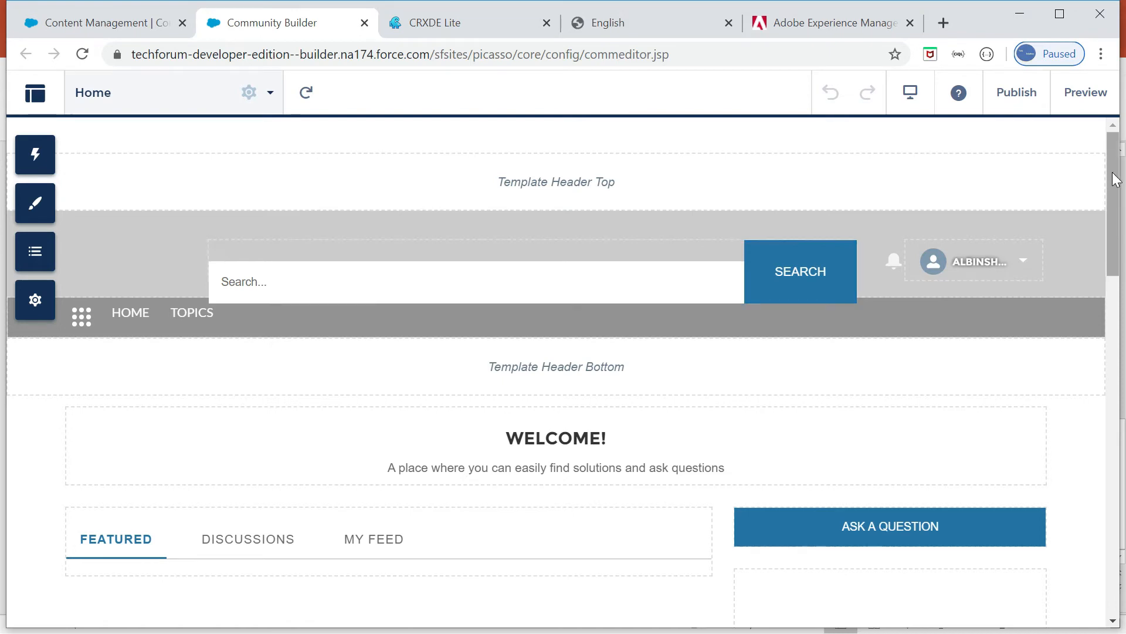
pyautogui.scroll(-3)
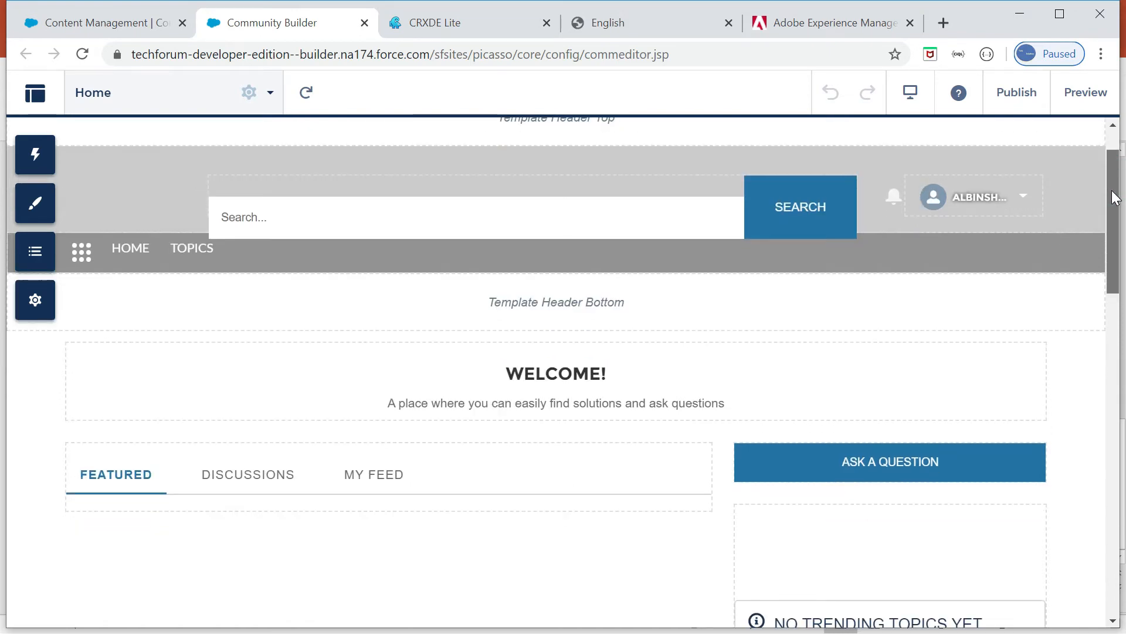
pyautogui.scroll(-3)
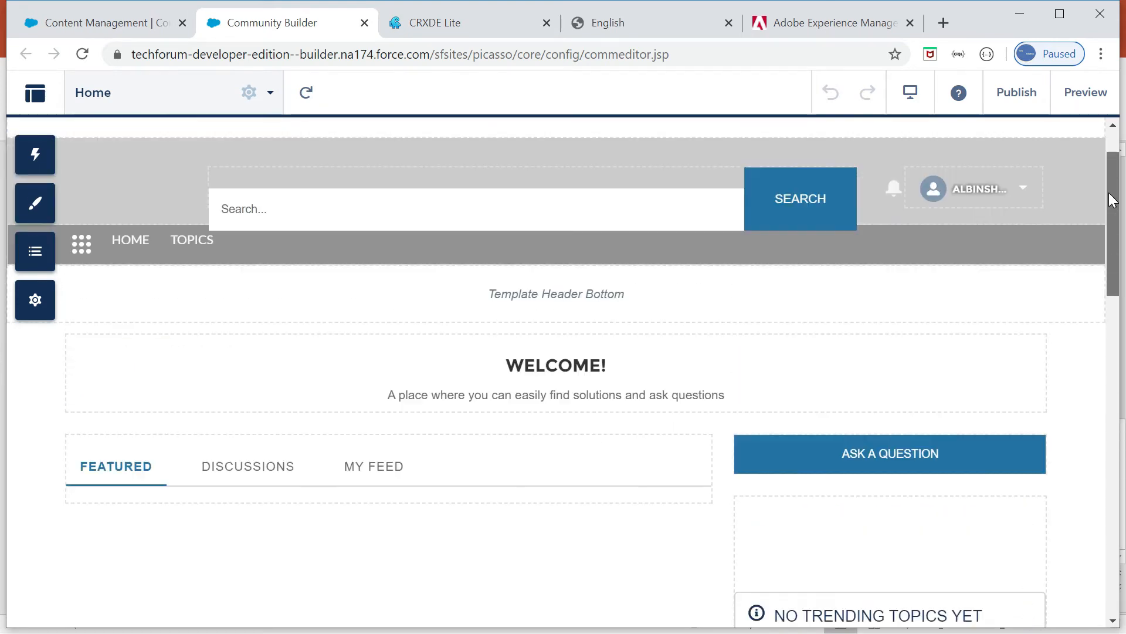
pyautogui.moveTo(35, 155)
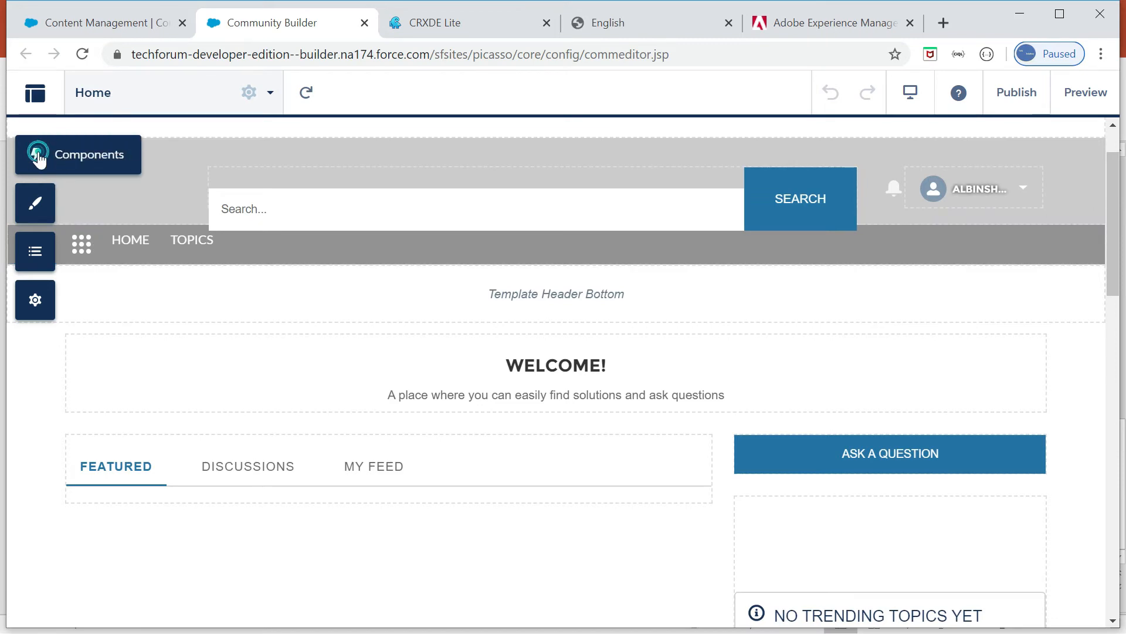
# Step: Add a CMS Connect (HTML) component to the Home page with aem-content as its CMS source
pyautogui.click(39, 153)
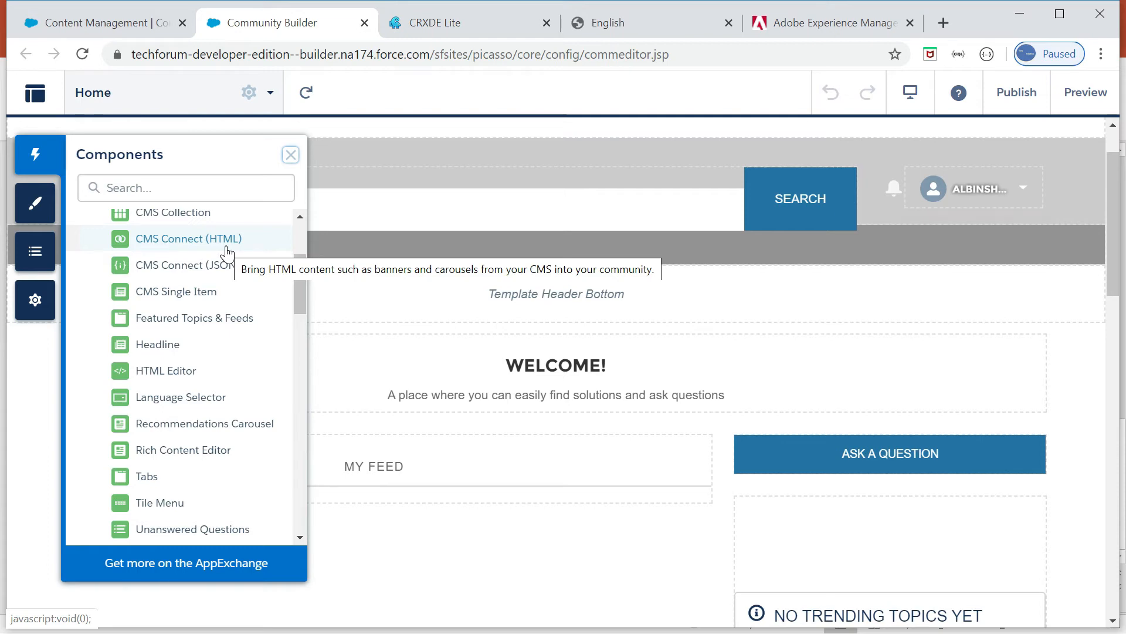
pyautogui.moveTo(183, 246)
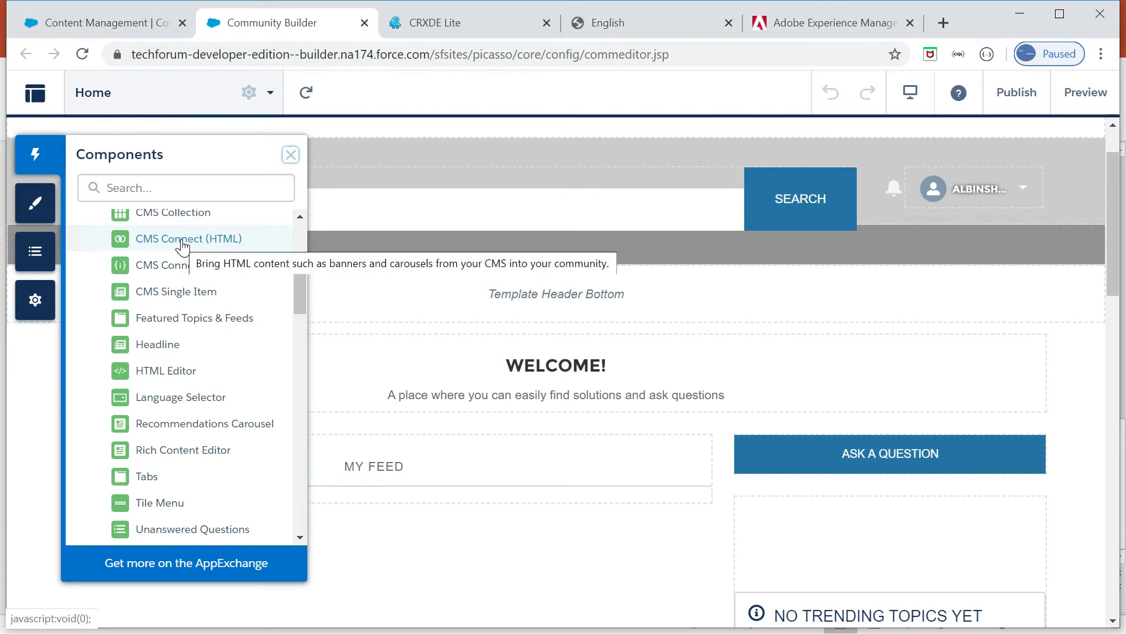
pyautogui.moveTo(413, 553)
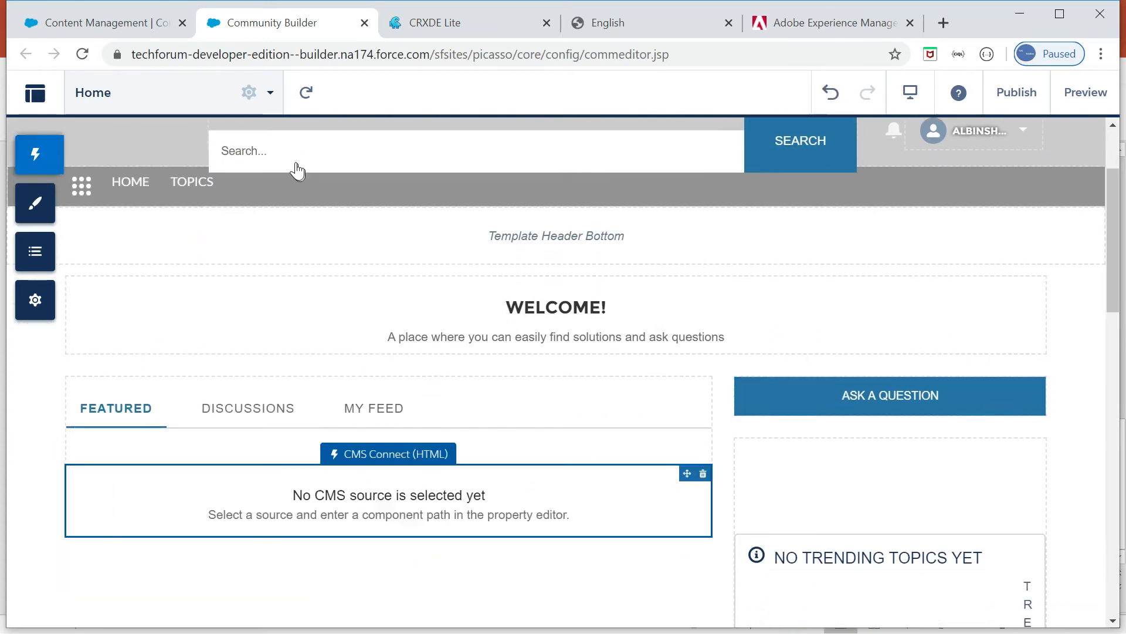
pyautogui.click(431, 501)
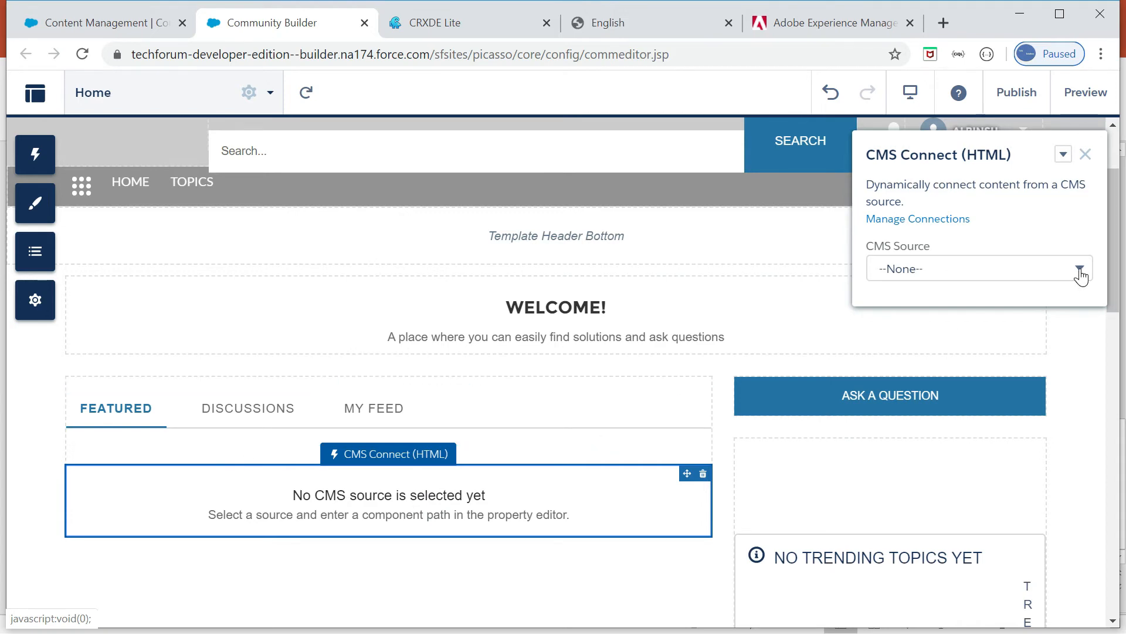
pyautogui.click(976, 268)
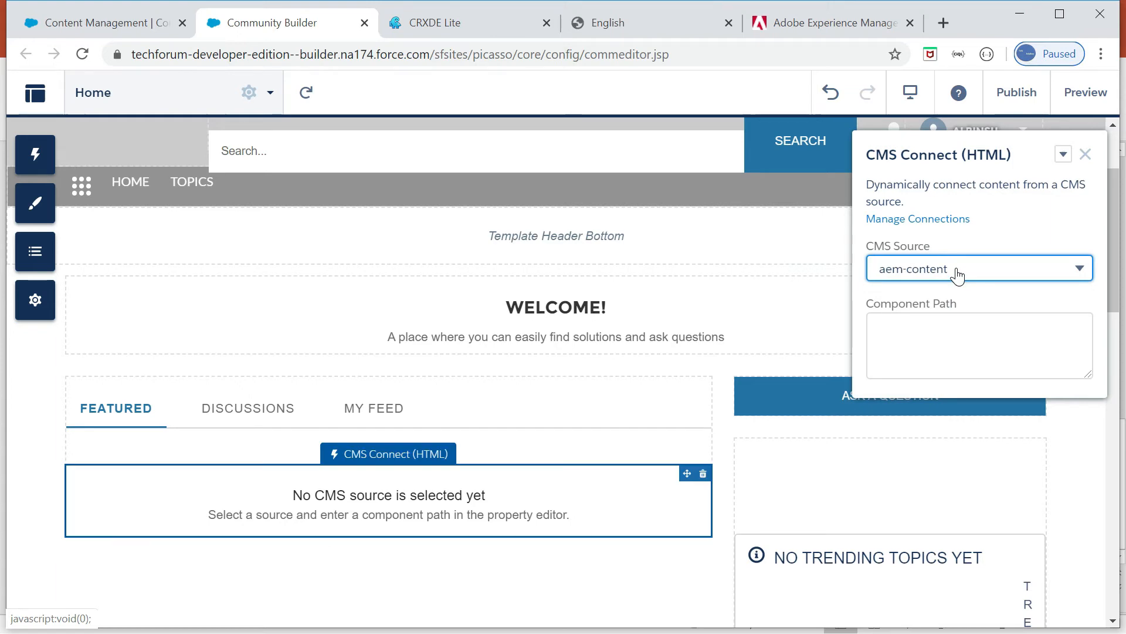
pyautogui.click(979, 345)
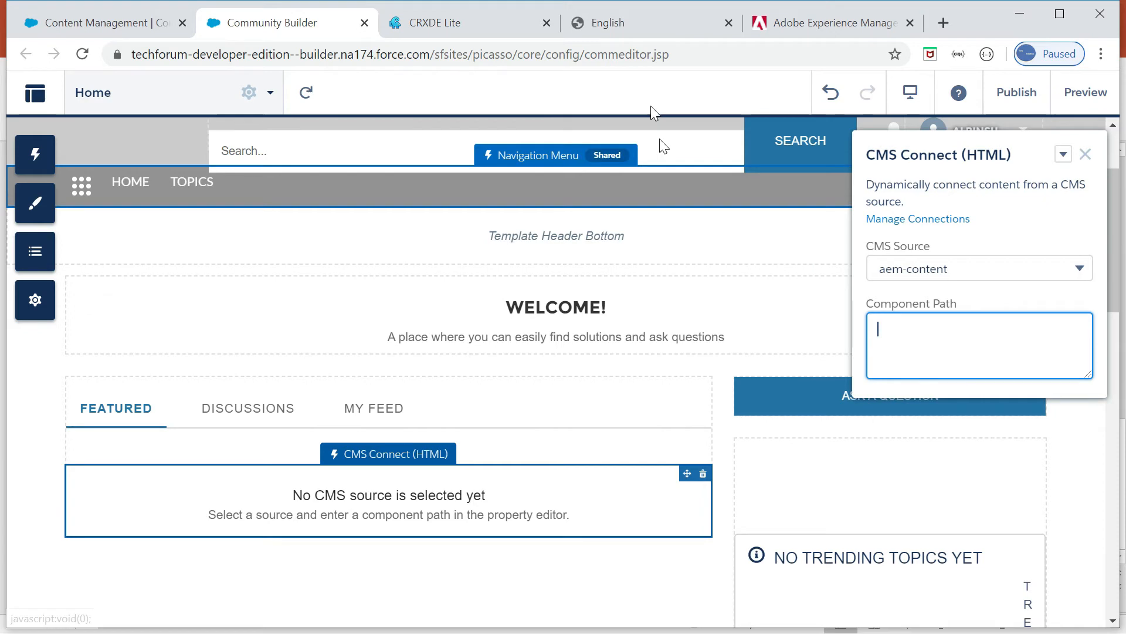
pyautogui.click(633, 22)
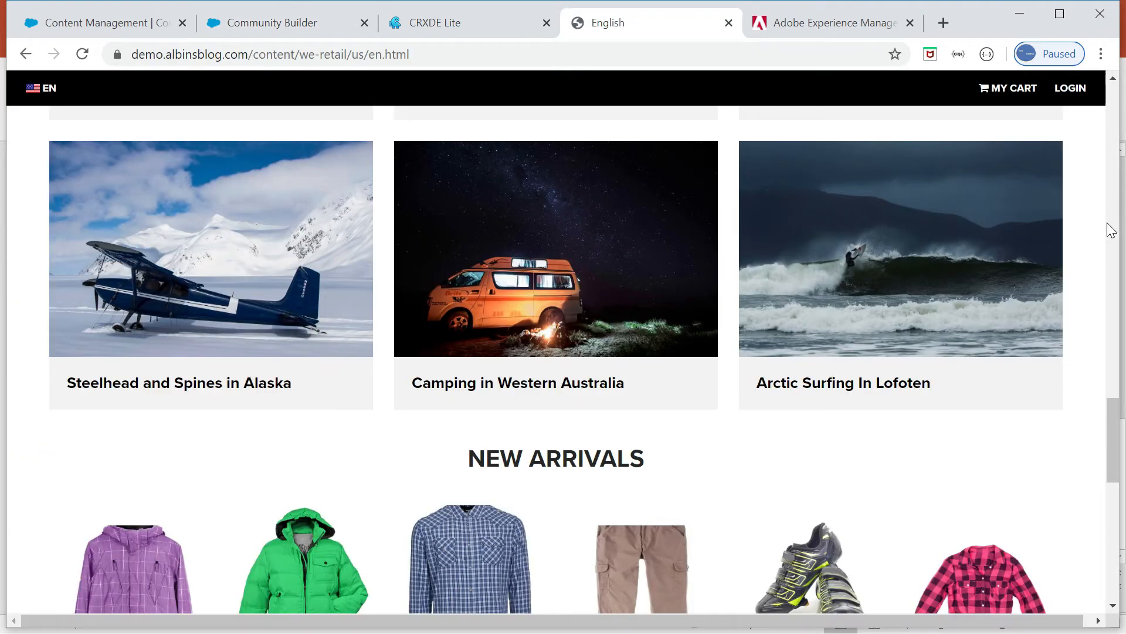
pyautogui.scroll(-3)
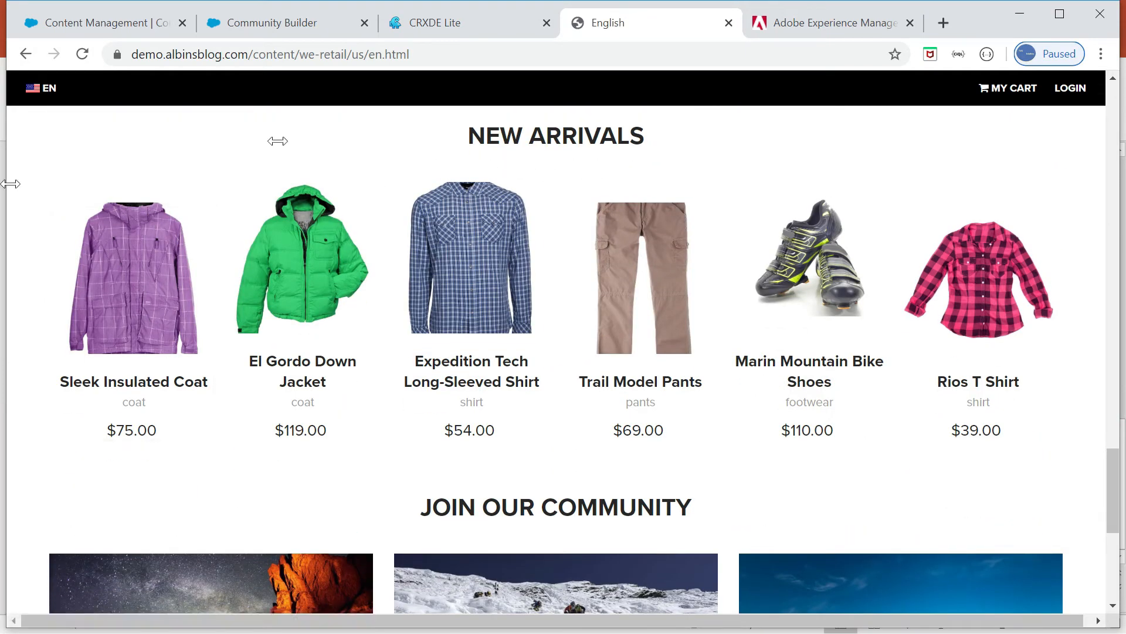
pyautogui.moveTo(471, 276)
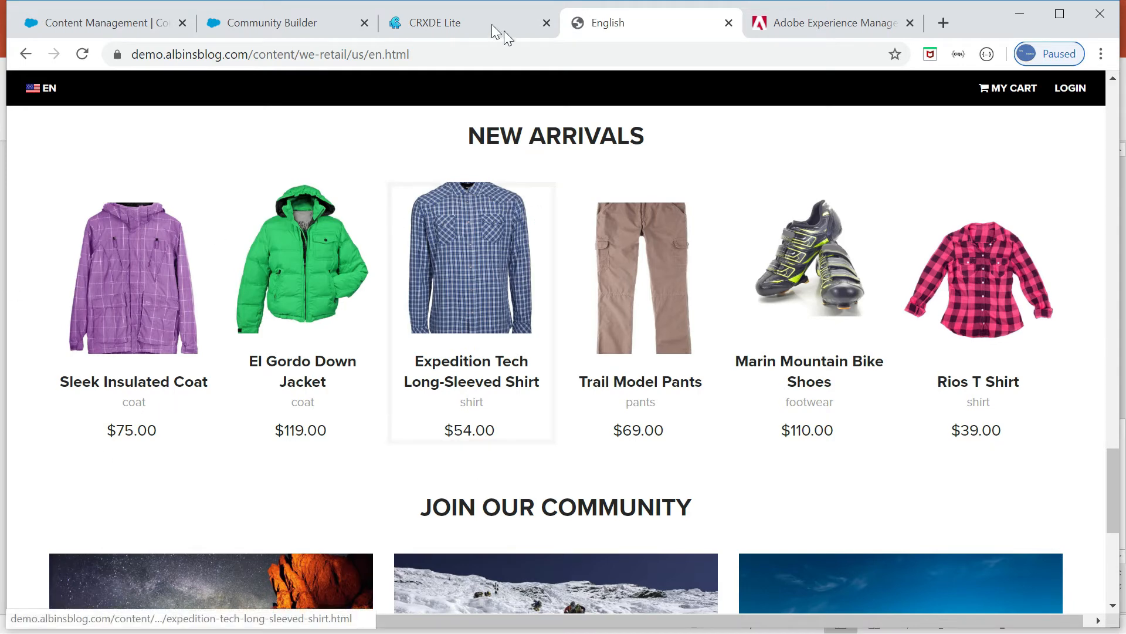
pyautogui.click(435, 23)
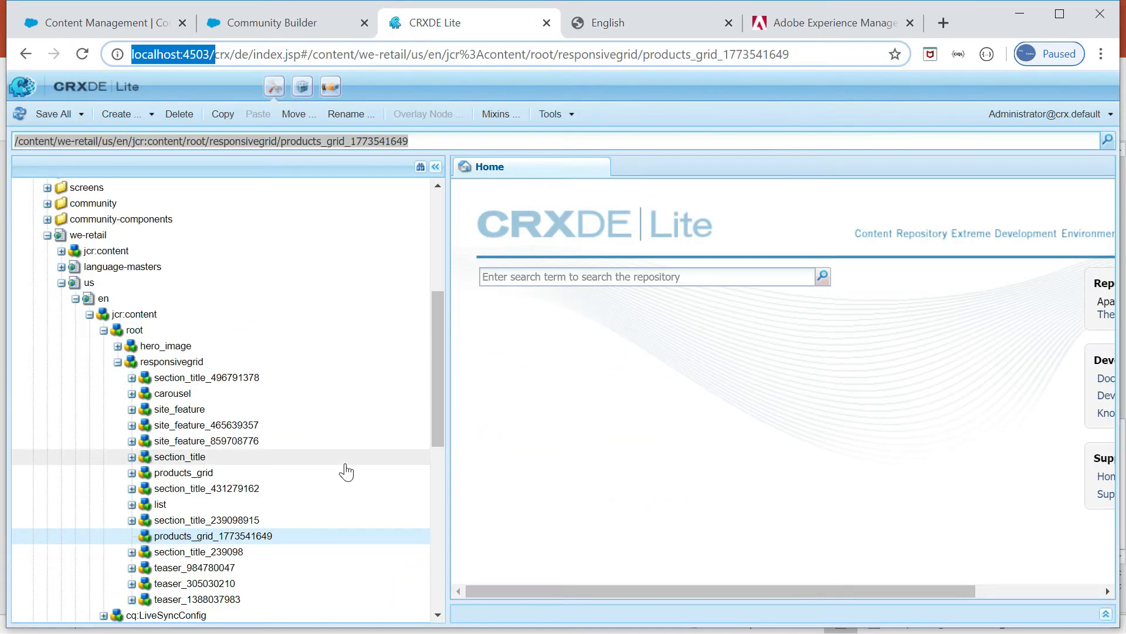
pyautogui.doubleClick(211, 535)
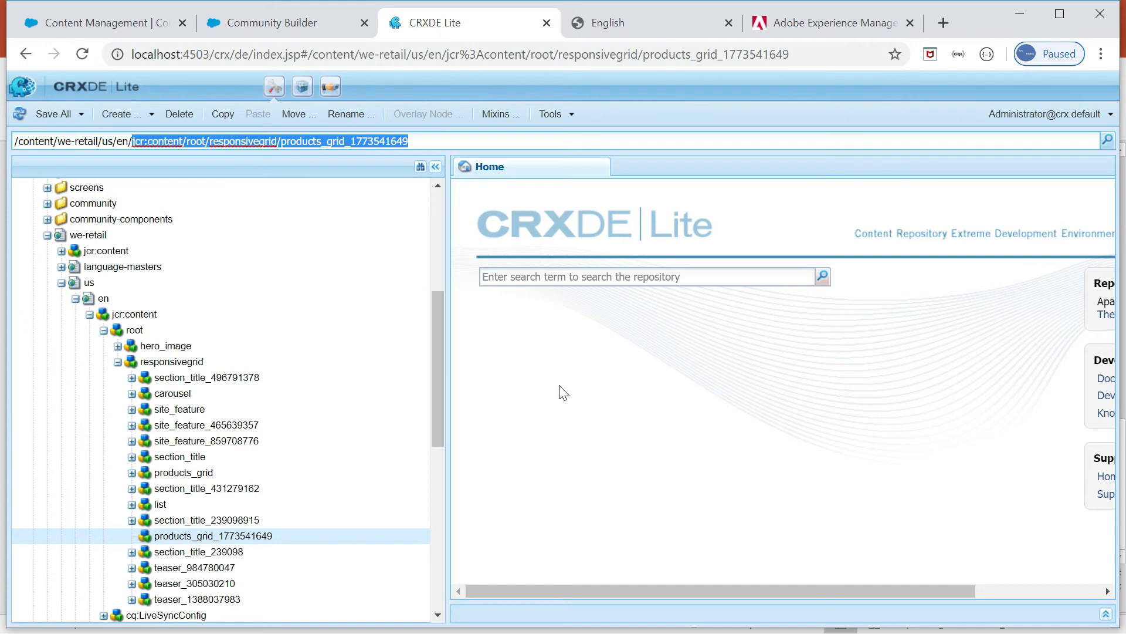
pyautogui.moveTo(595, 80)
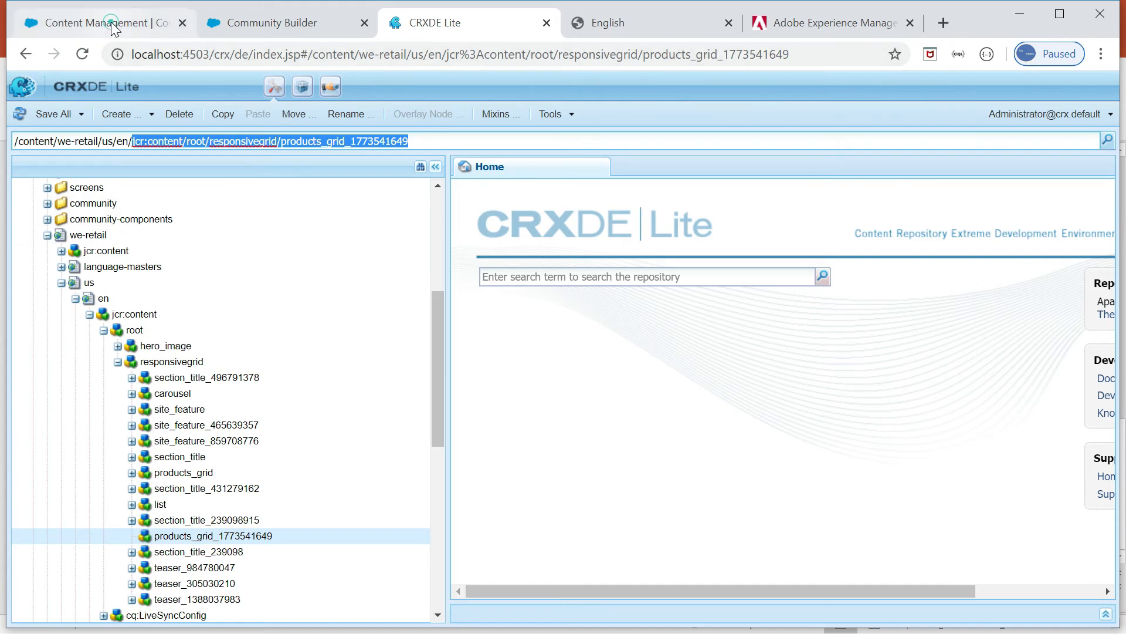
pyautogui.click(100, 22)
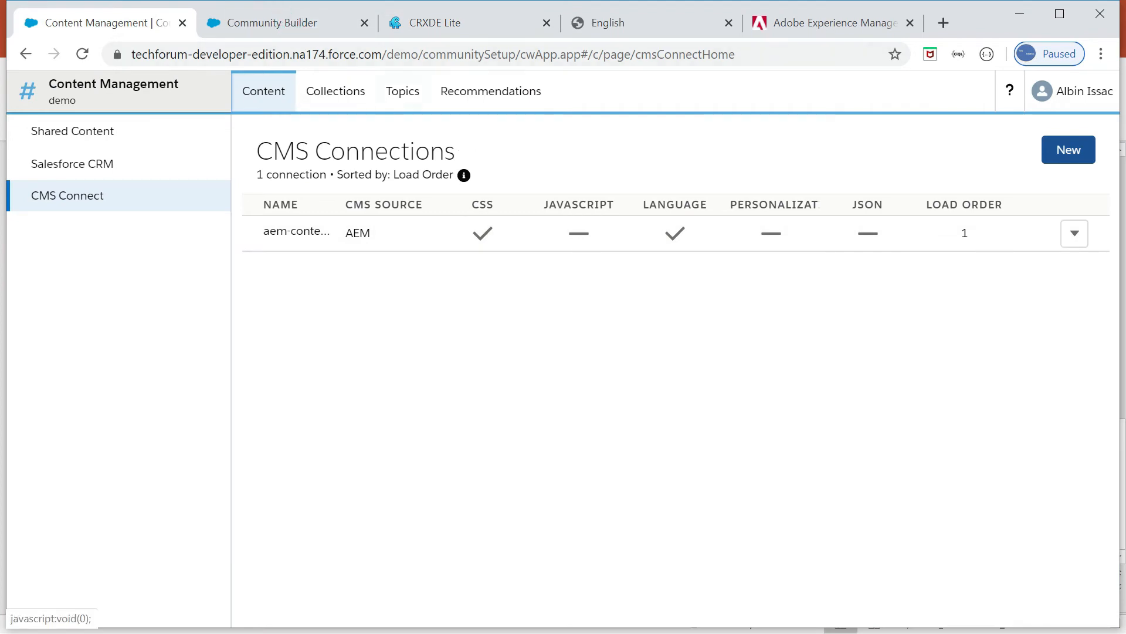
pyautogui.click(273, 23)
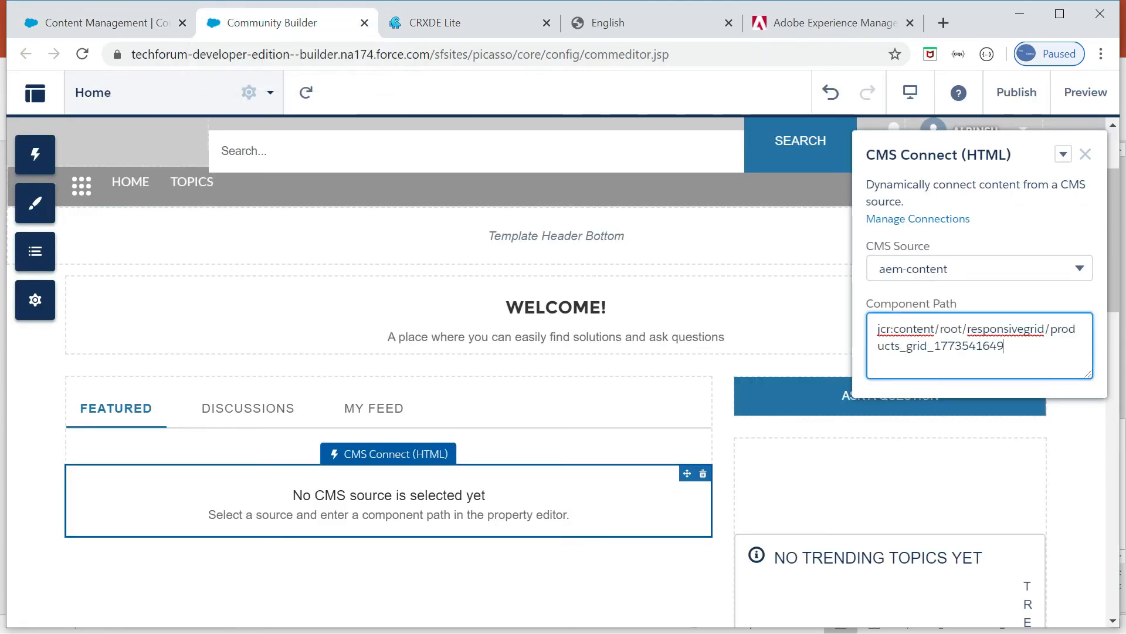
# Step: Append .html to the Component Path and preview the six-item AEM product grid with prices
pyautogui.write('.html')
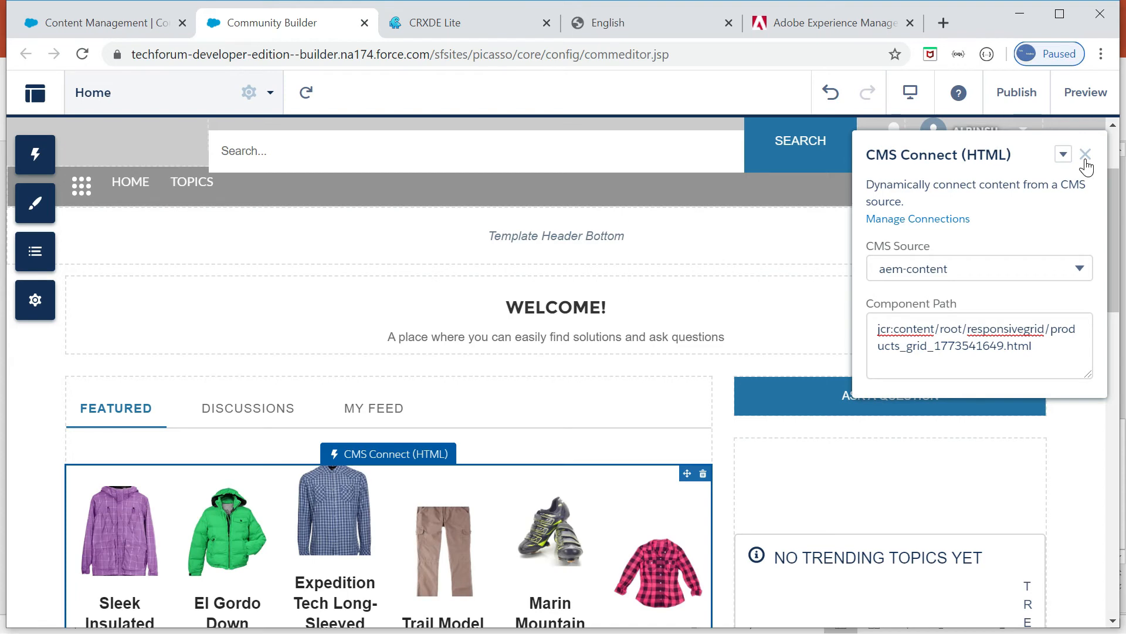
pyautogui.click(1085, 154)
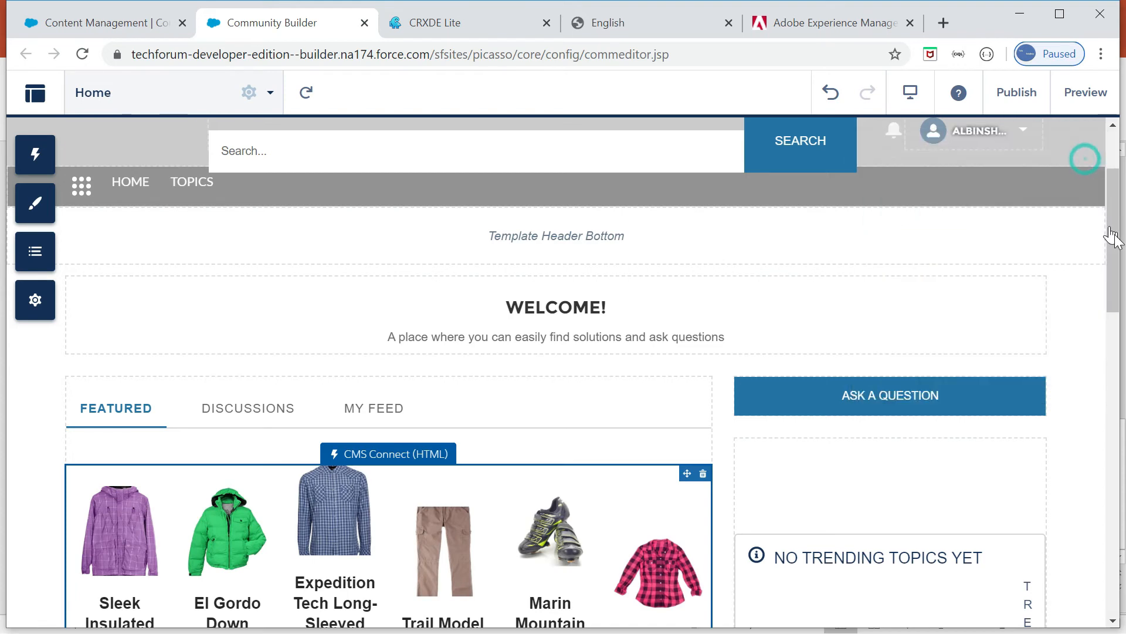
pyautogui.scroll(-3)
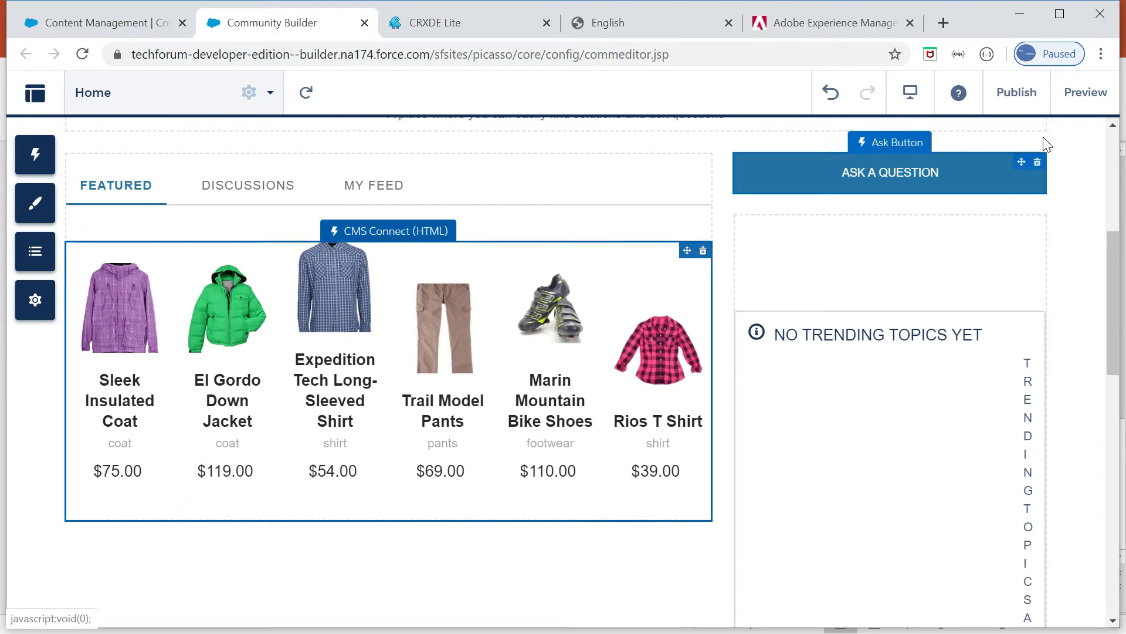
pyautogui.click(1084, 92)
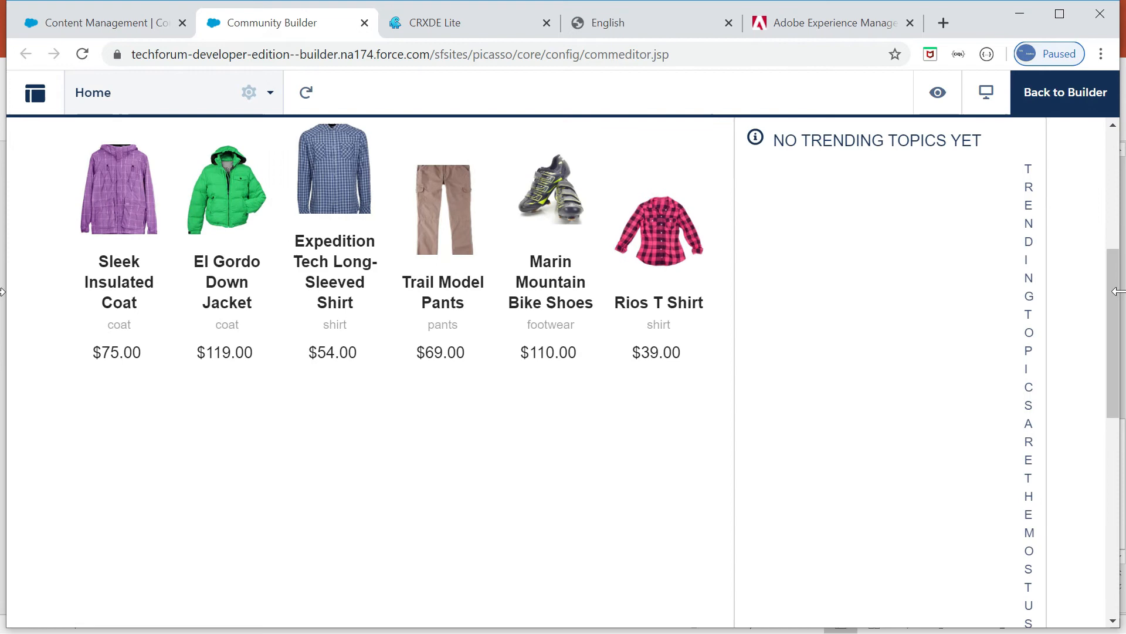
pyautogui.scroll(3)
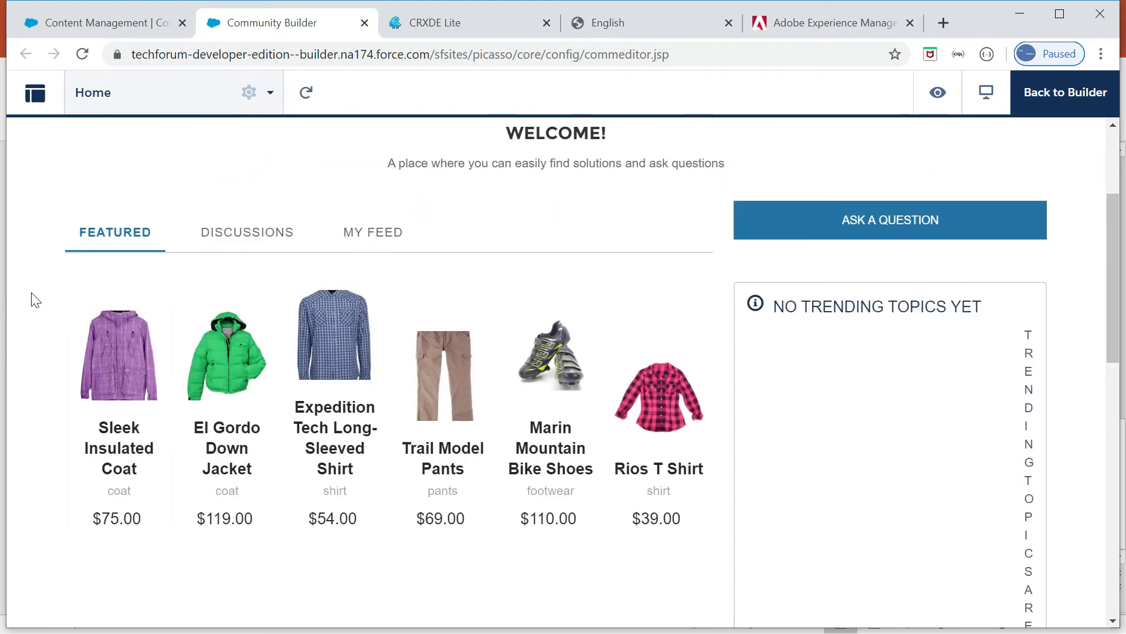
pyautogui.moveTo(334, 352)
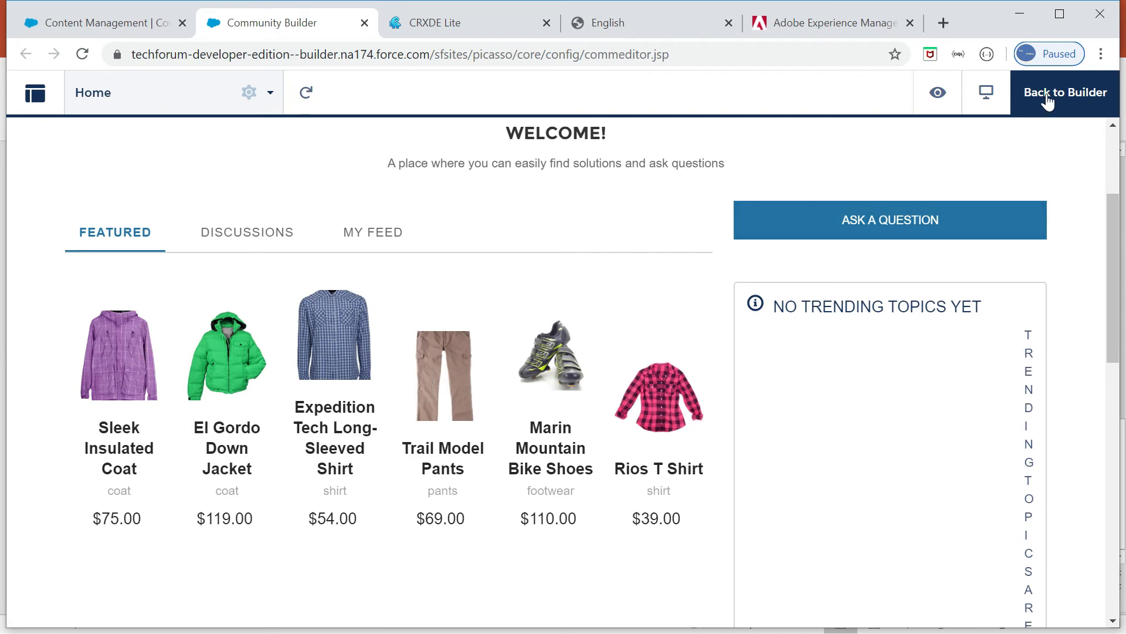
pyautogui.click(451, 23)
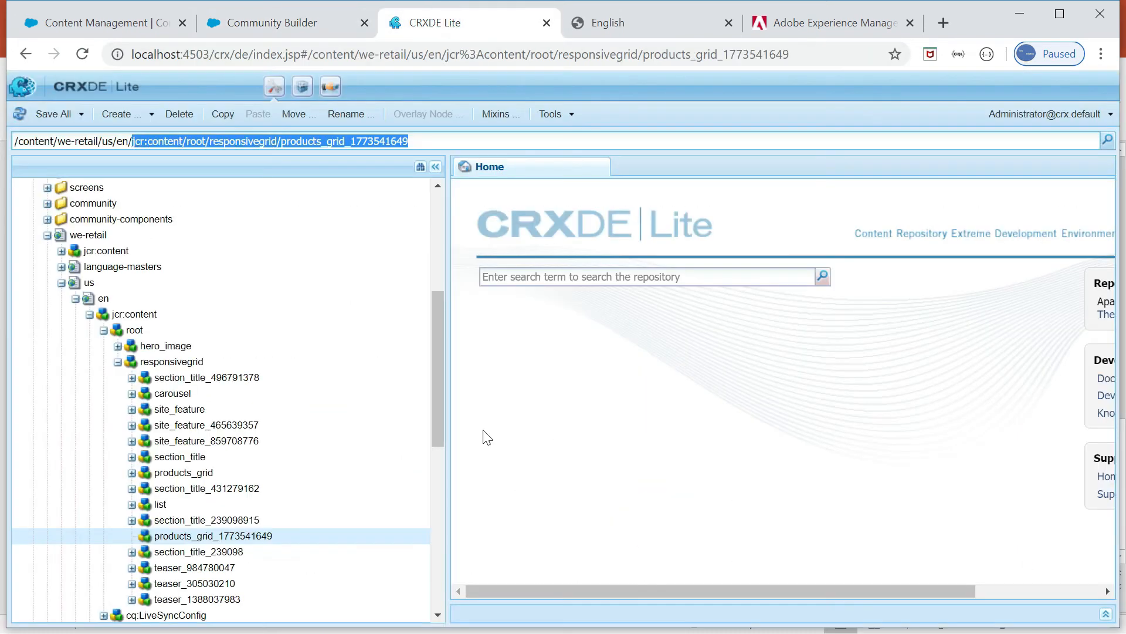
# Step: Review the responsivegrid nodes in CRXDE Lite, then open Community Builder's Components panel
pyautogui.click(206, 519)
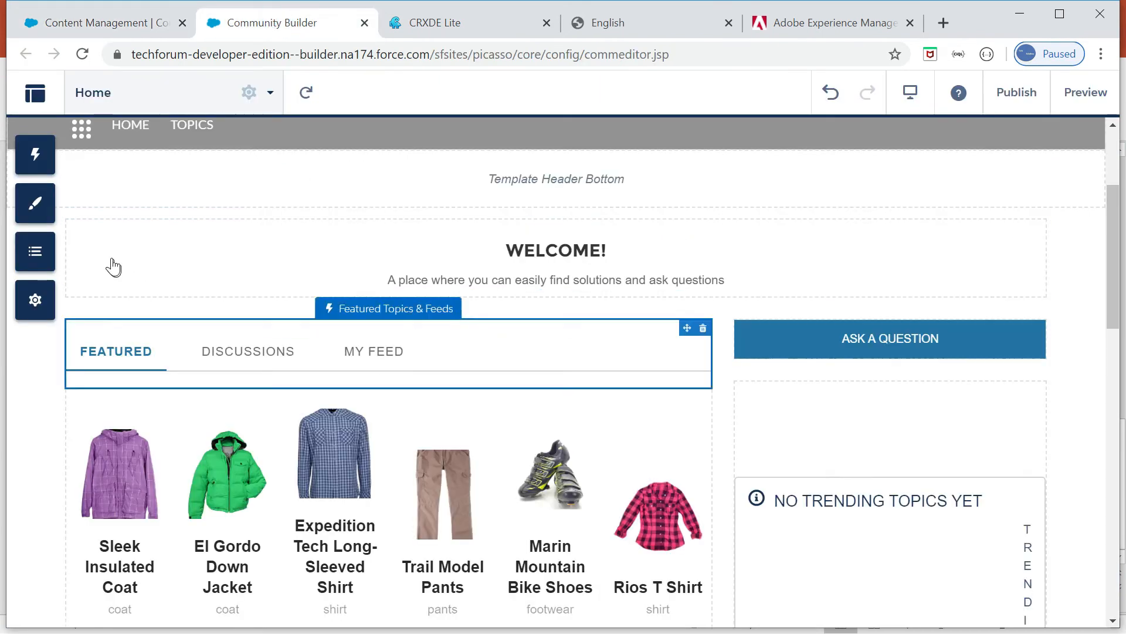
pyautogui.click(35, 154)
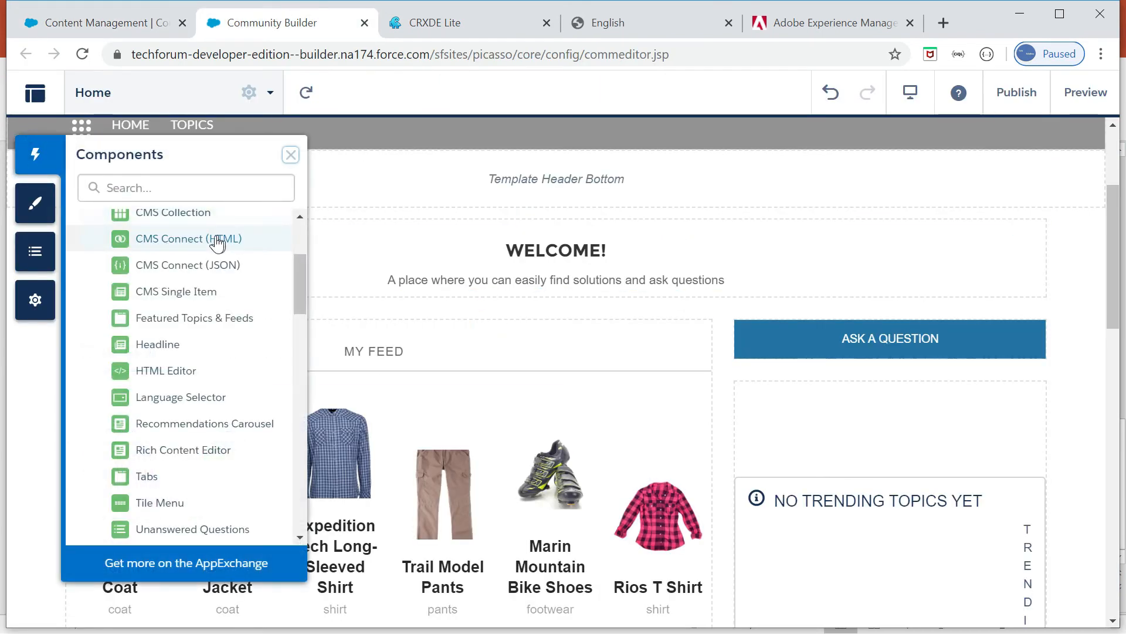
# Step: Add a second CMS Connect (HTML) component using aem-content and the section_title .html path
pyautogui.moveTo(188, 239); pyautogui.dragTo(496, 381)
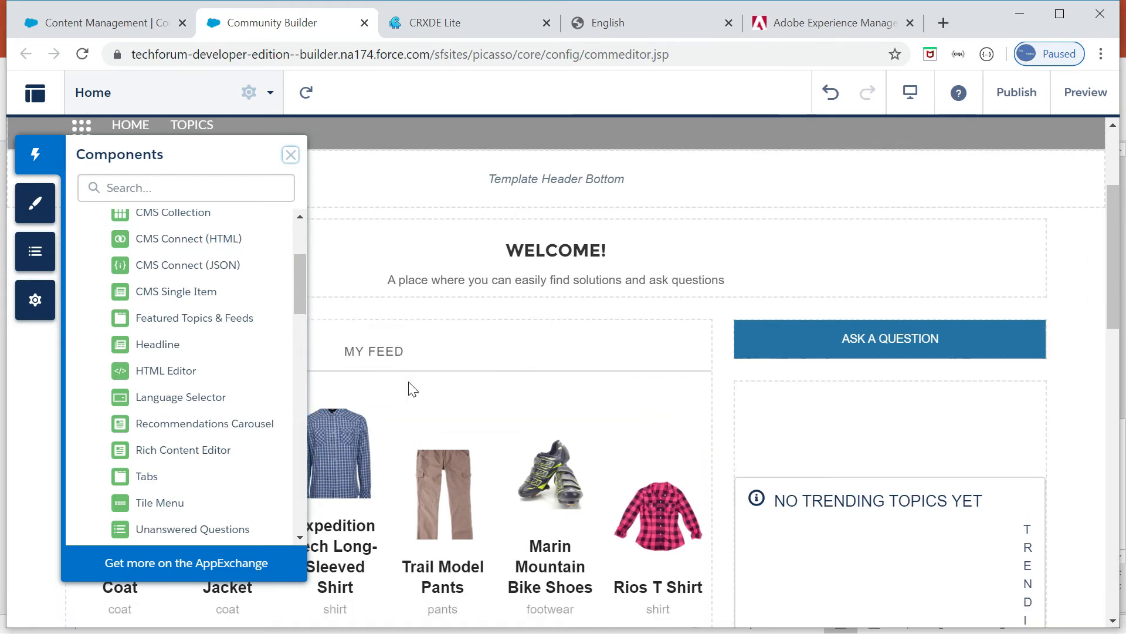
pyautogui.click(291, 154)
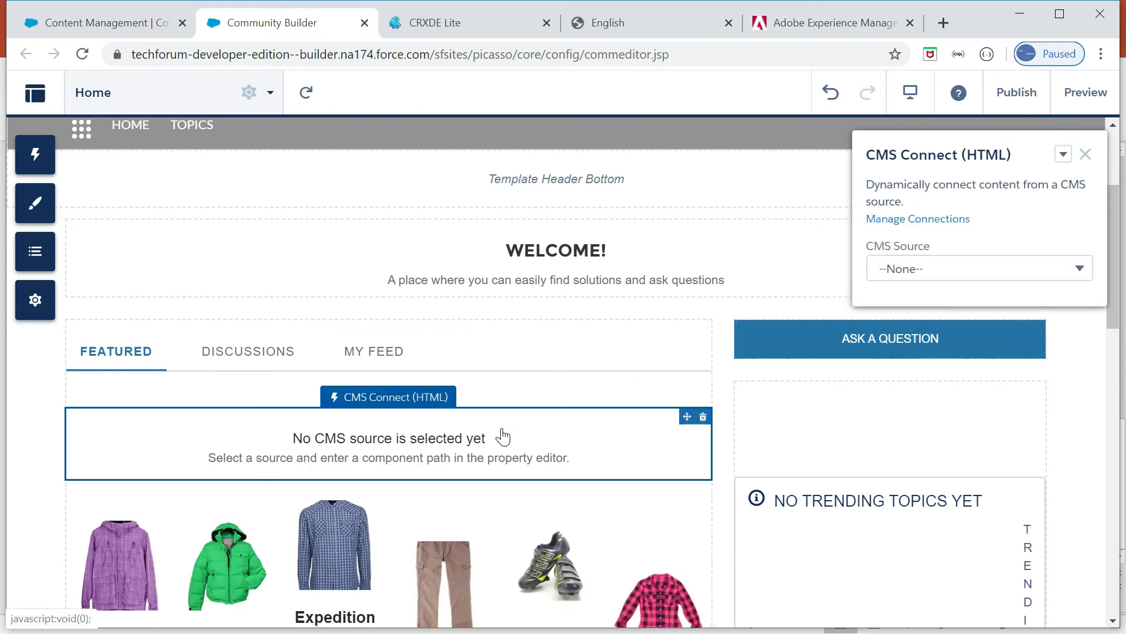
pyautogui.click(979, 268)
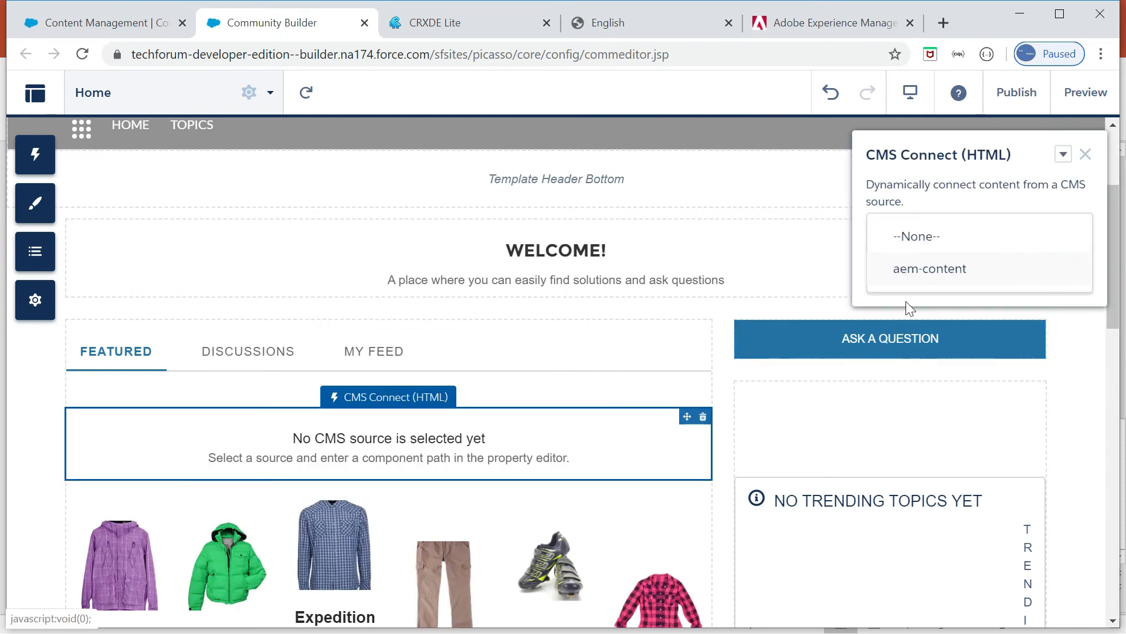
pyautogui.click(929, 268)
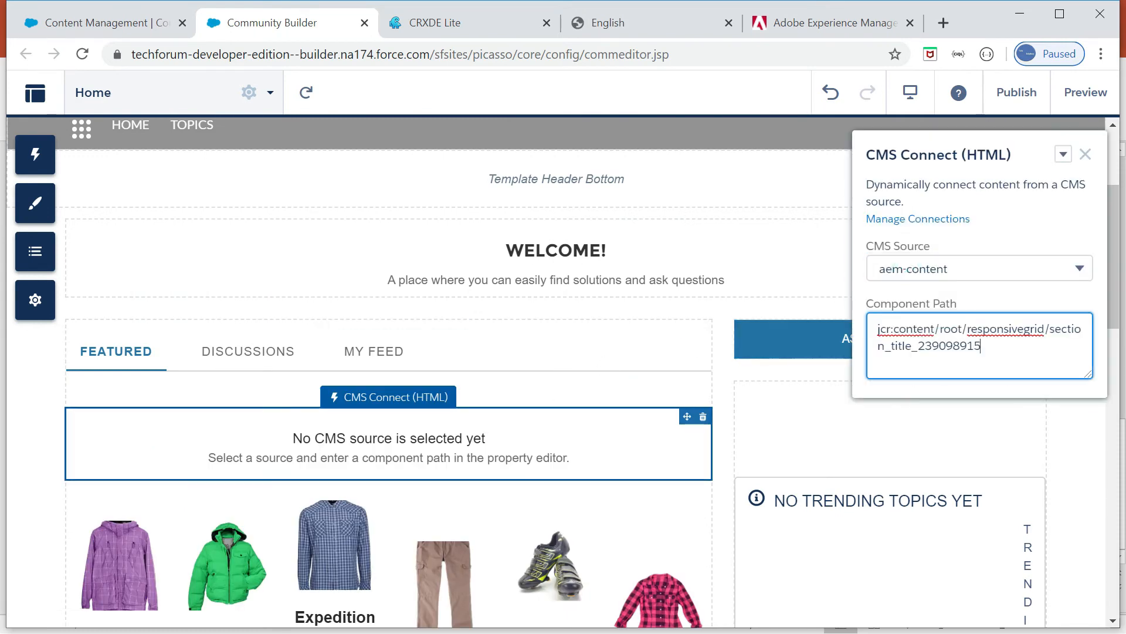
pyautogui.write('.htm')
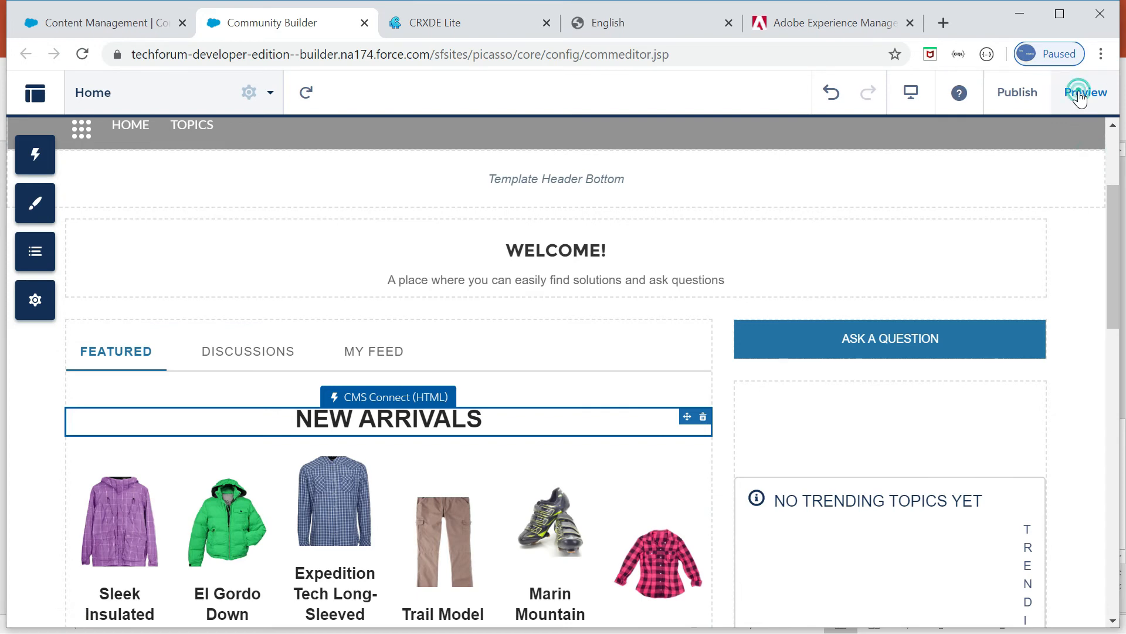
# Step: Preview the Home page to check the NEW ARRIVALS heading above the product grid
pyautogui.click(1085, 92)
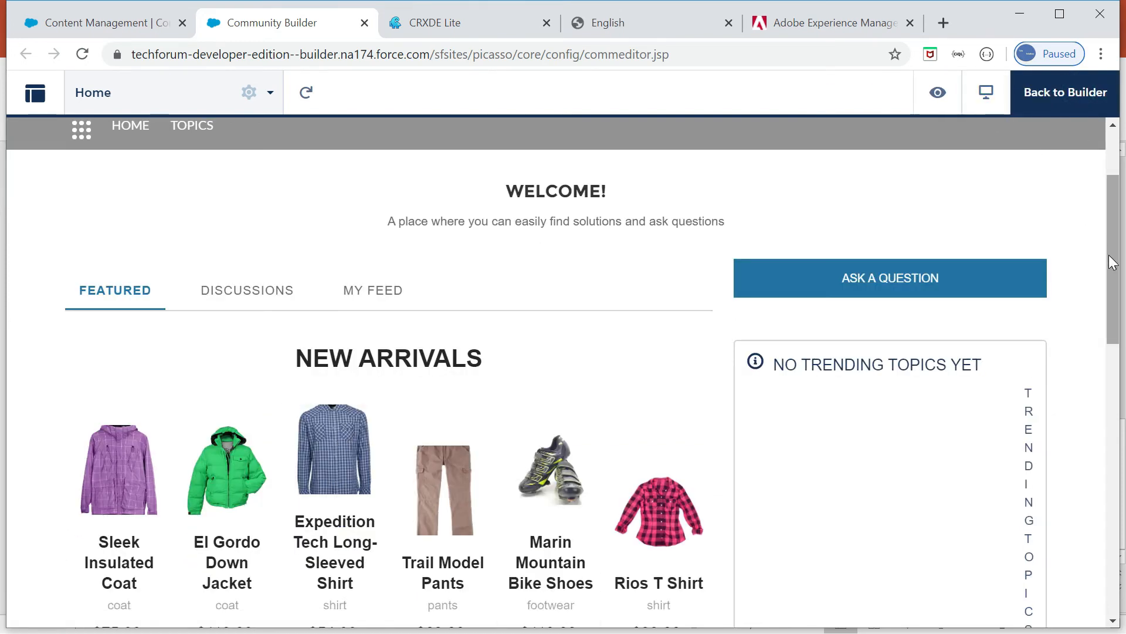
pyautogui.scroll(-3)
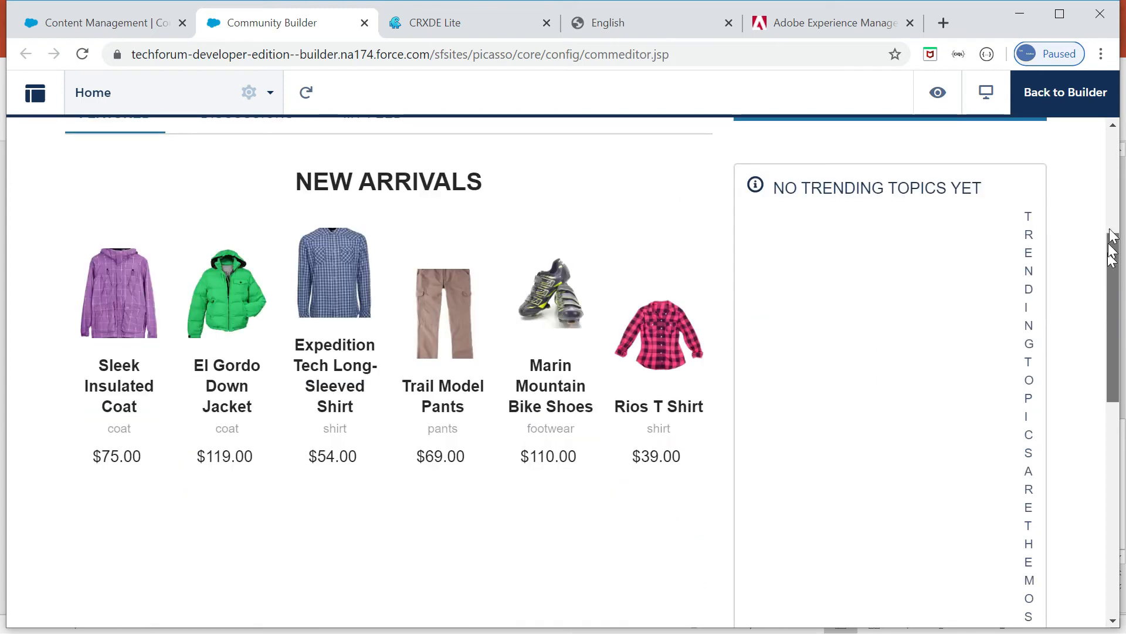
pyautogui.scroll(-3)
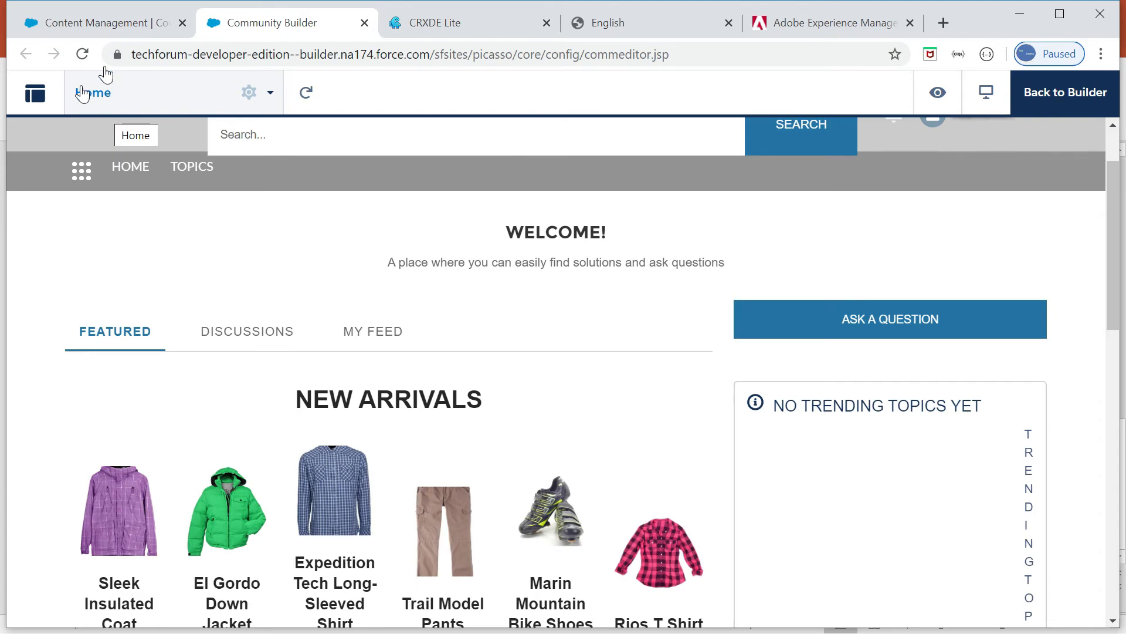
pyautogui.click(101, 22)
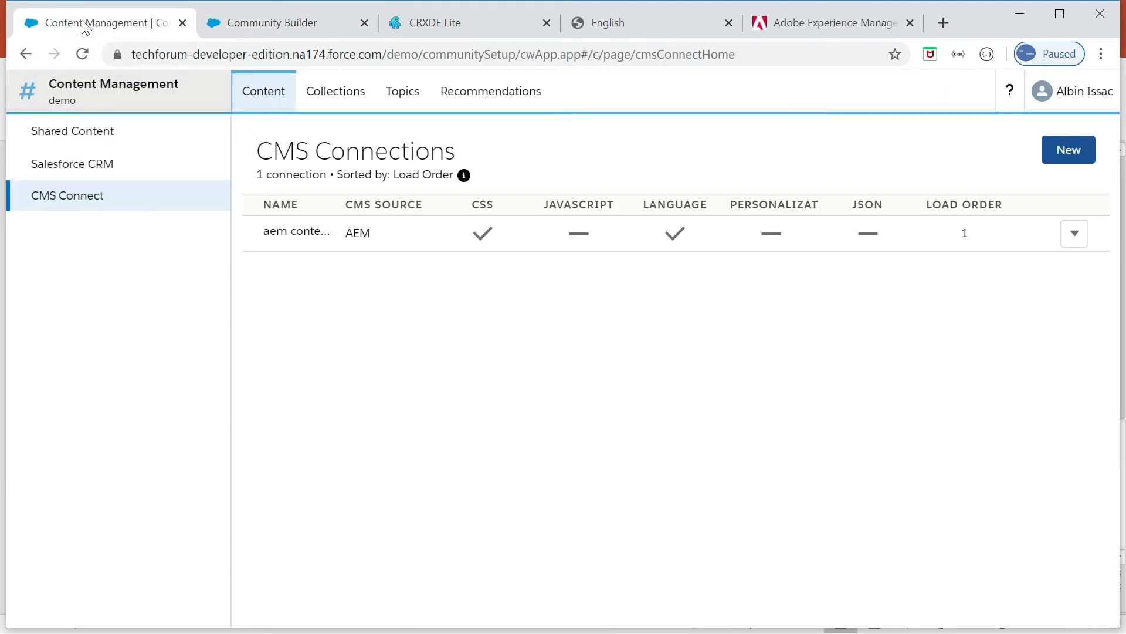
# Step: Return to the Community Builder editor and open the community Settings panel
pyautogui.click(272, 22)
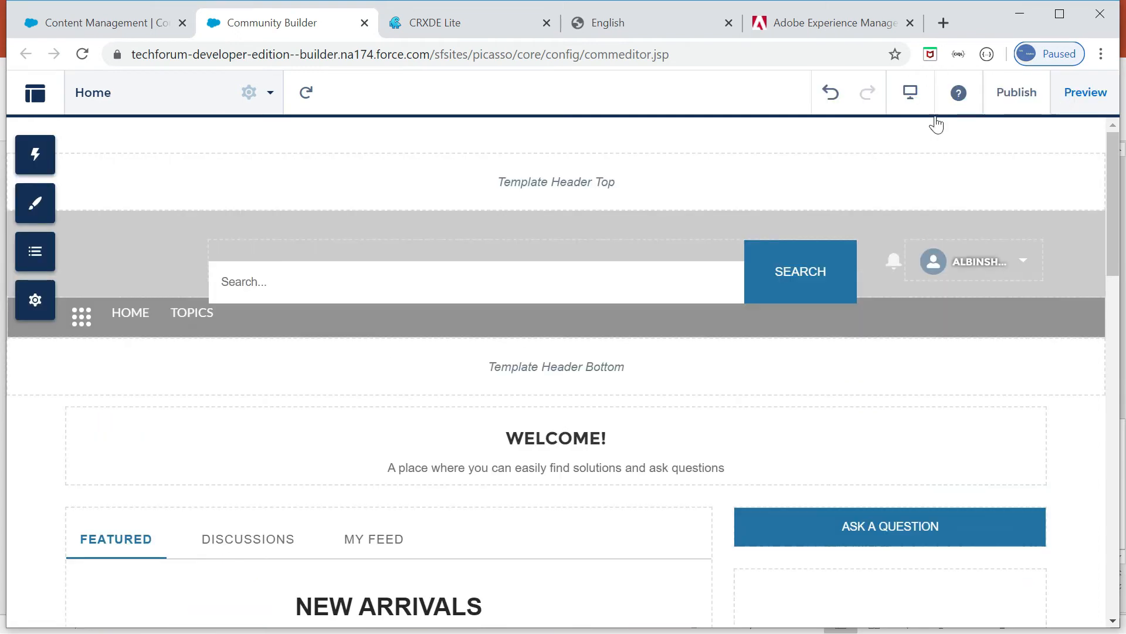
pyautogui.moveTo(35, 154)
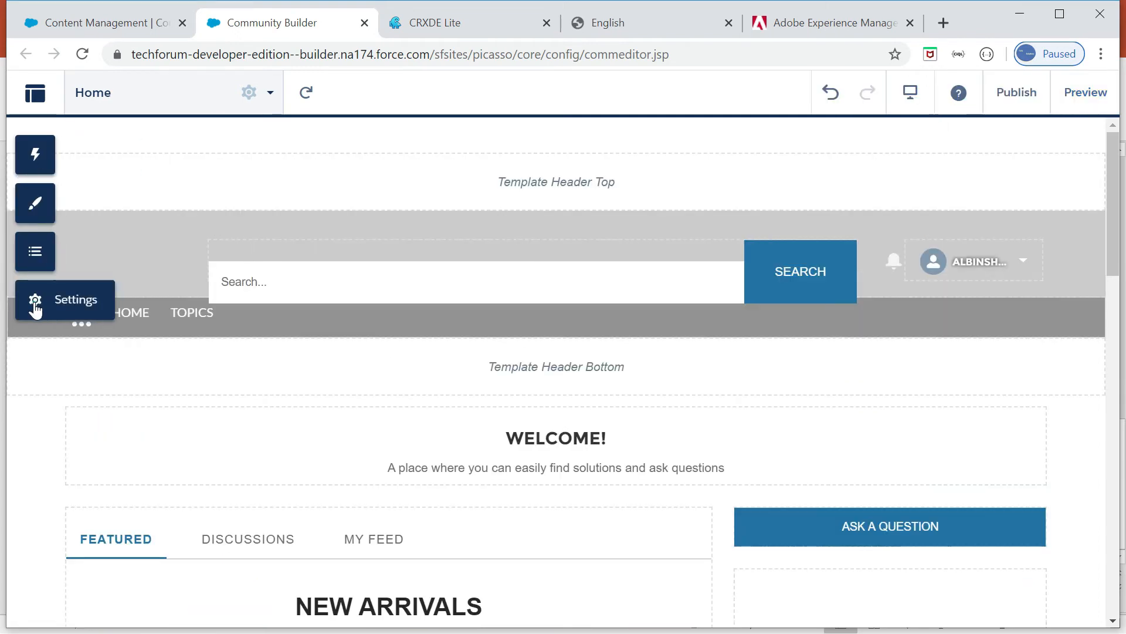
pyautogui.click(35, 300)
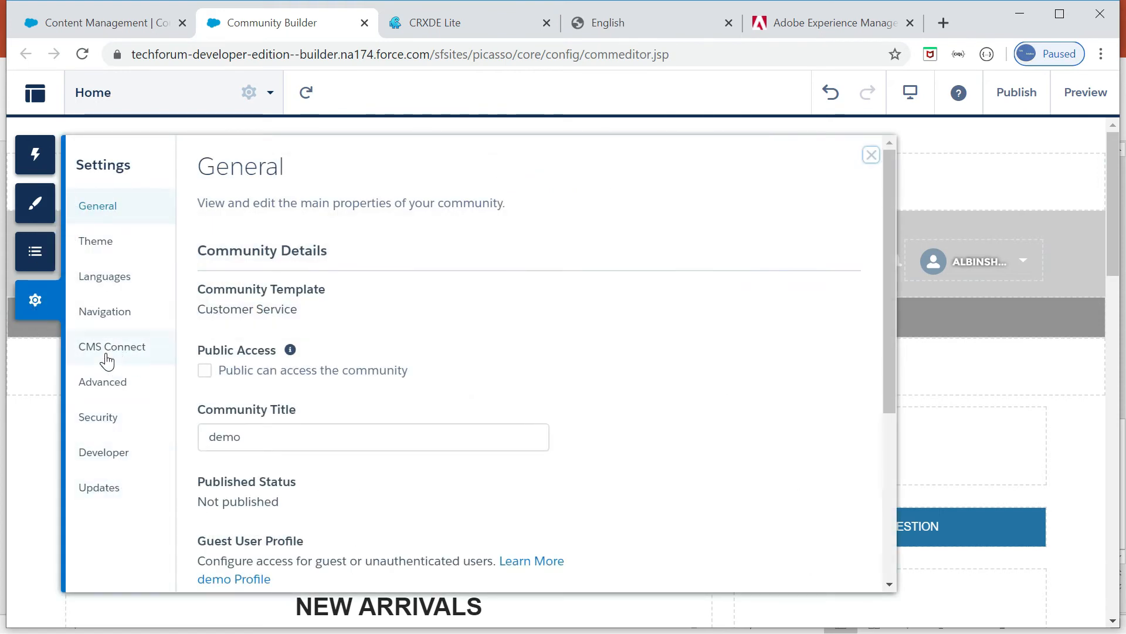
# Step: Set both Header Source and Footer Source to aem-content in CMS Connect settings, then close Settings
pyautogui.click(111, 346)
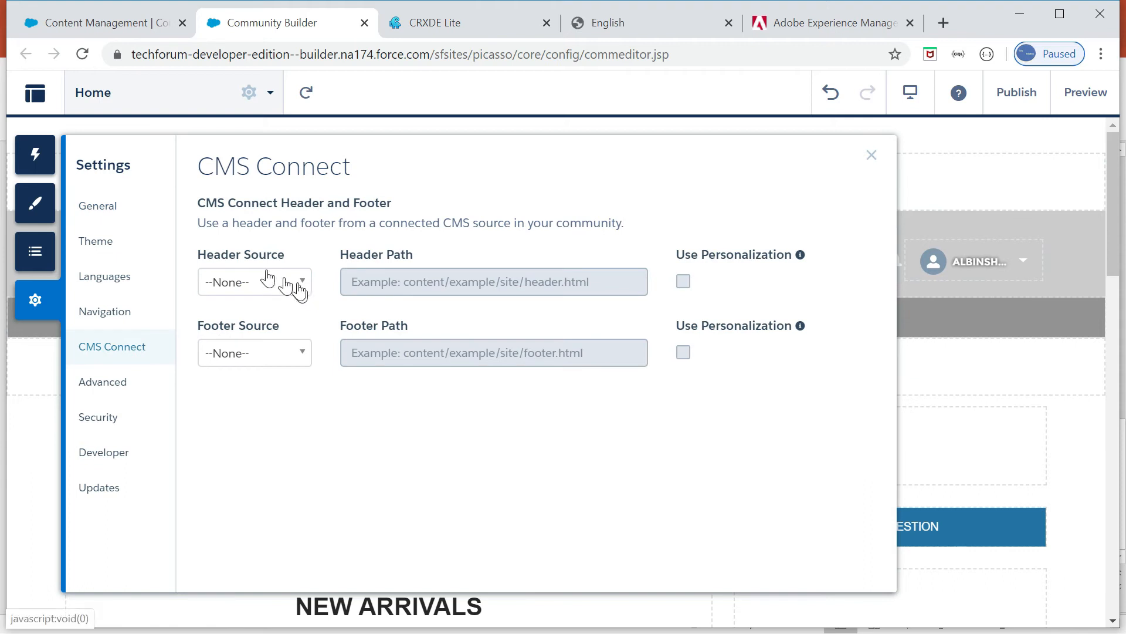
pyautogui.click(254, 282)
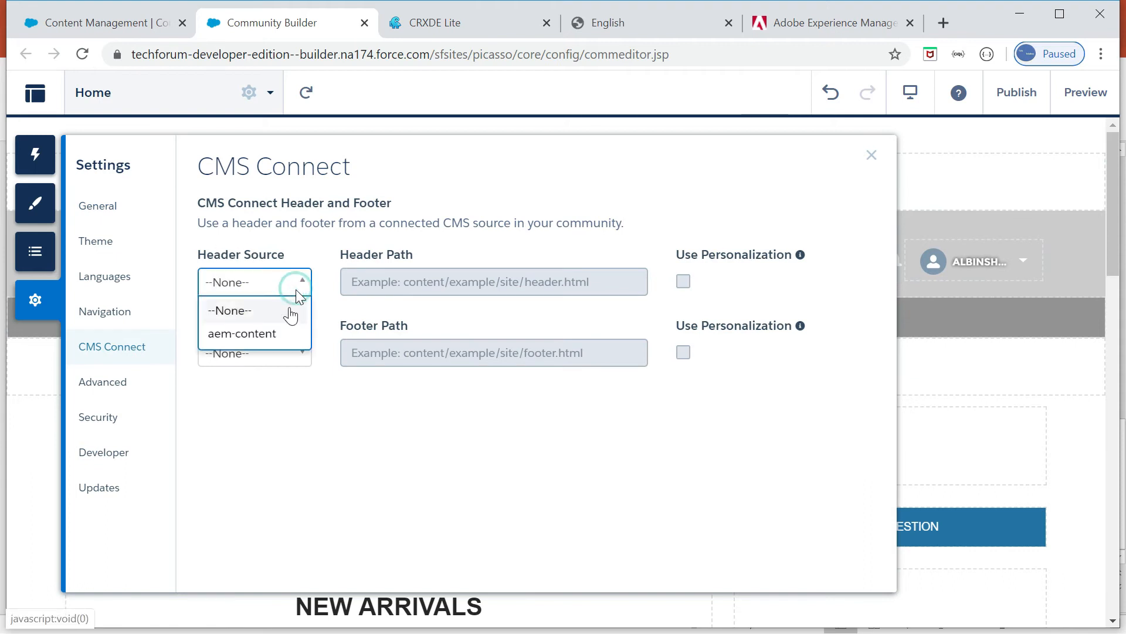
pyautogui.click(241, 332)
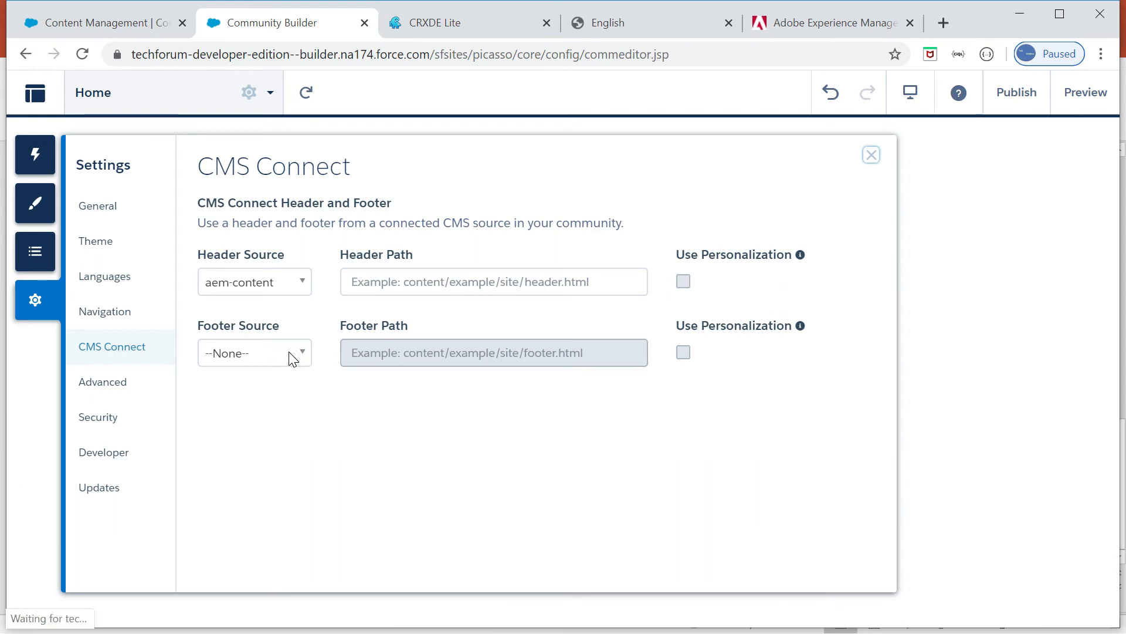
pyautogui.click(254, 352)
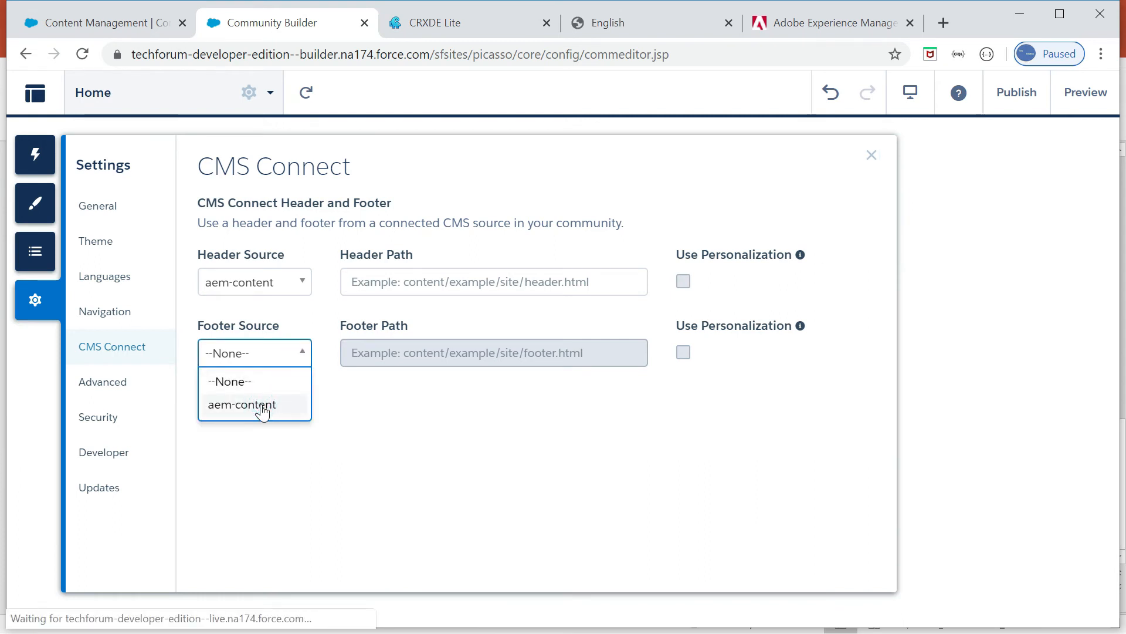
pyautogui.click(242, 404)
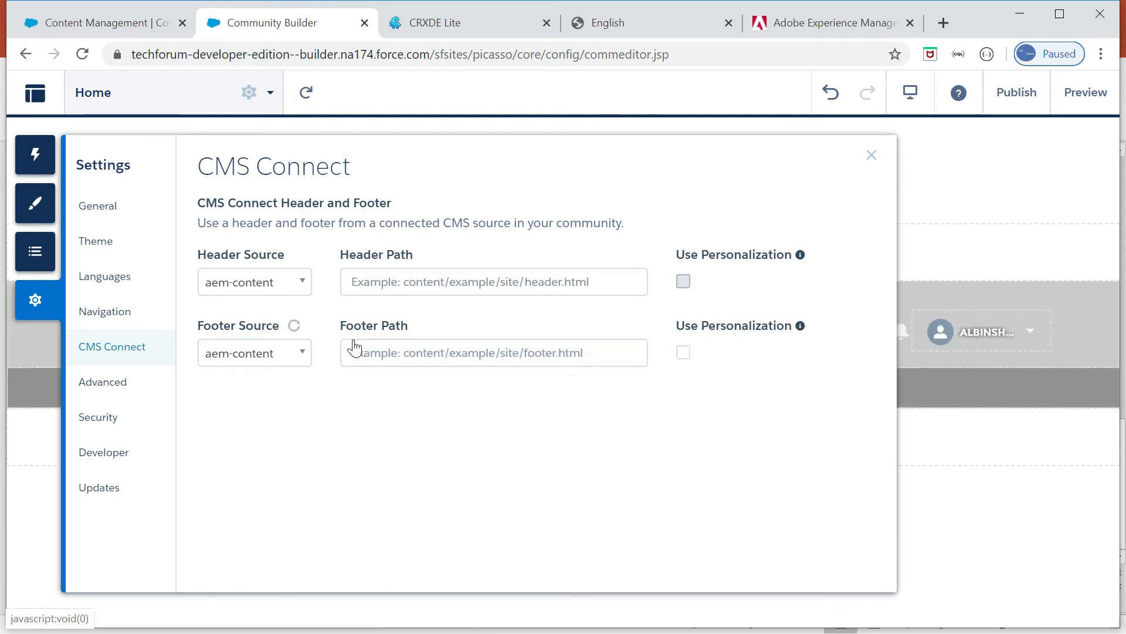
pyautogui.click(494, 281)
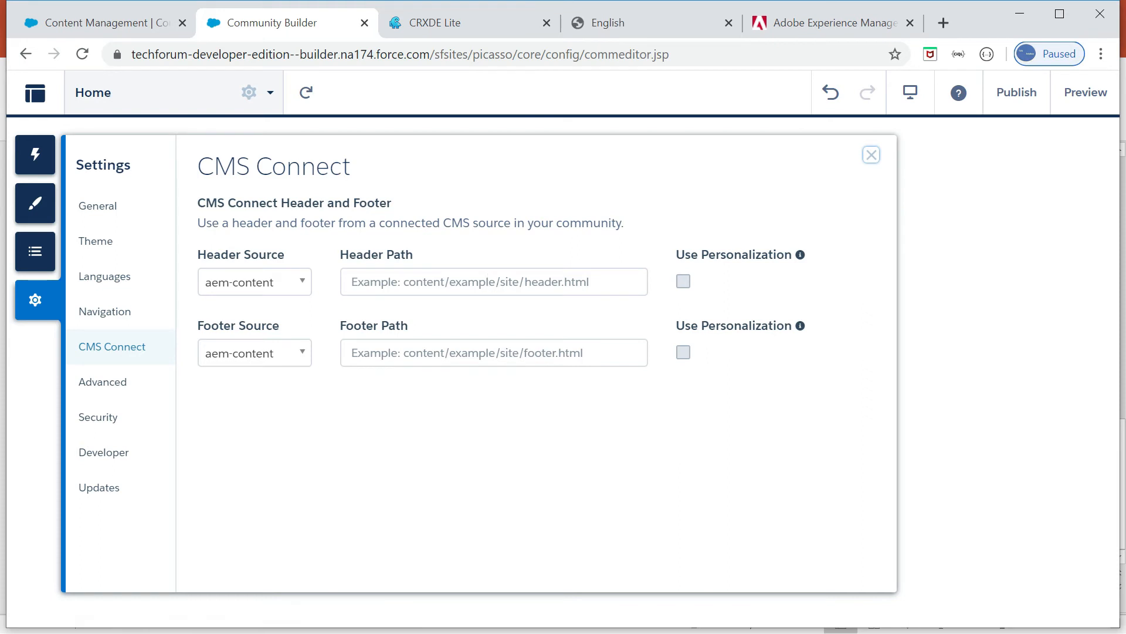
pyautogui.moveTo(479, 329)
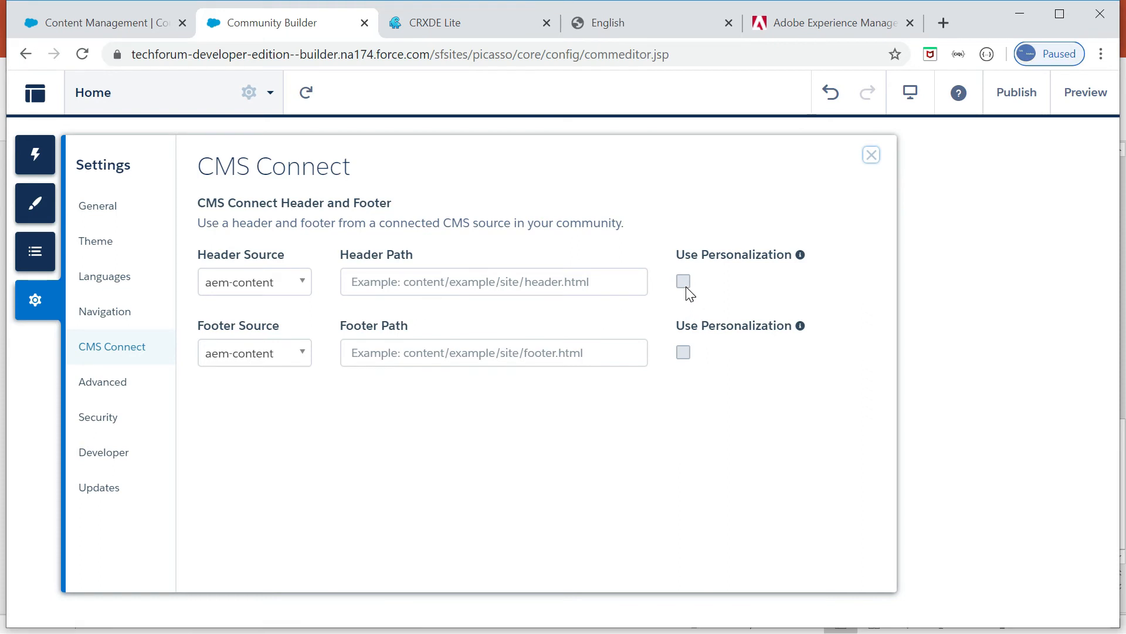
pyautogui.click(683, 281)
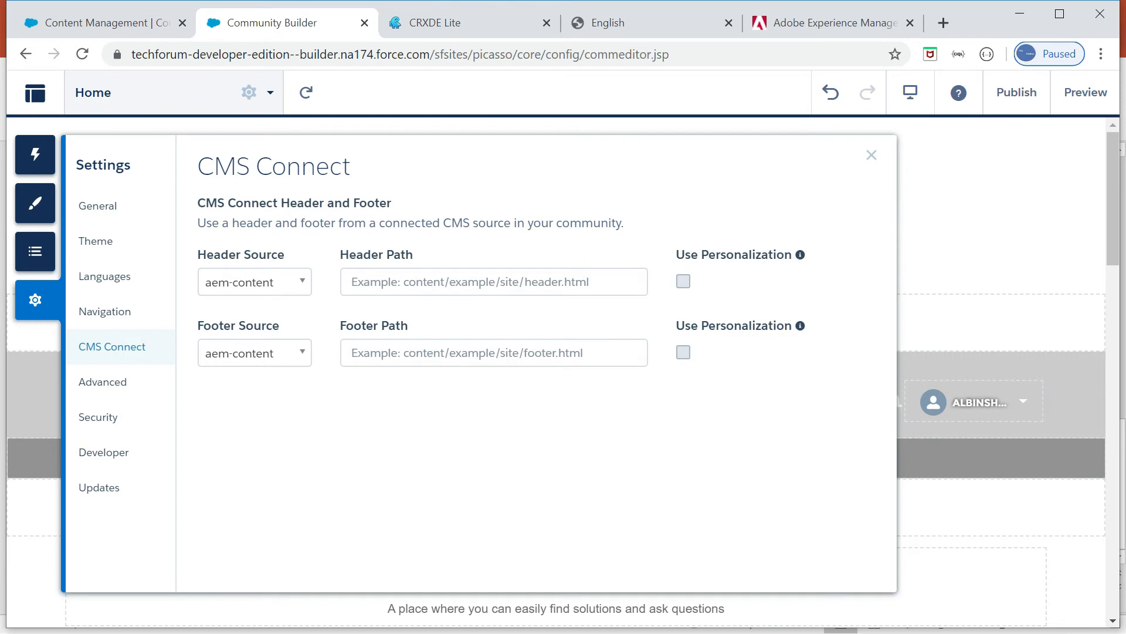
pyautogui.moveTo(809, 229)
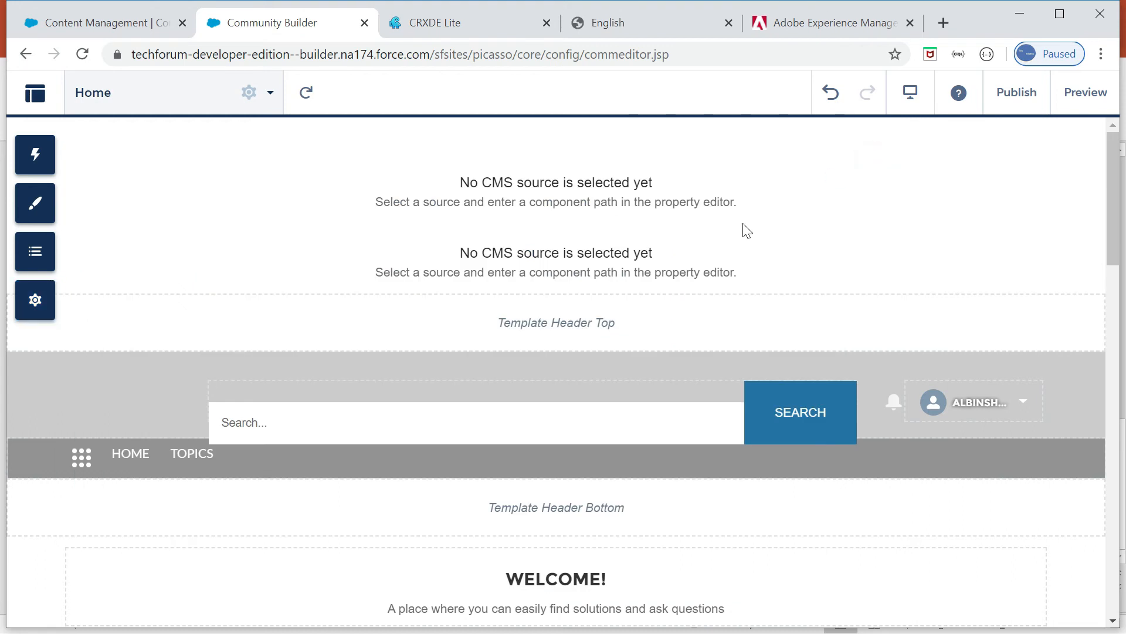
pyautogui.moveTo(800, 237)
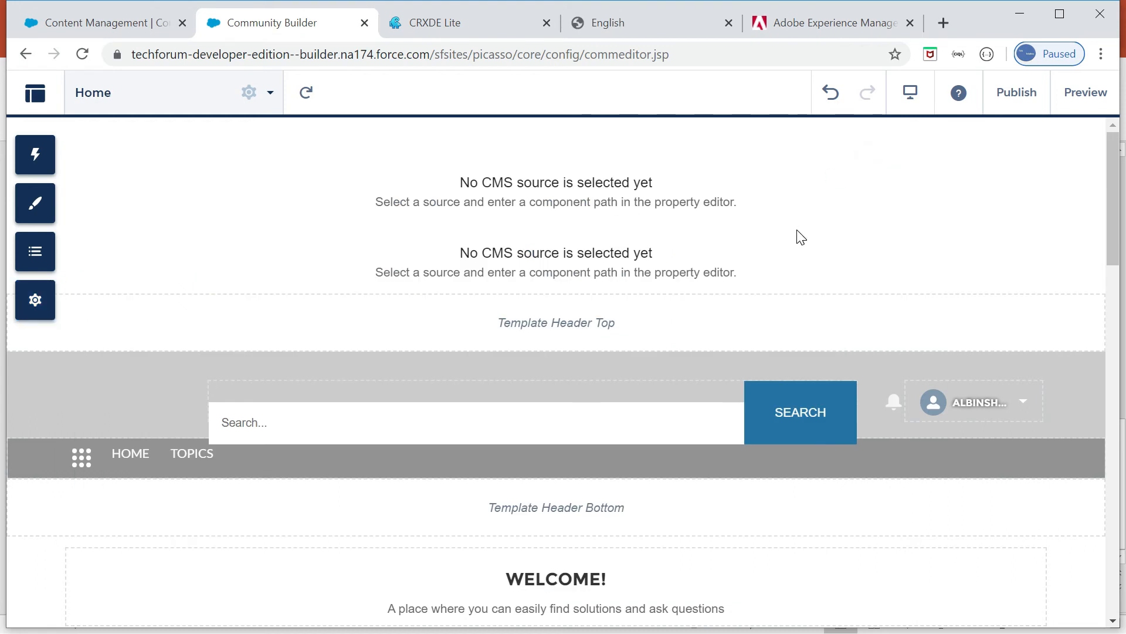
pyautogui.moveTo(1113, 166)
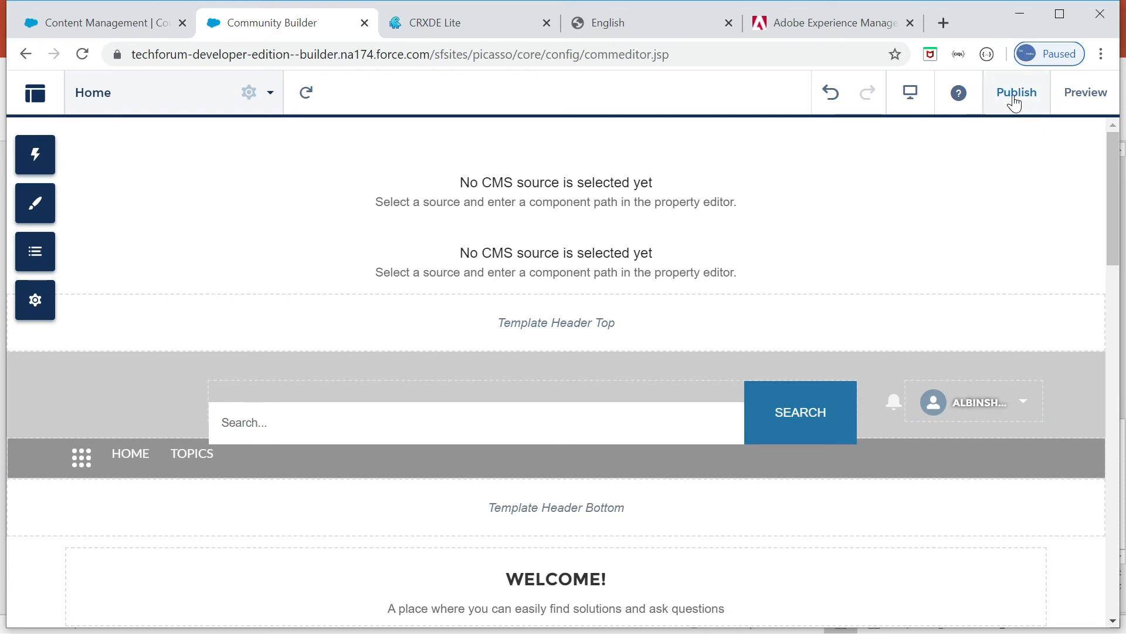
# Step: Publish the demo community and acknowledge the Publish Your Community dialog with Got It
pyautogui.click(1015, 92)
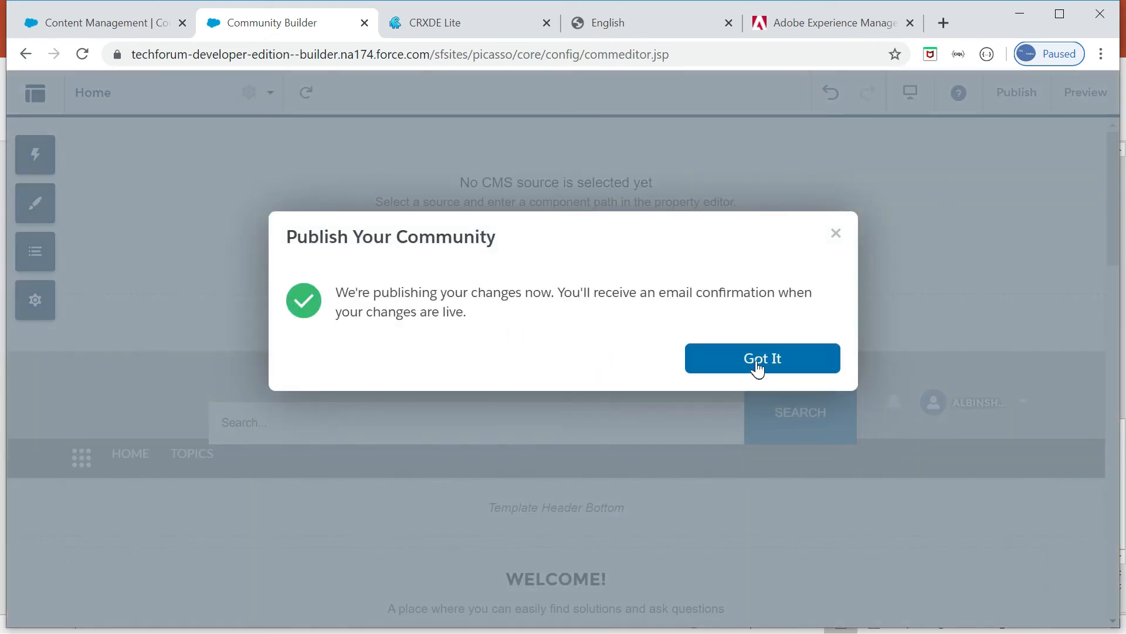
pyautogui.click(762, 359)
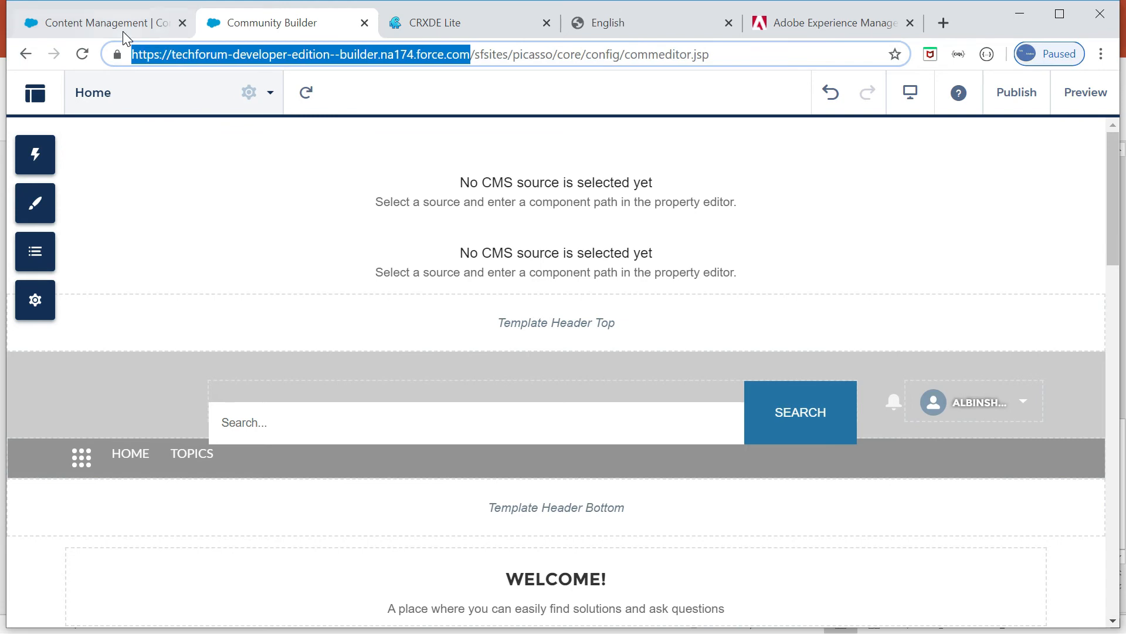
pyautogui.click(943, 23)
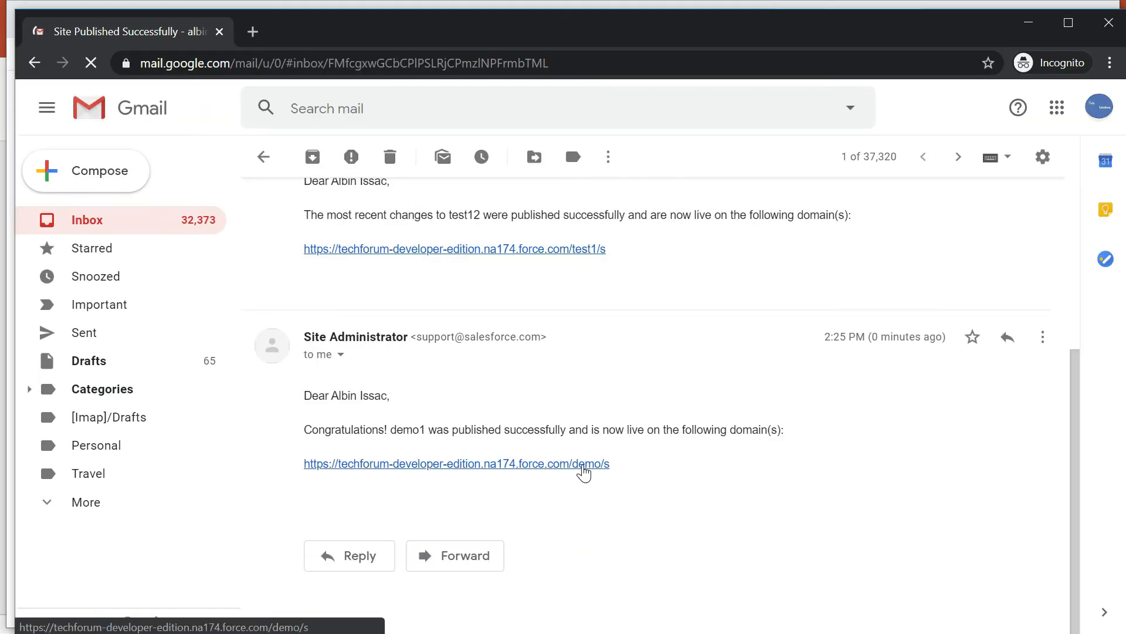
# Step: Follow the demo/s link in the Site Published Successfully email to the community login page
pyautogui.click(455, 463)
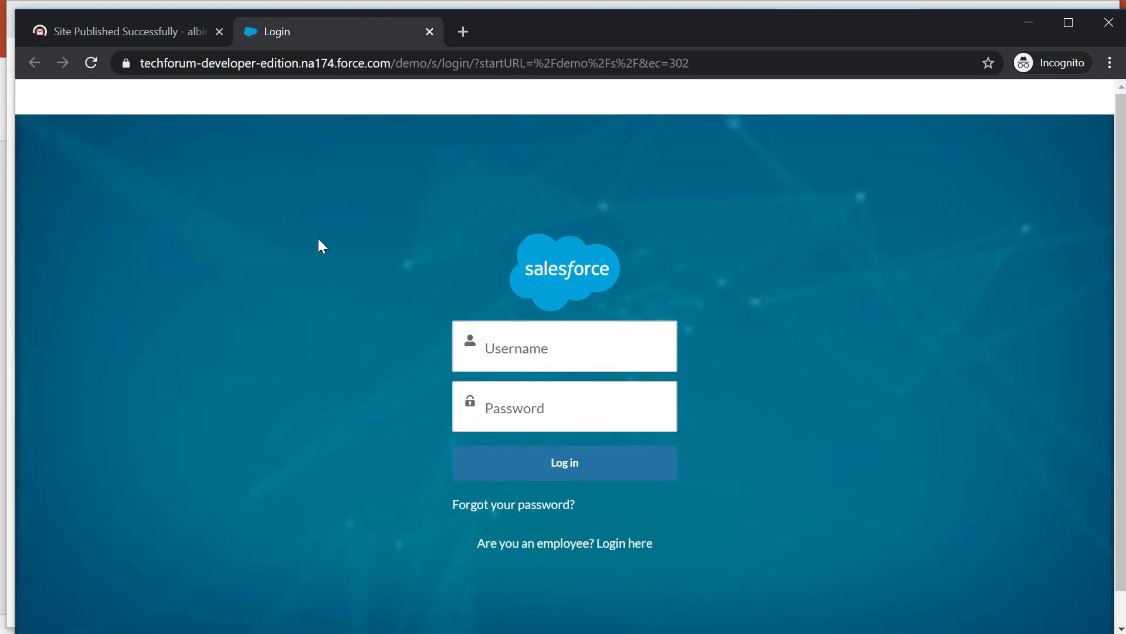
pyautogui.click(564, 345)
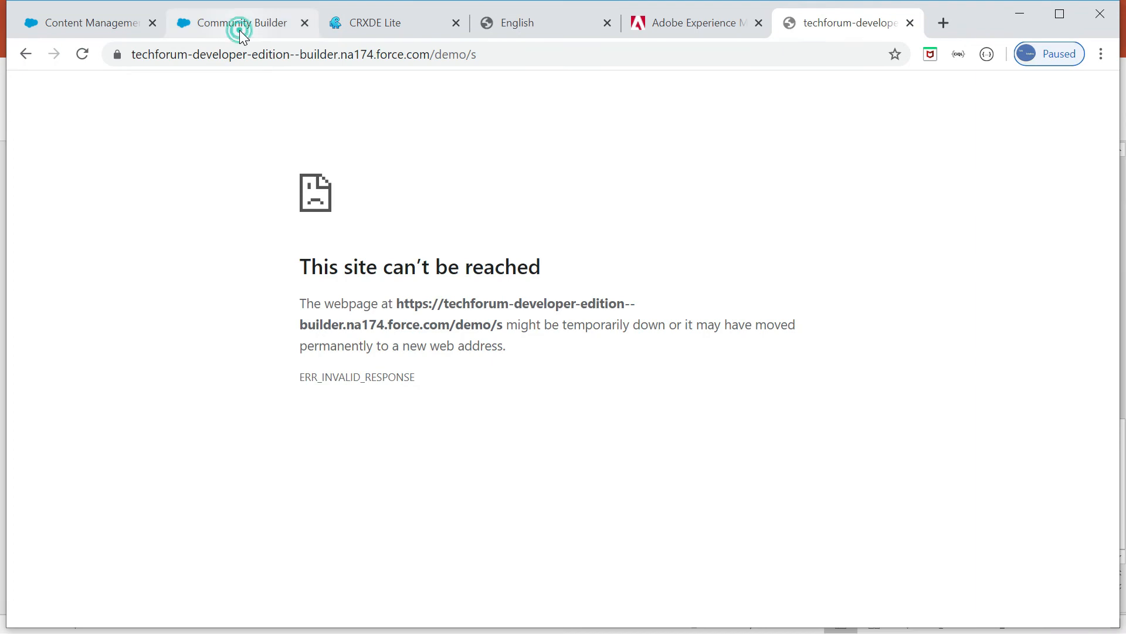
# Step: Tick 'Public can access the community' in Settings > General and load the live home page
pyautogui.click(241, 23)
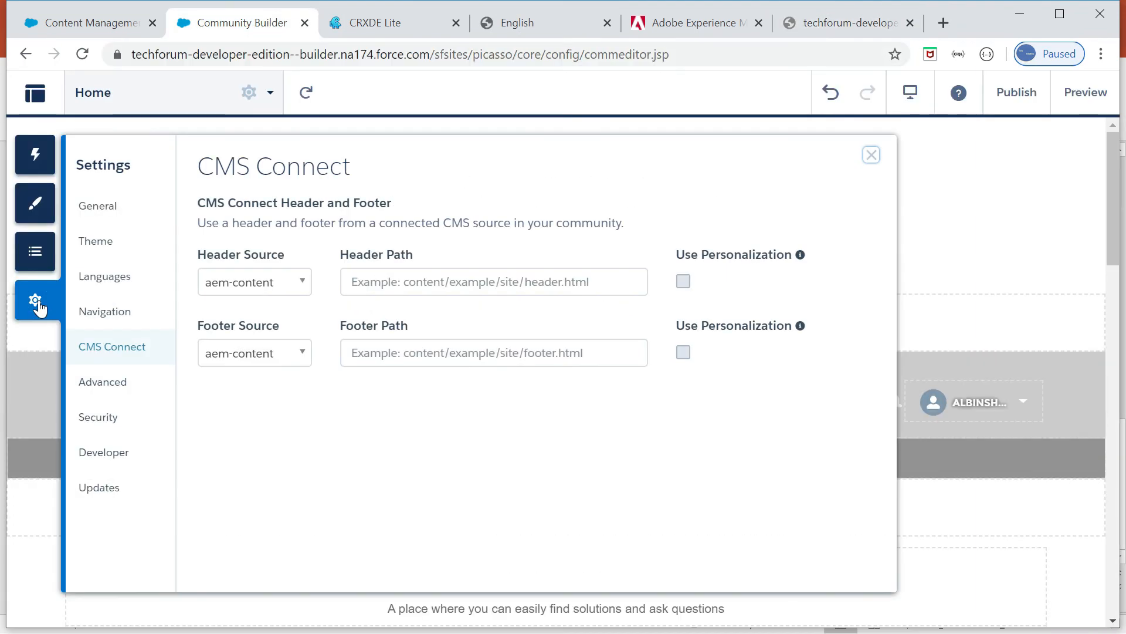
pyautogui.click(96, 205)
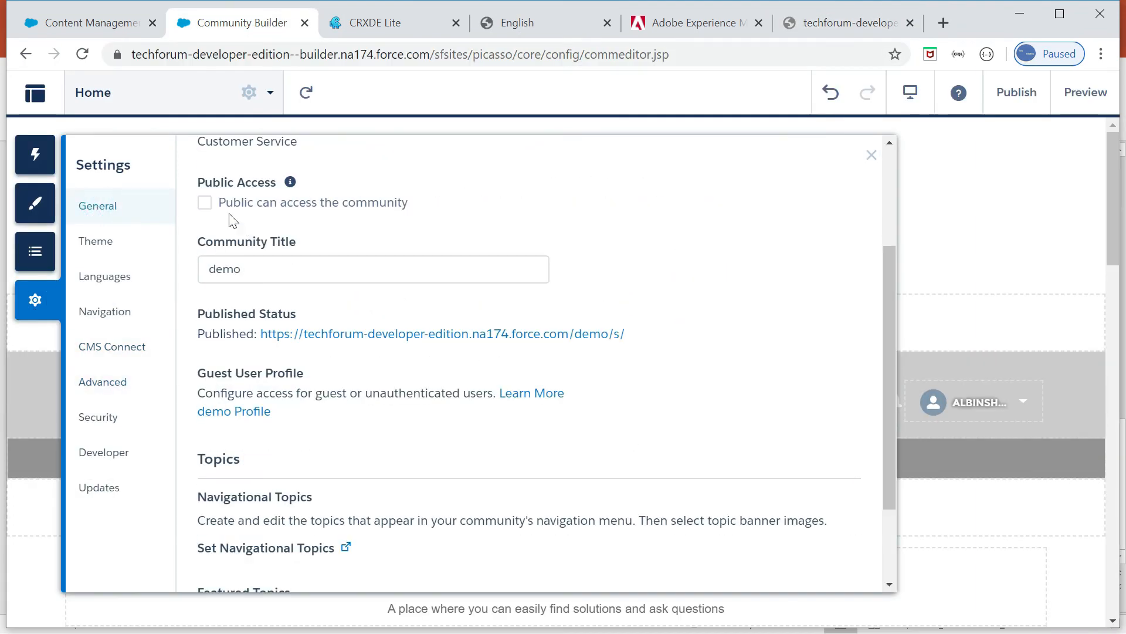
pyautogui.click(205, 203)
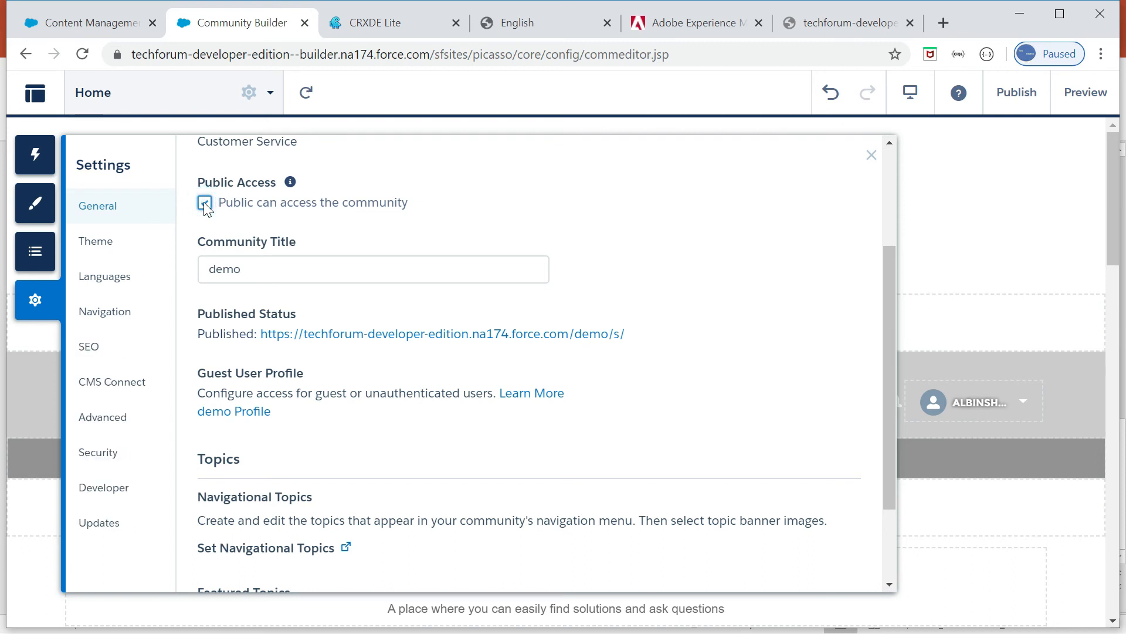
pyautogui.click(204, 202)
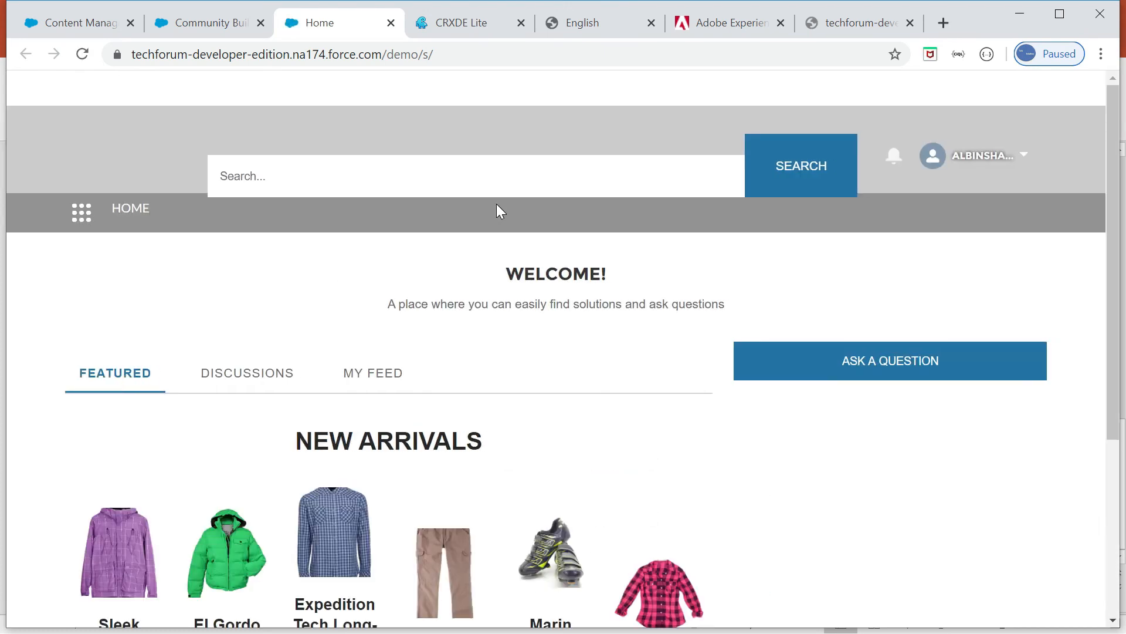
# Step: Scroll through the New Arrivals grid showing all six AEM product prices
pyautogui.scroll(-3)
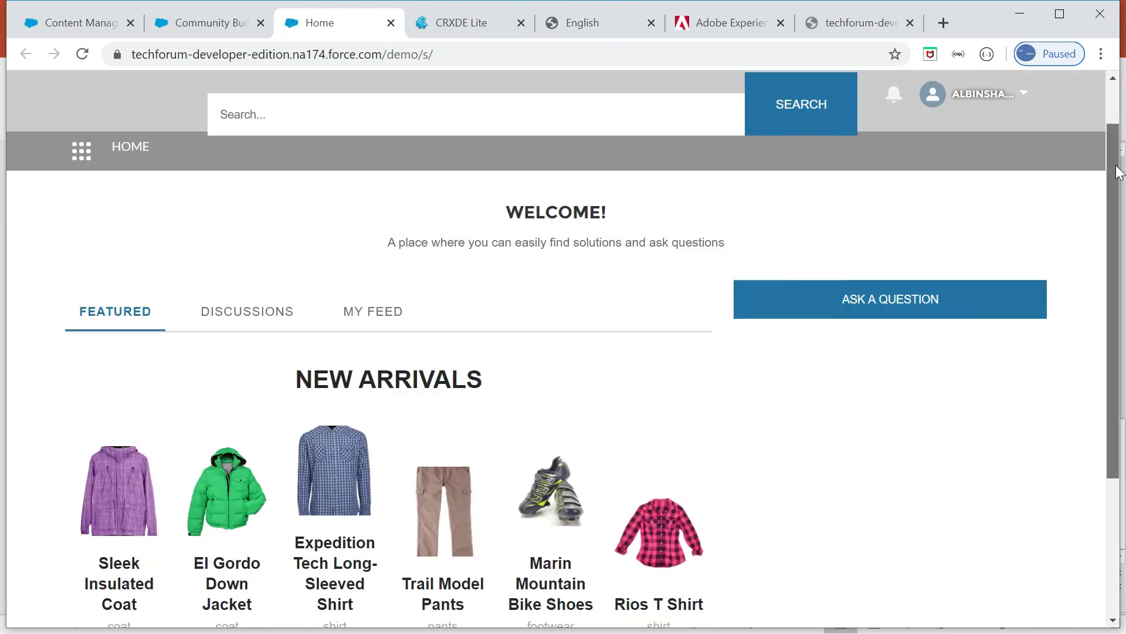
pyautogui.scroll(-3)
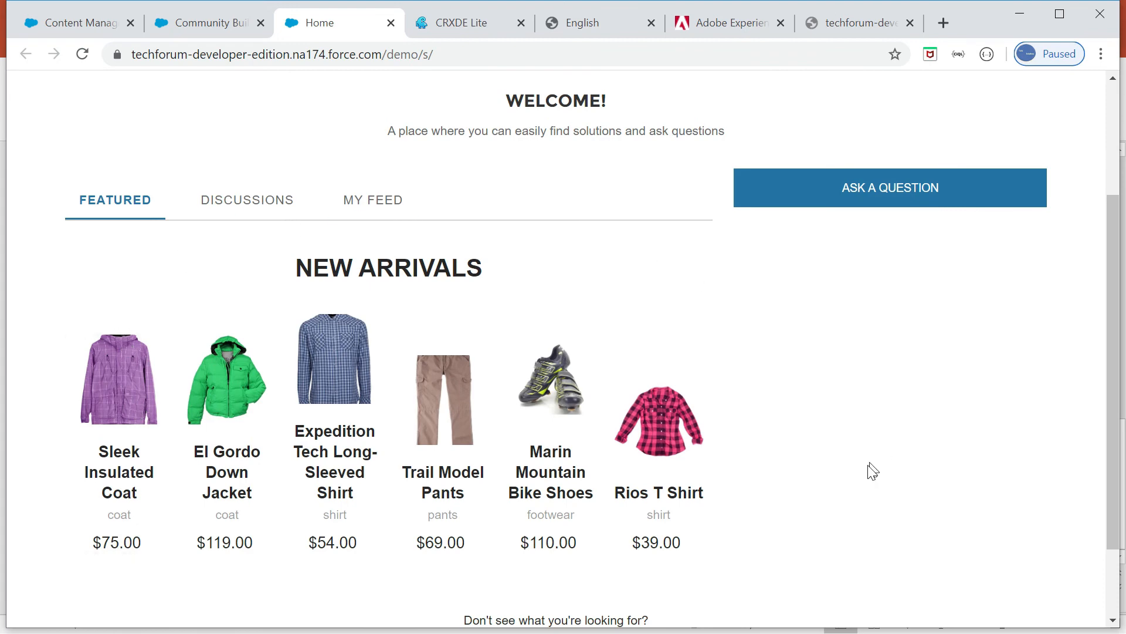
pyautogui.scroll(-3)
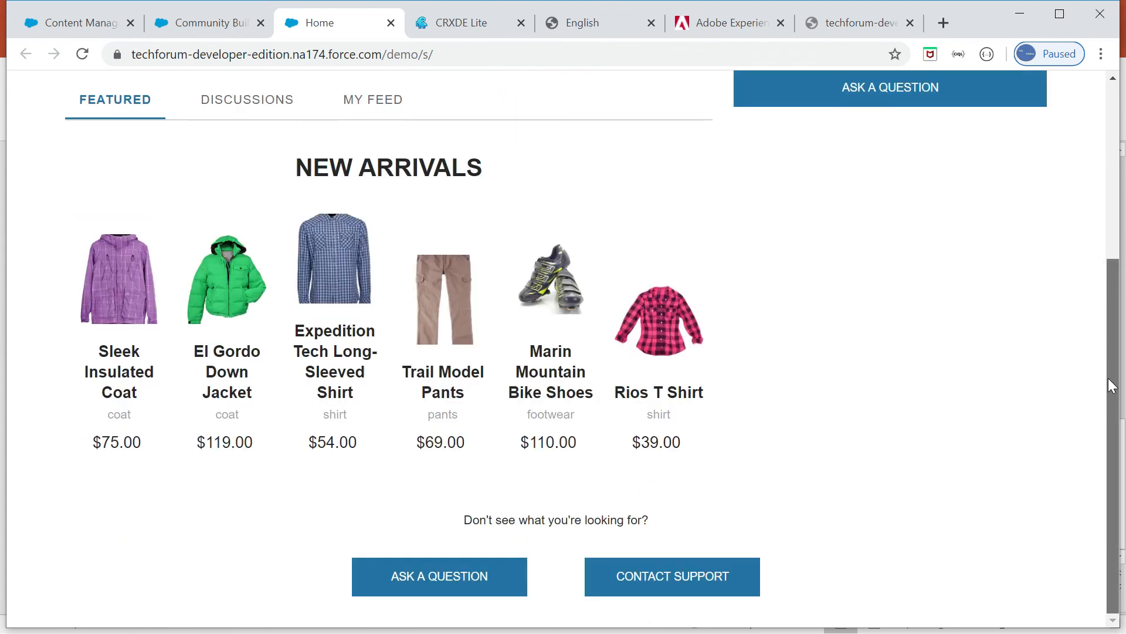
pyautogui.moveTo(1112, 325)
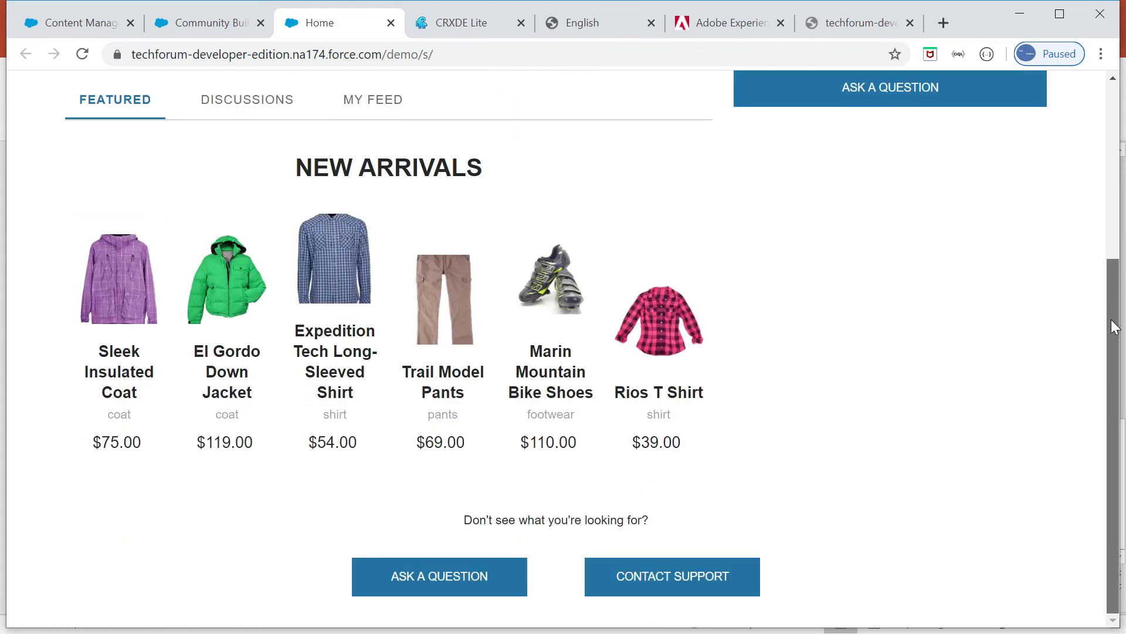
pyautogui.scroll(3)
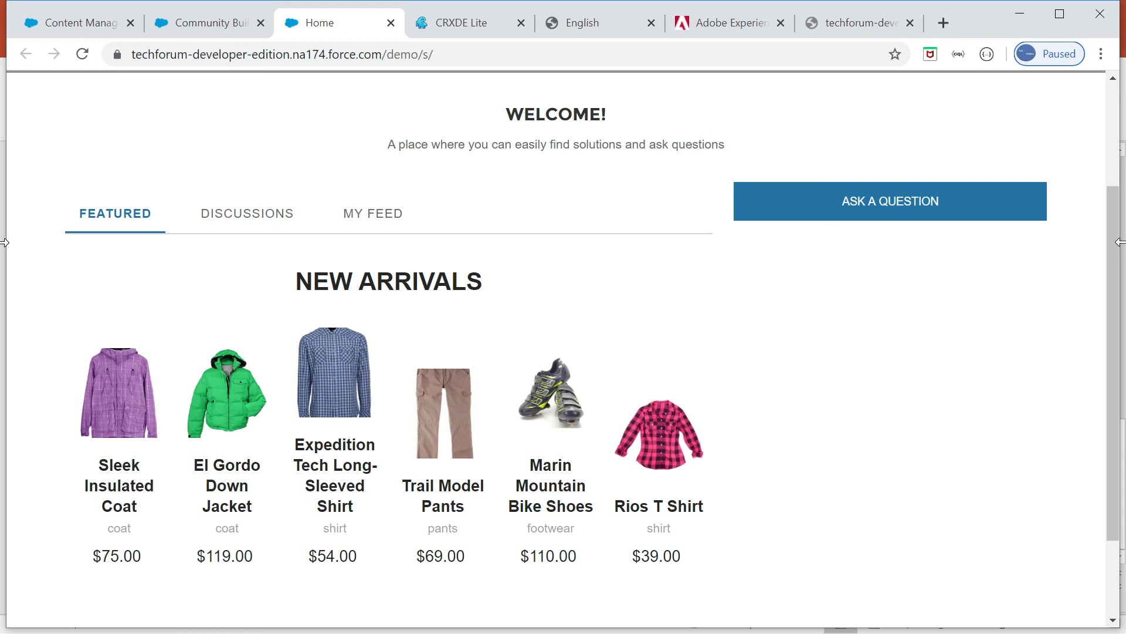
pyautogui.moveTo(954, 277)
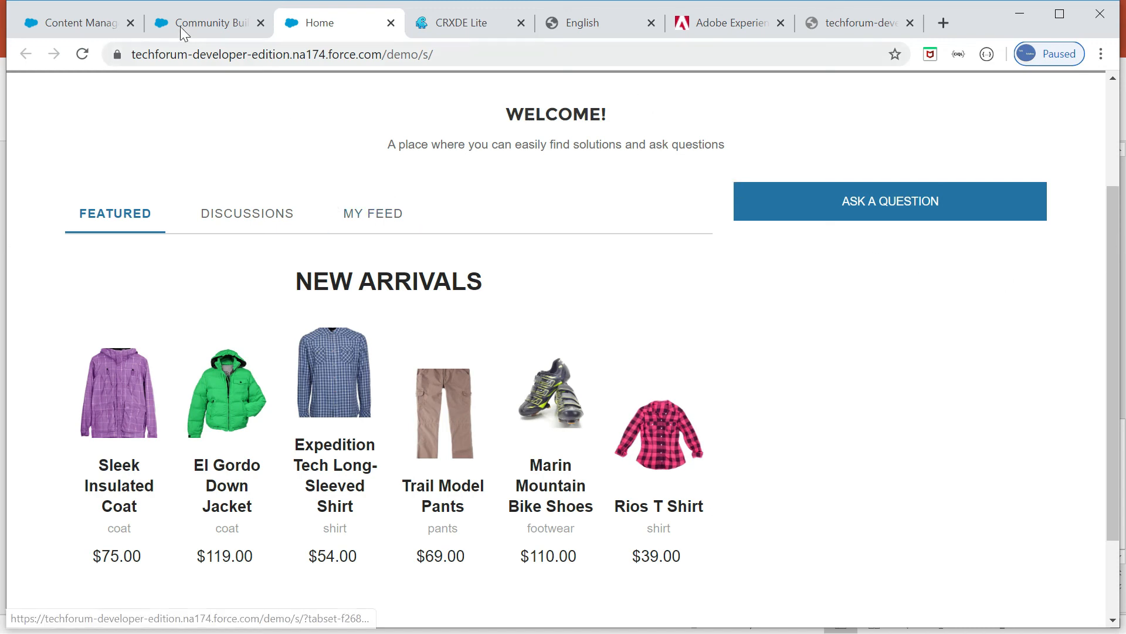
pyautogui.click(72, 22)
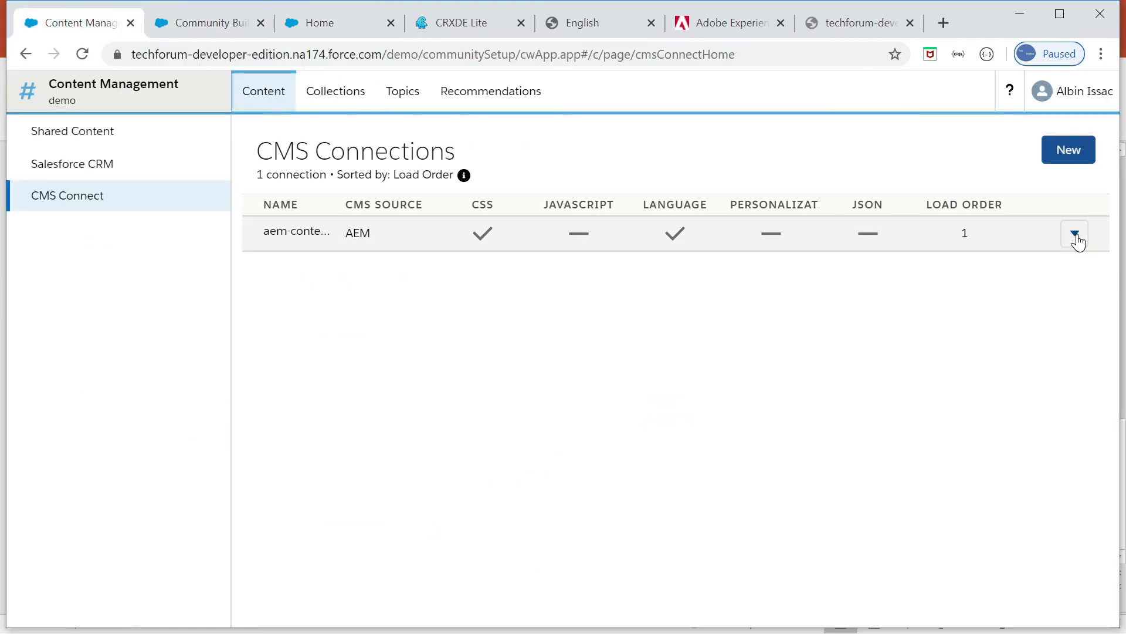
# Step: Reopen aem-content, set connection type to Public, close unsaved, and head to Shared Content
pyautogui.click(1074, 233)
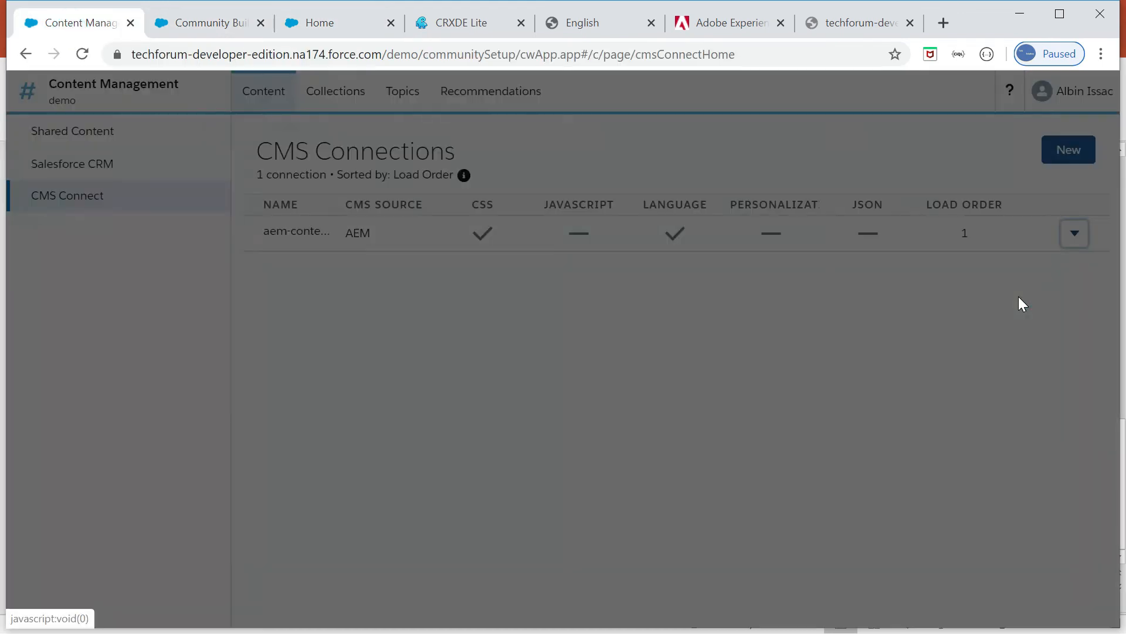
pyautogui.click(1074, 233)
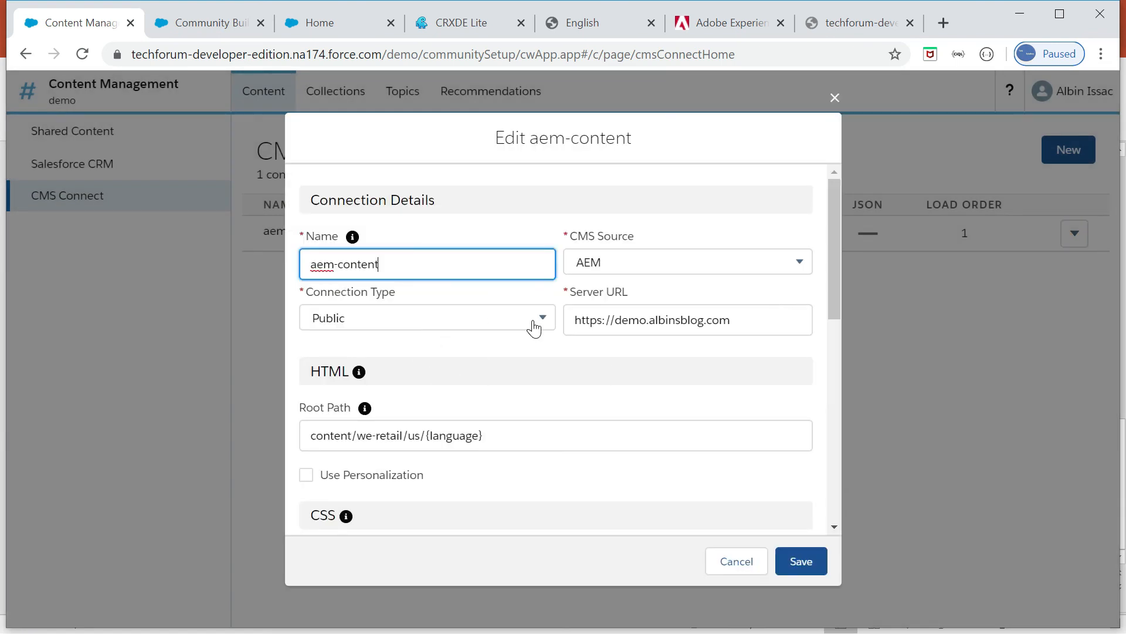
pyautogui.click(427, 317)
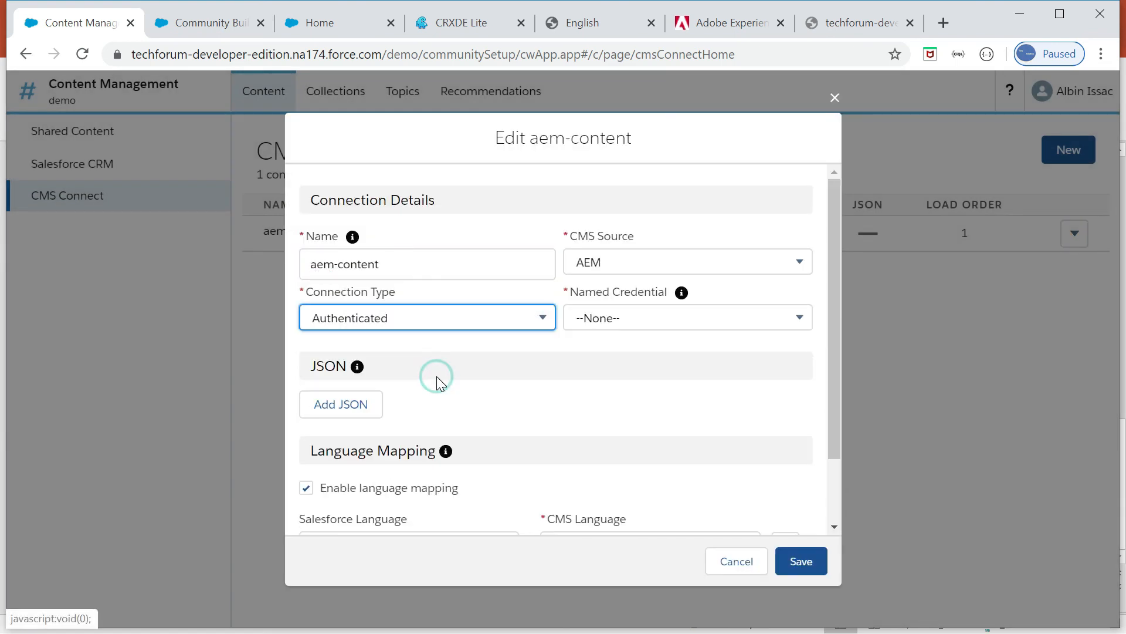
pyautogui.moveTo(479, 364)
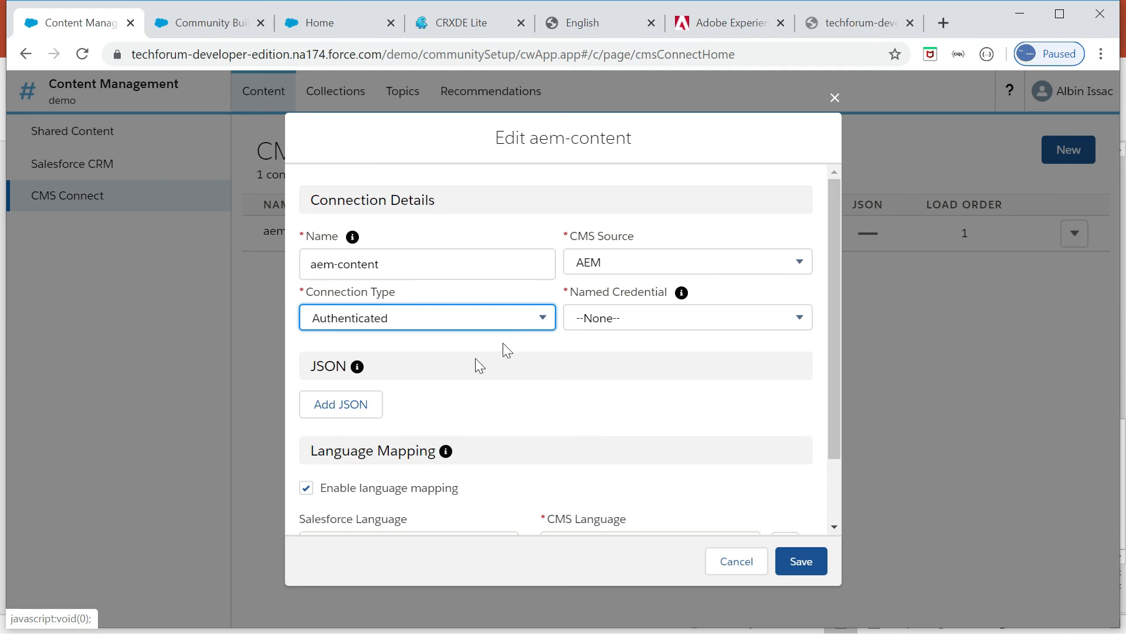
pyautogui.click(427, 318)
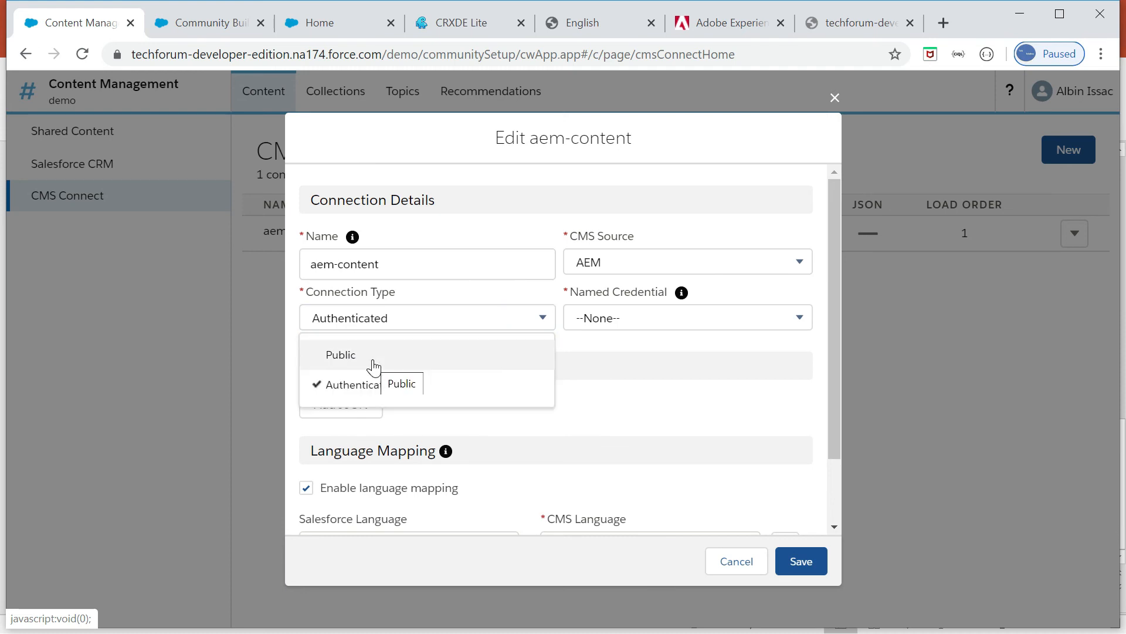
pyautogui.click(341, 355)
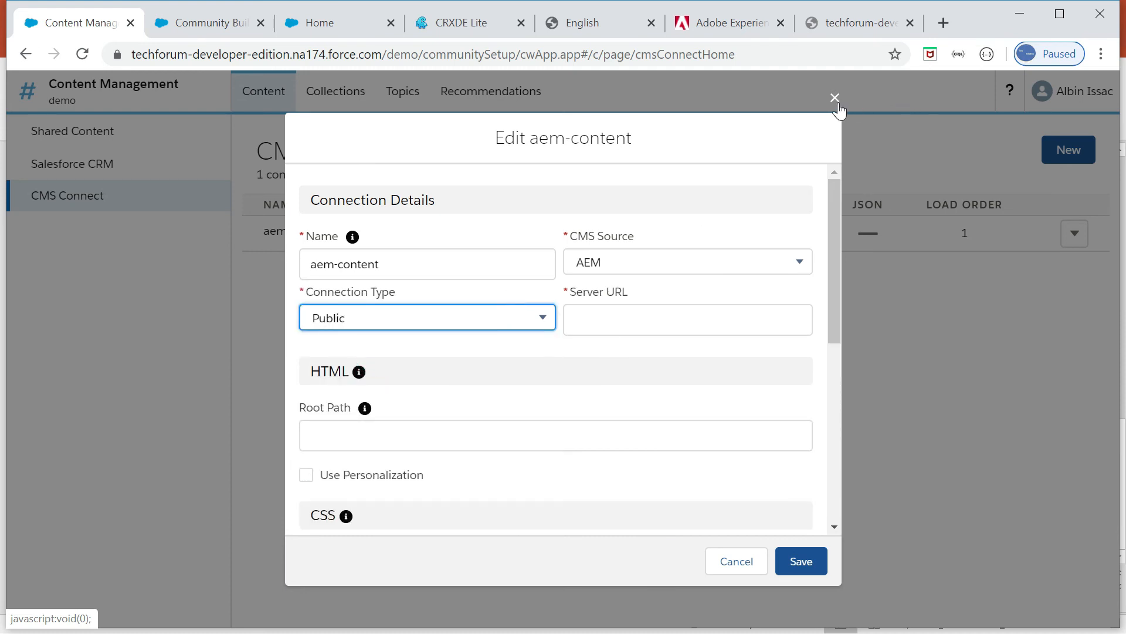
pyautogui.click(834, 97)
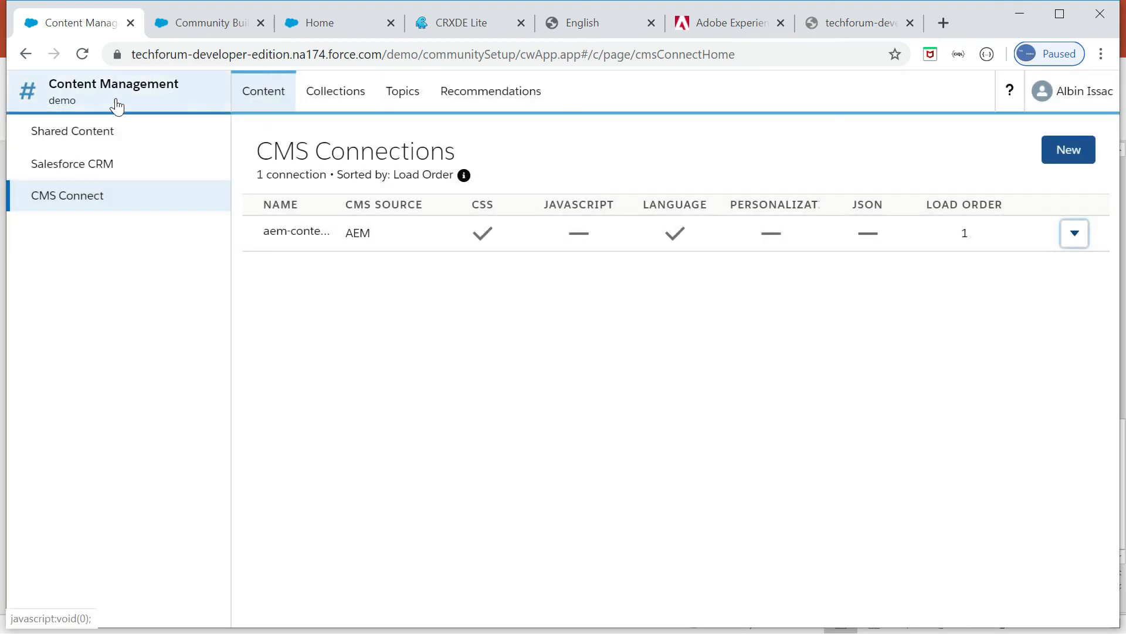
pyautogui.click(25, 54)
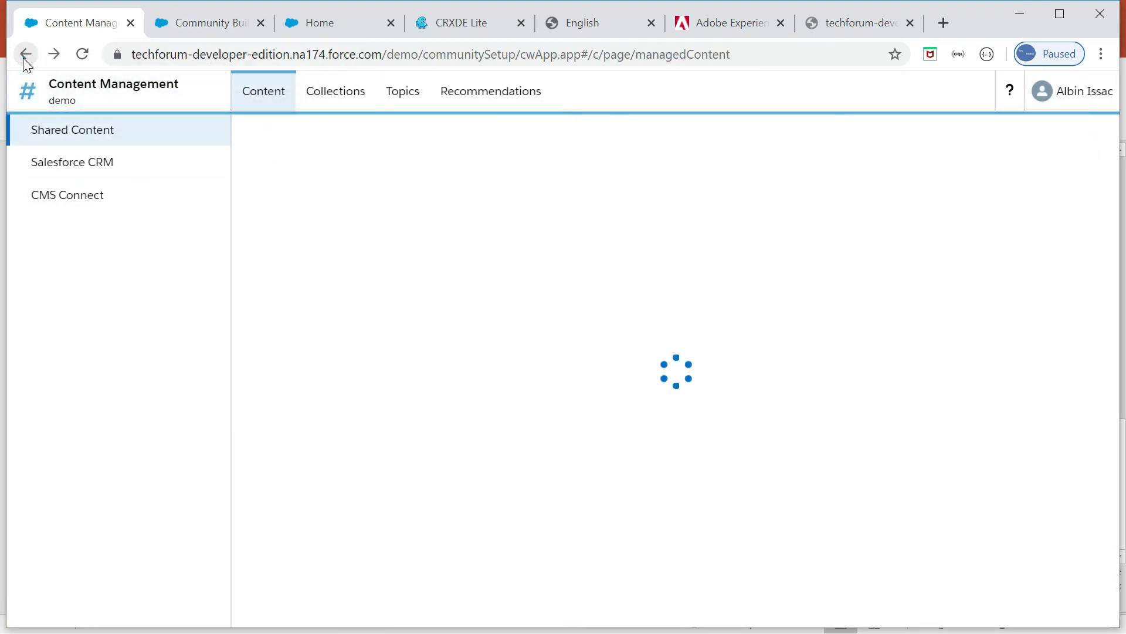
pyautogui.click(25, 54)
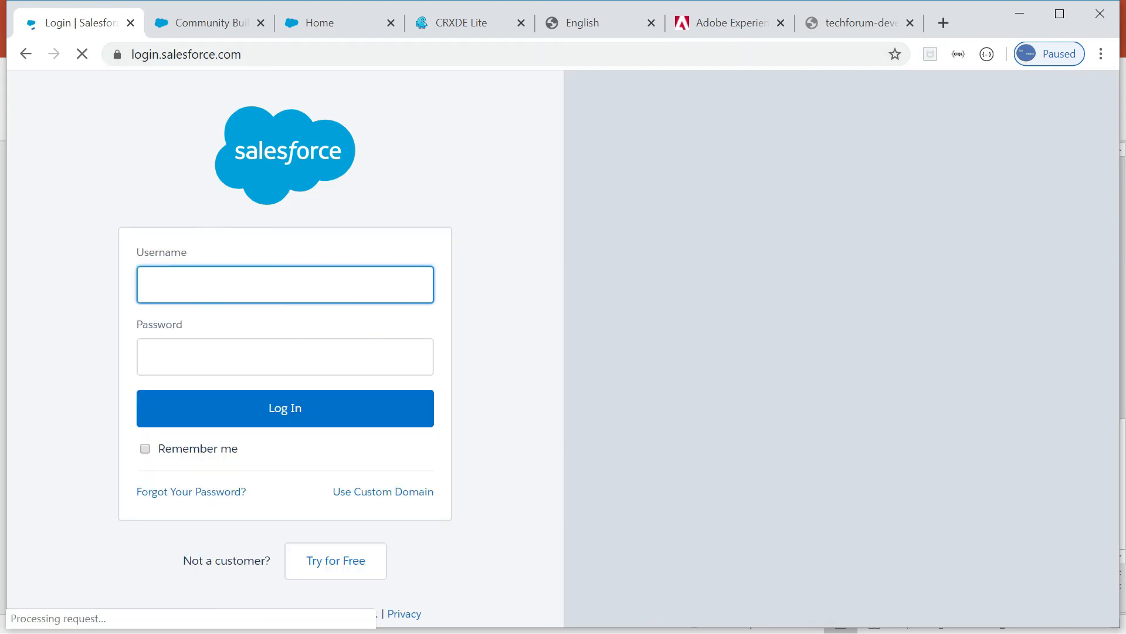
# Step: Log back in with the saved 'albin' username from autofill
pyautogui.write('albin')
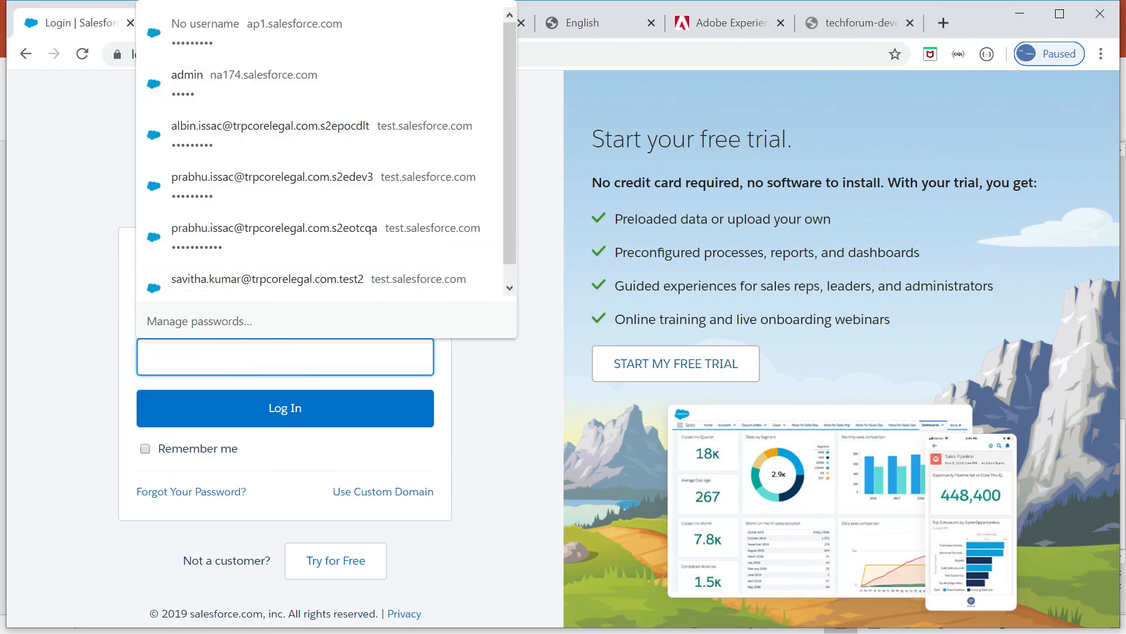
pyautogui.click(284, 357)
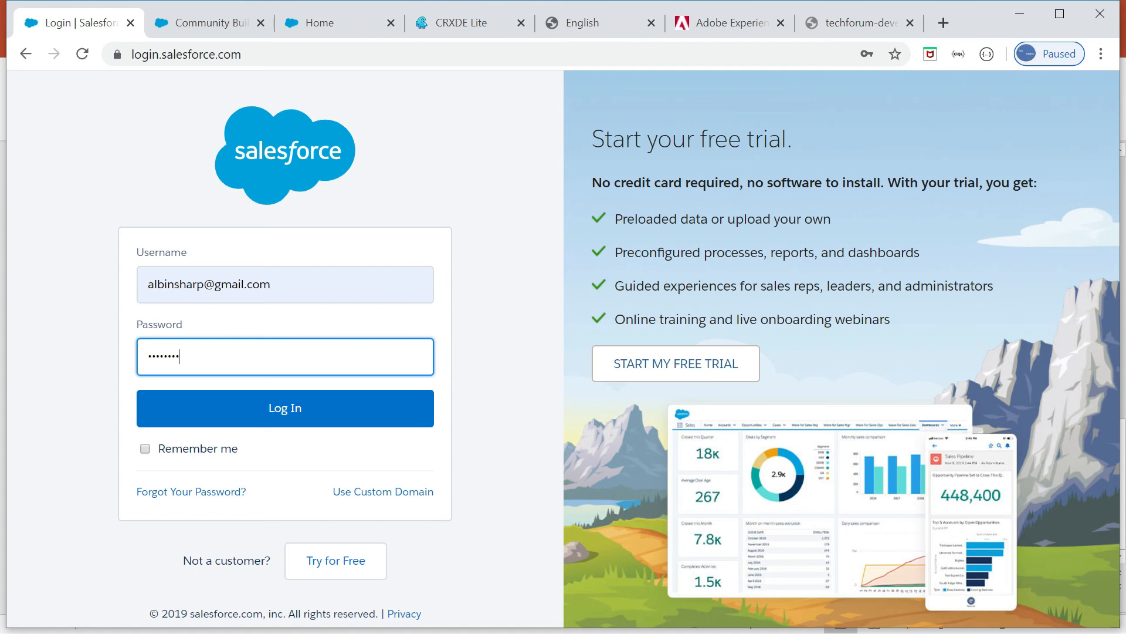
pyautogui.click(285, 407)
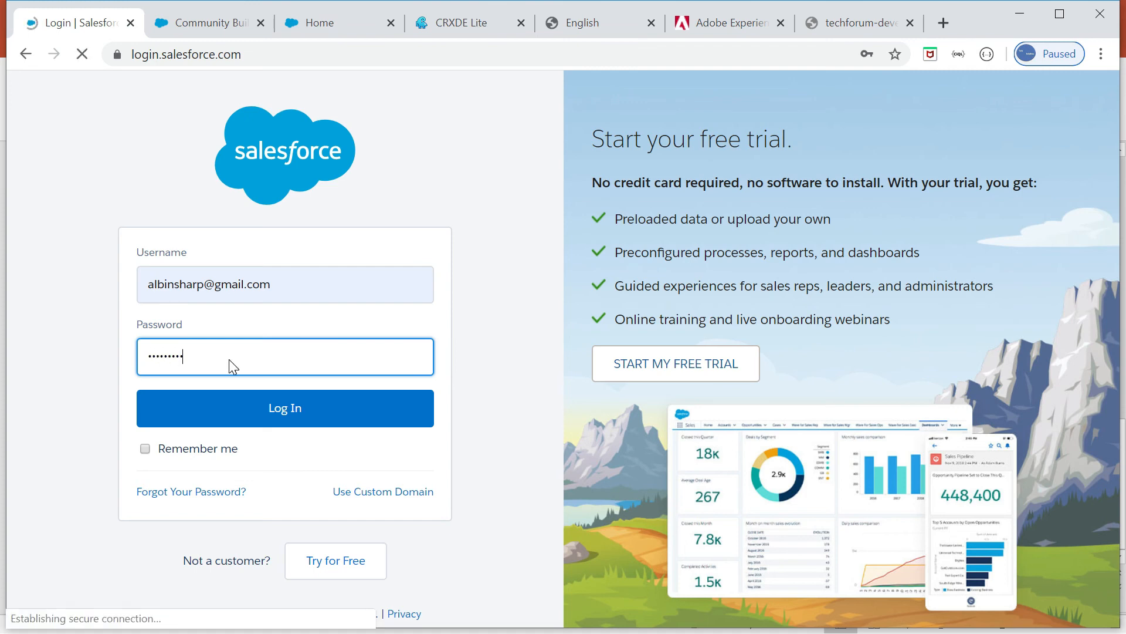
pyautogui.click(284, 407)
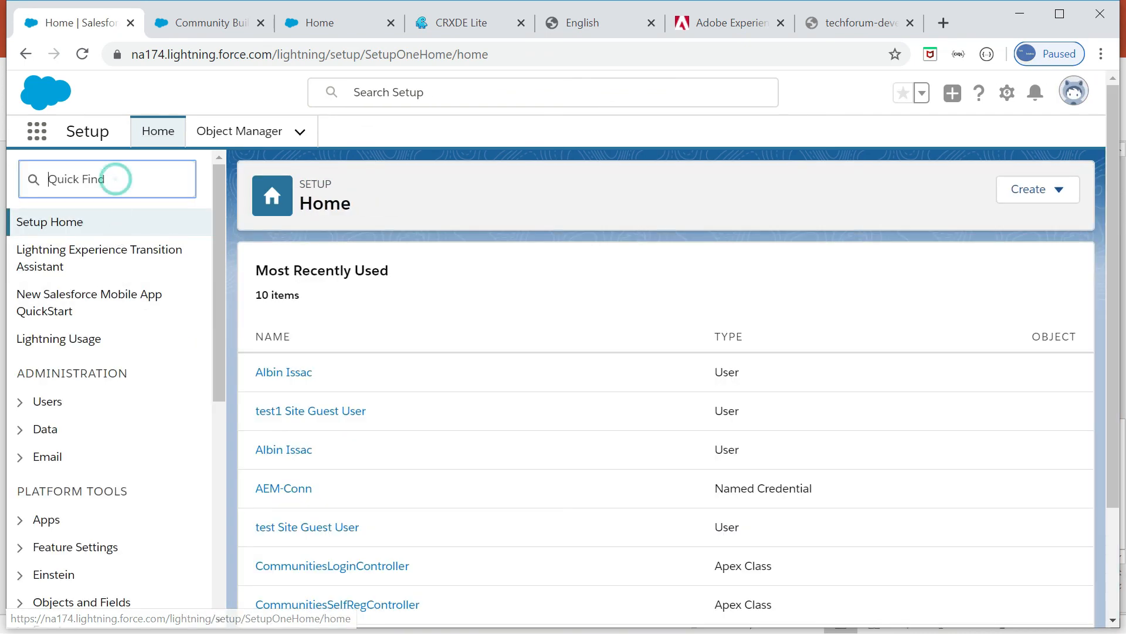
# Step: Search Quick Find for 'na' and open Security > Named Credentials
pyautogui.write('named cr')
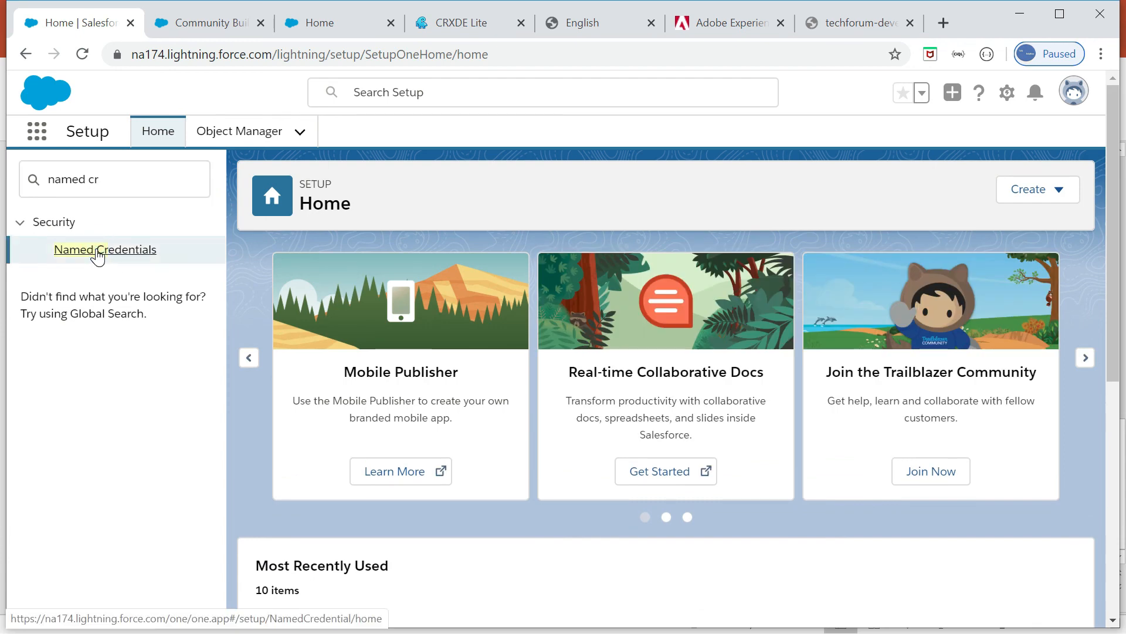
pyautogui.click(105, 250)
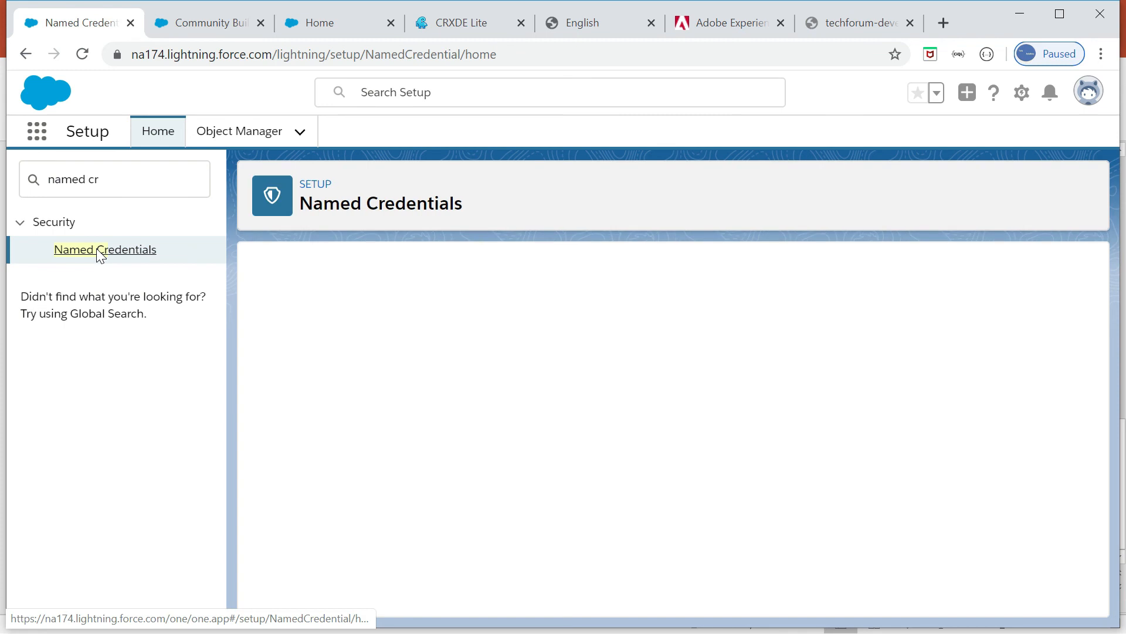
pyautogui.click(105, 249)
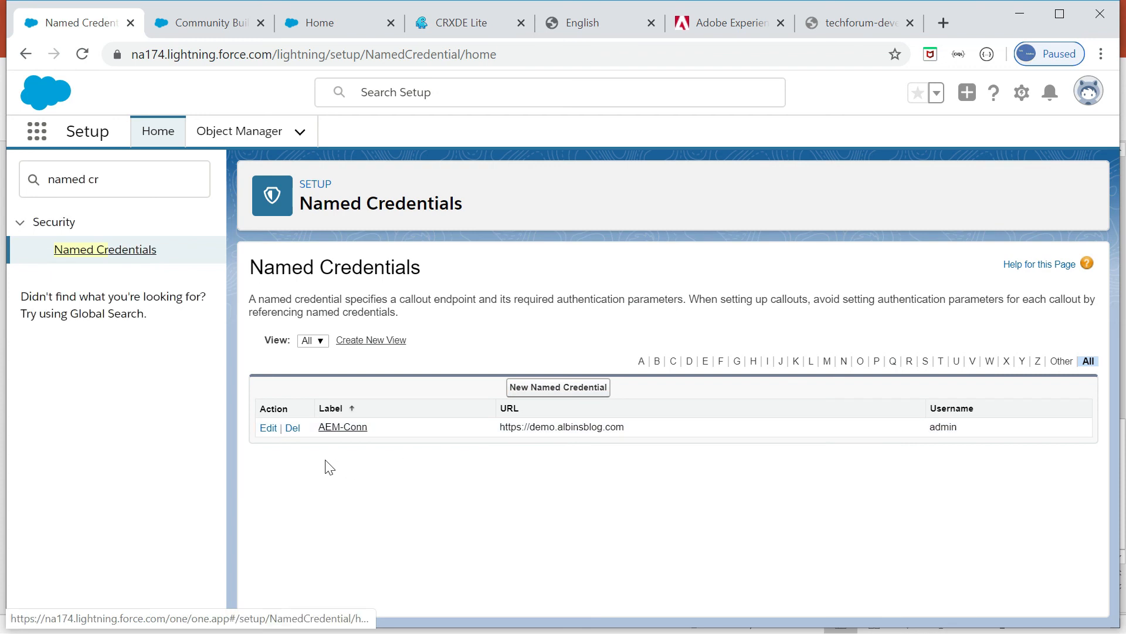
pyautogui.moveTo(268, 427)
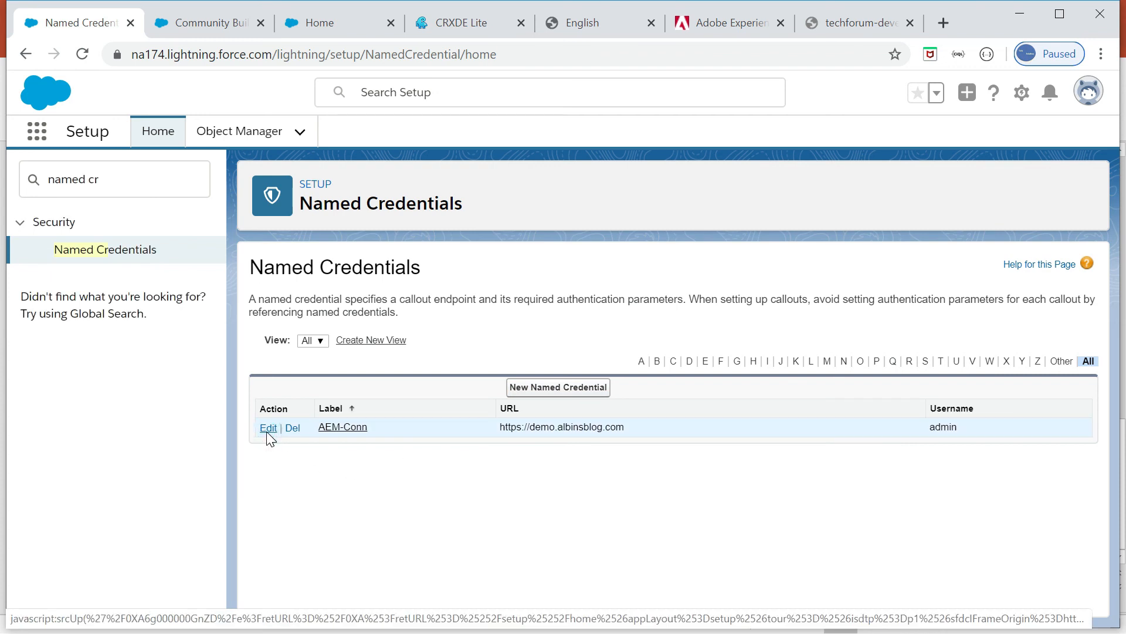
# Step: Open AEM-Conn's edit form and scroll down to its authentication settings
pyautogui.click(267, 428)
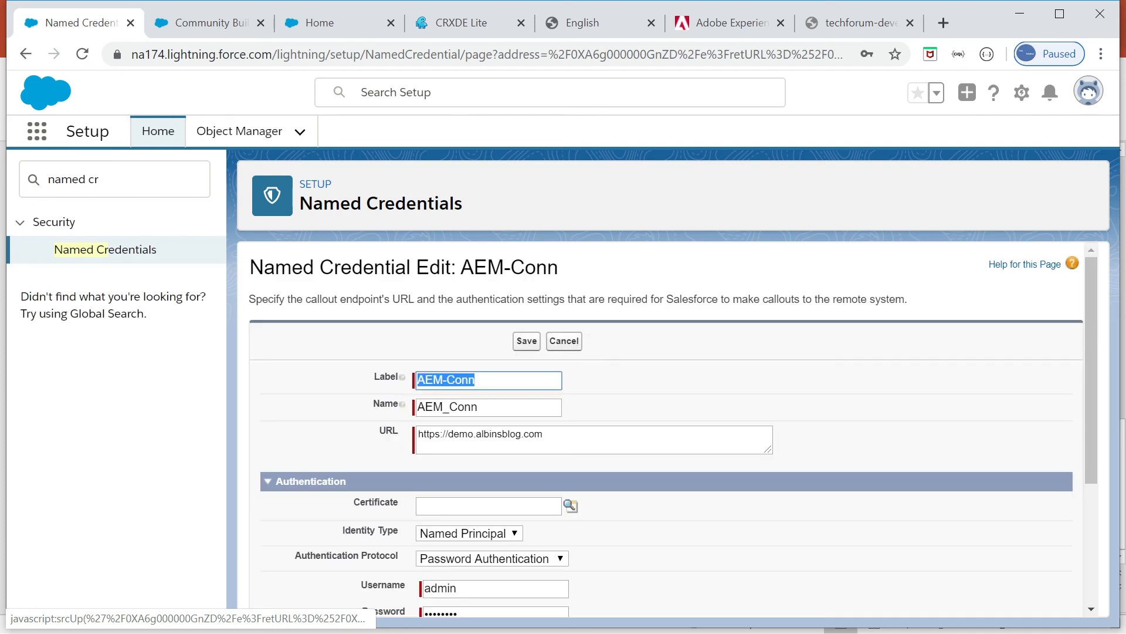
pyautogui.scroll(-3)
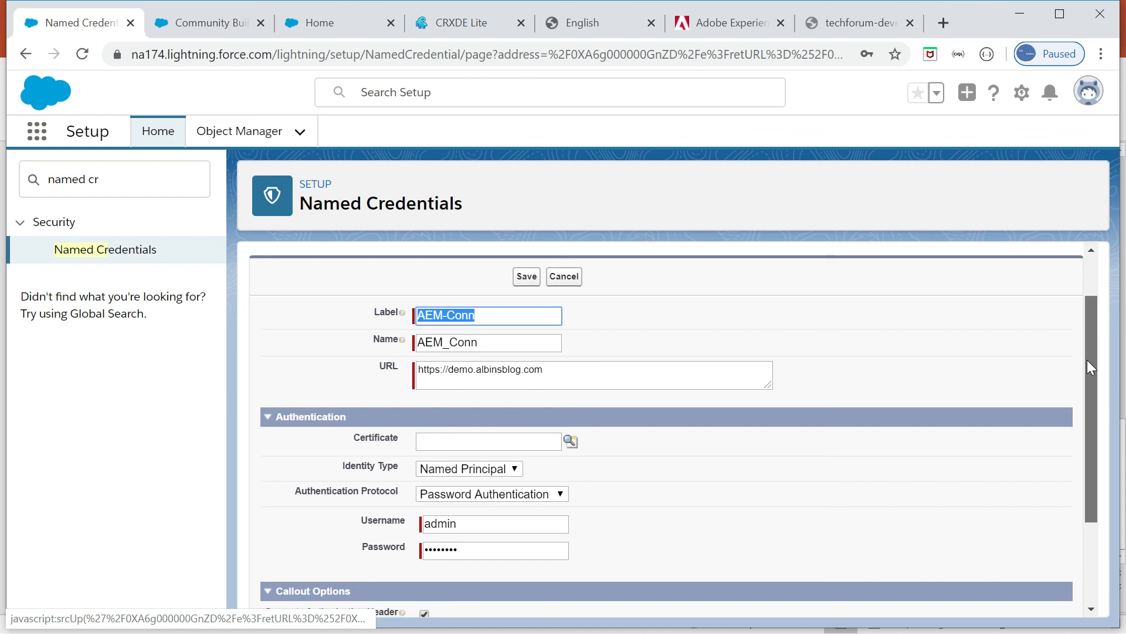
pyautogui.scroll(-3)
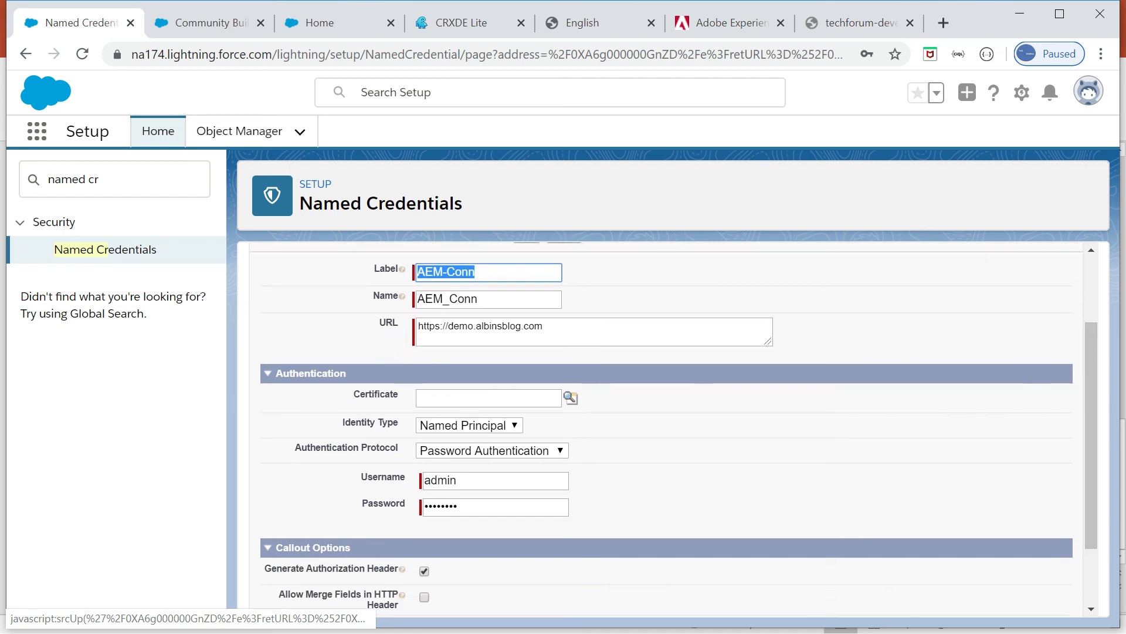
pyautogui.scroll(-3)
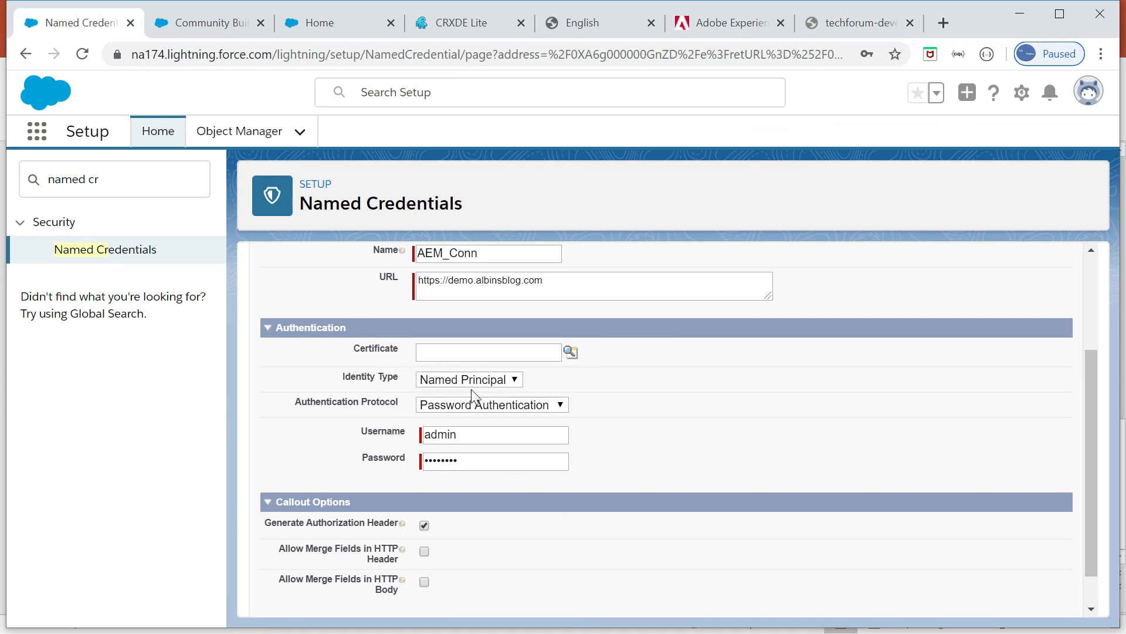
# Step: Check the Identity Type and Authentication Protocol dropdowns, keeping Named Principal and Password Authentication
pyautogui.click(467, 379)
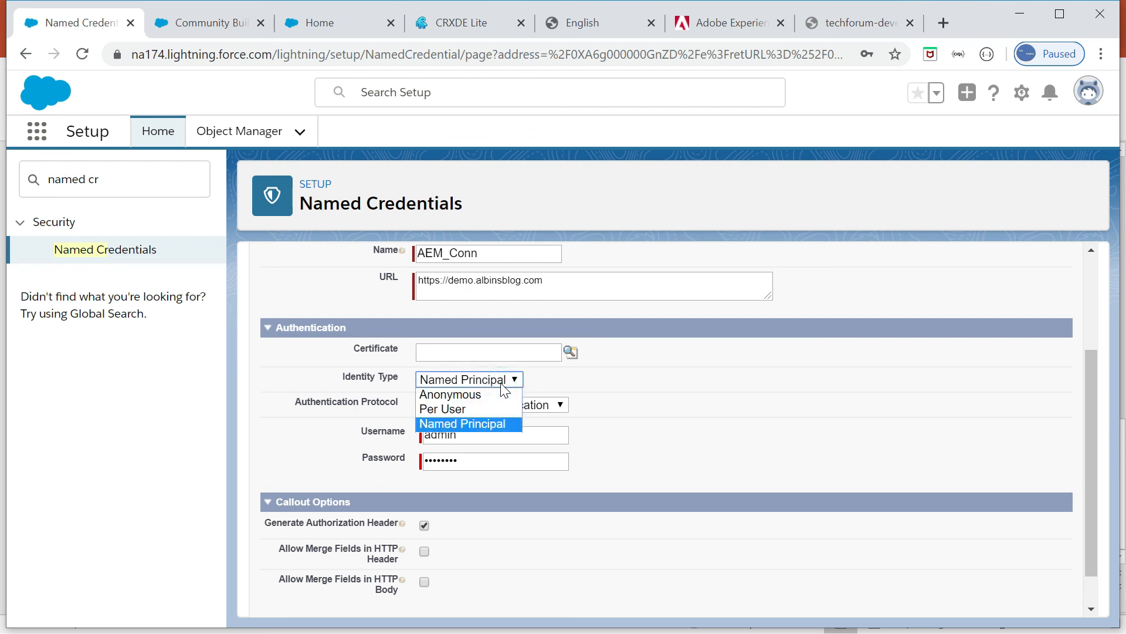
pyautogui.click(462, 423)
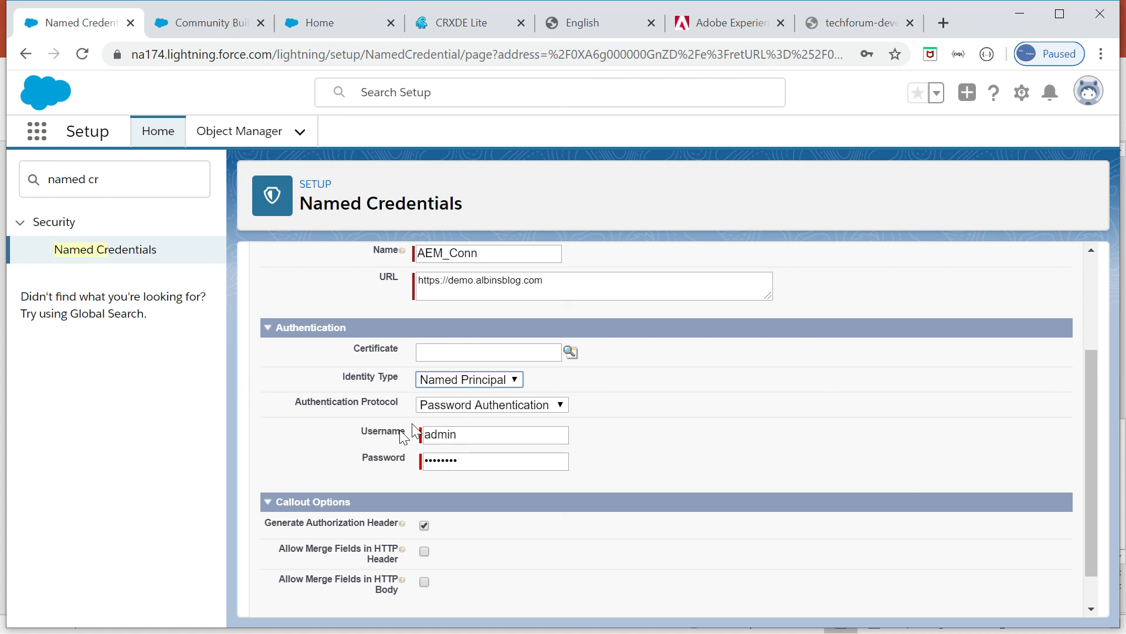
pyautogui.click(490, 404)
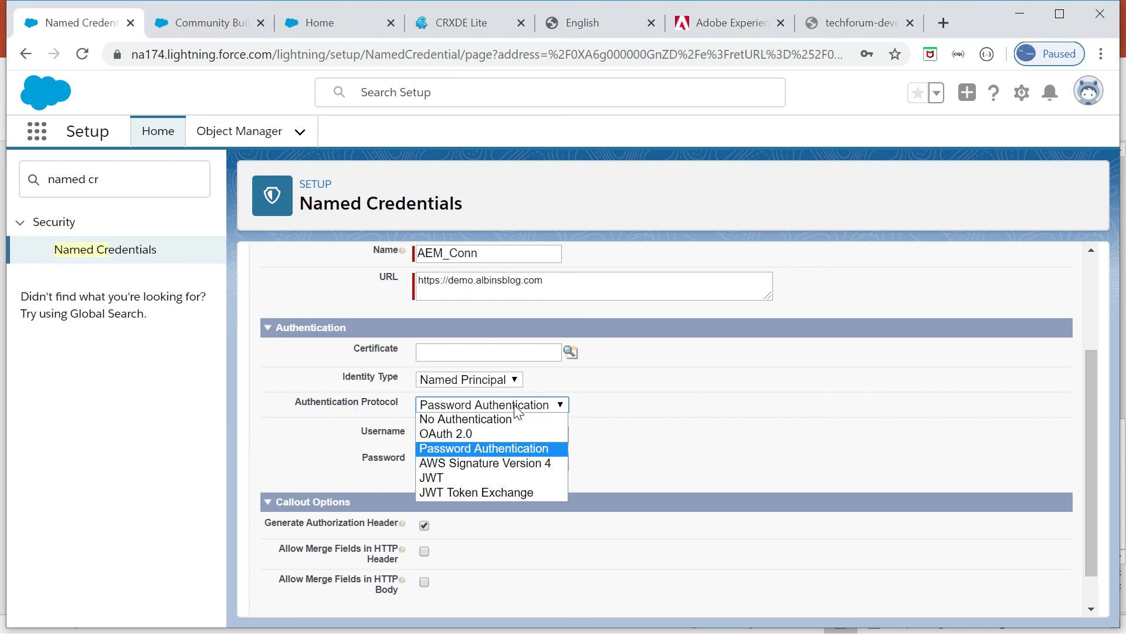
pyautogui.click(485, 447)
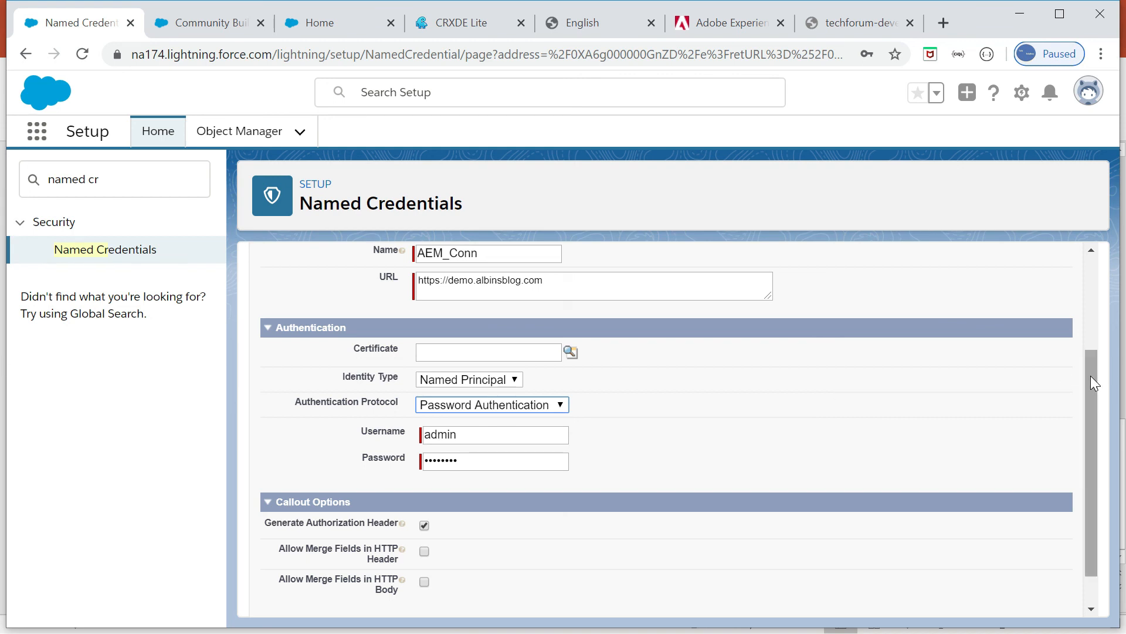
pyautogui.scroll(-3)
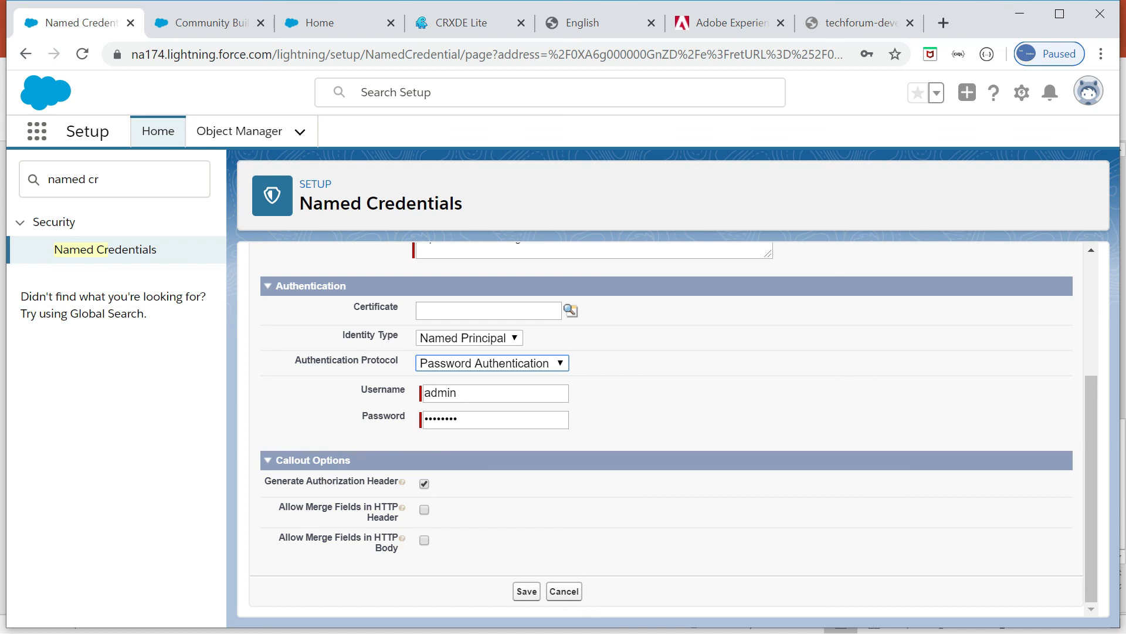
pyautogui.click(491, 362)
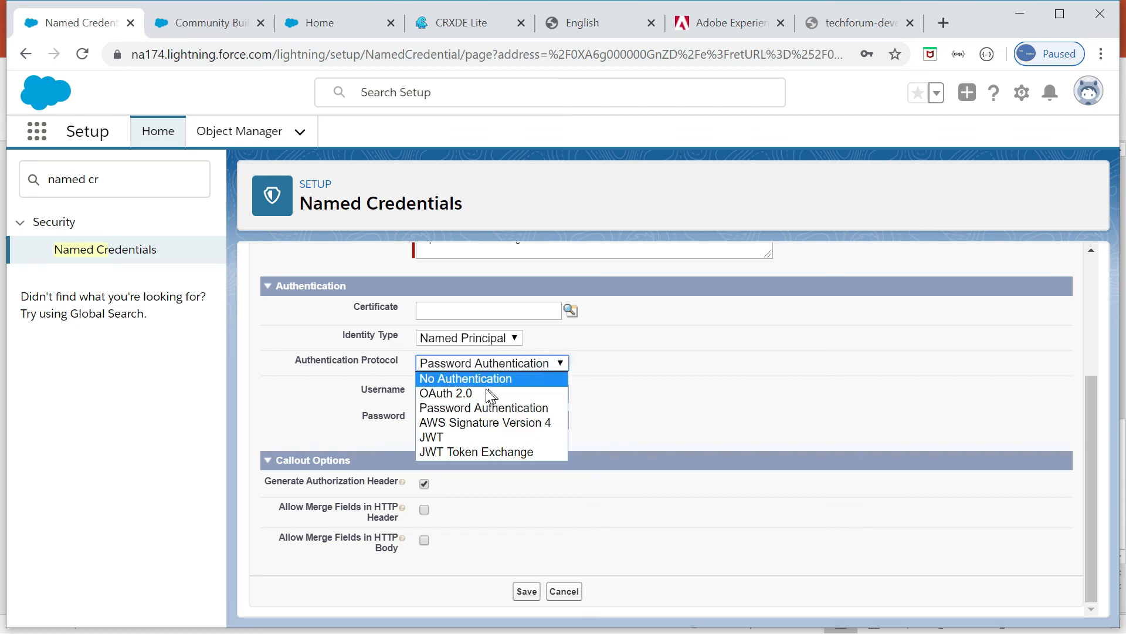
pyautogui.moveTo(446, 393)
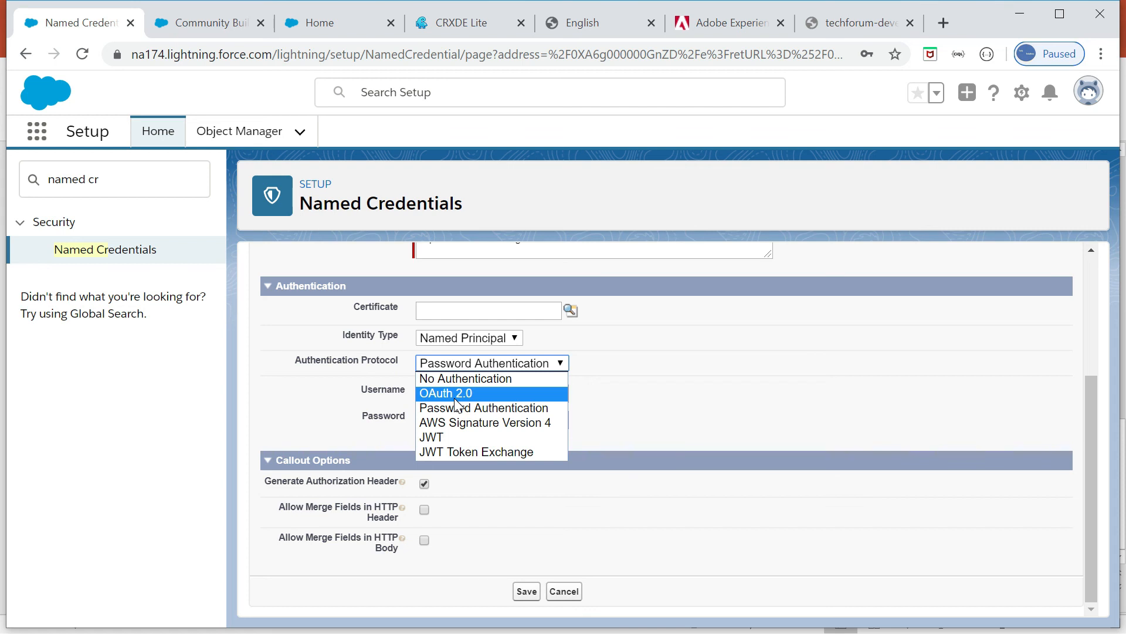
pyautogui.moveTo(463, 399)
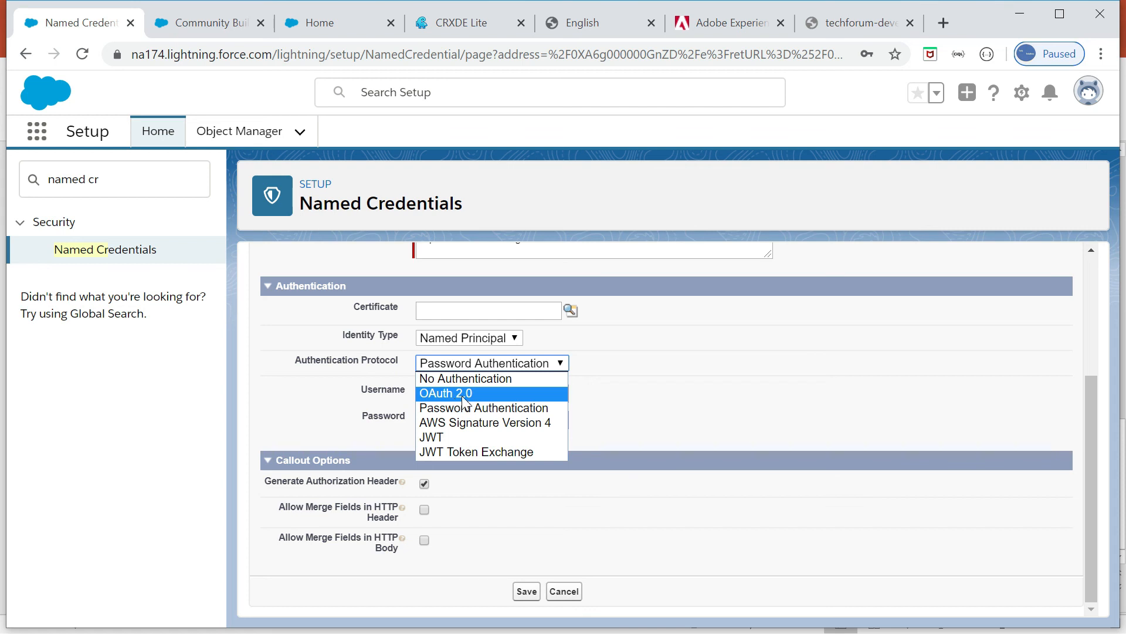
pyautogui.click(484, 407)
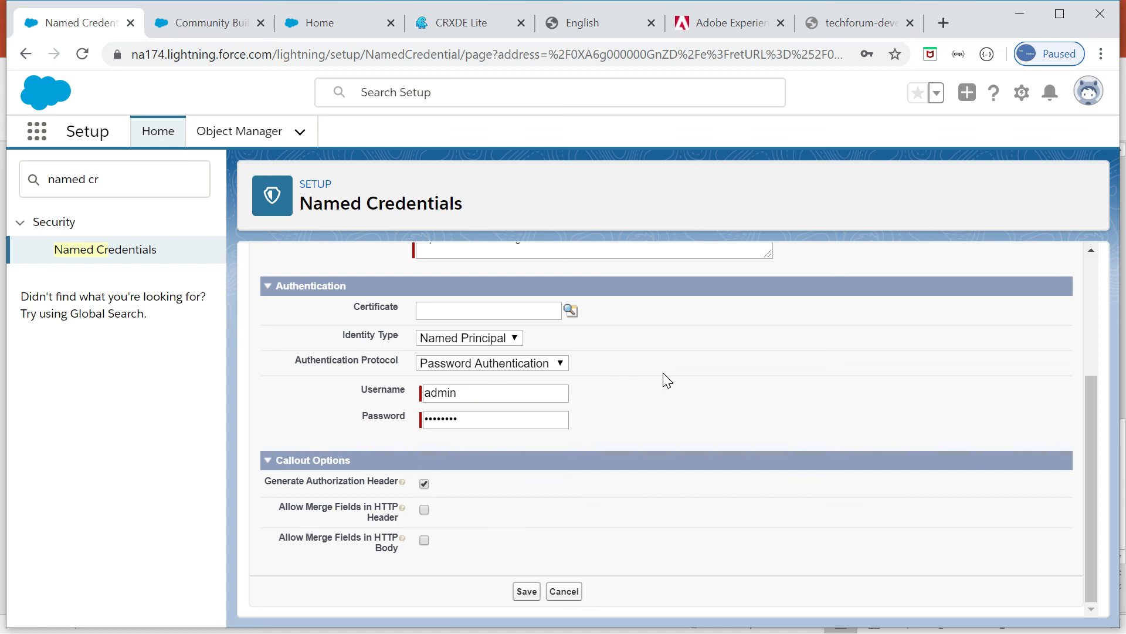